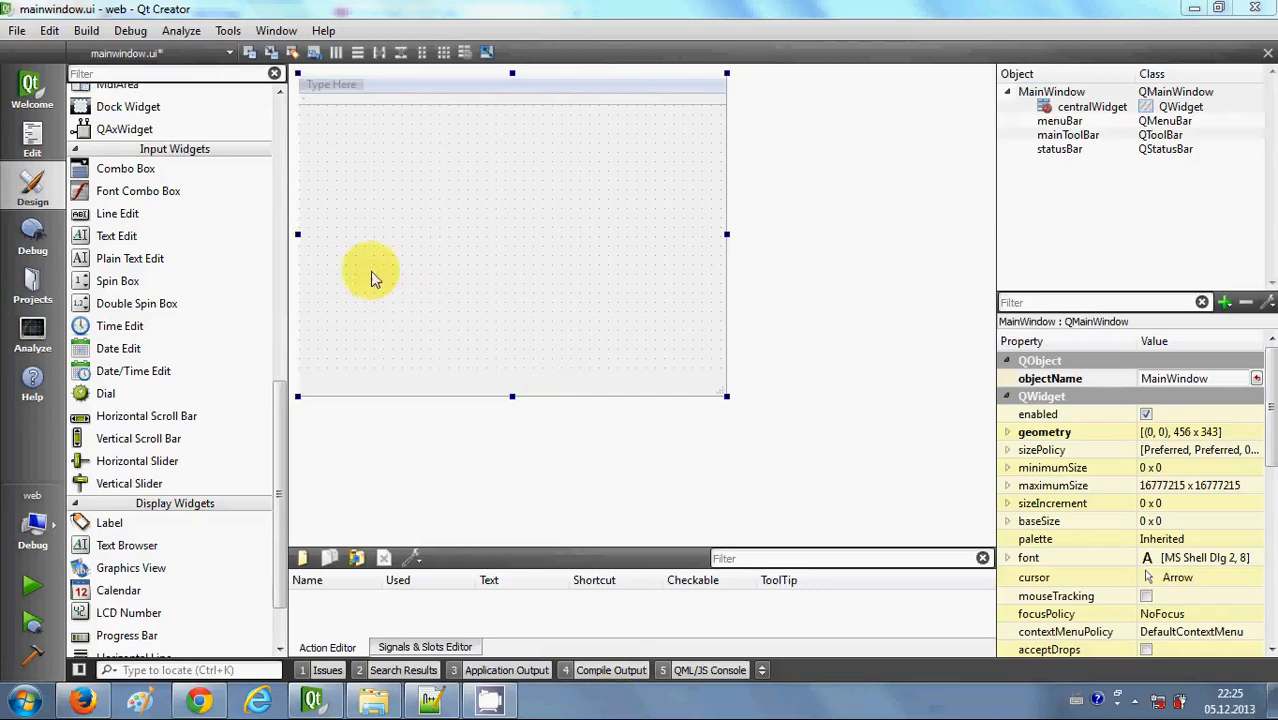
{"action": "mouse_move", "coordinate": [636, 368]}
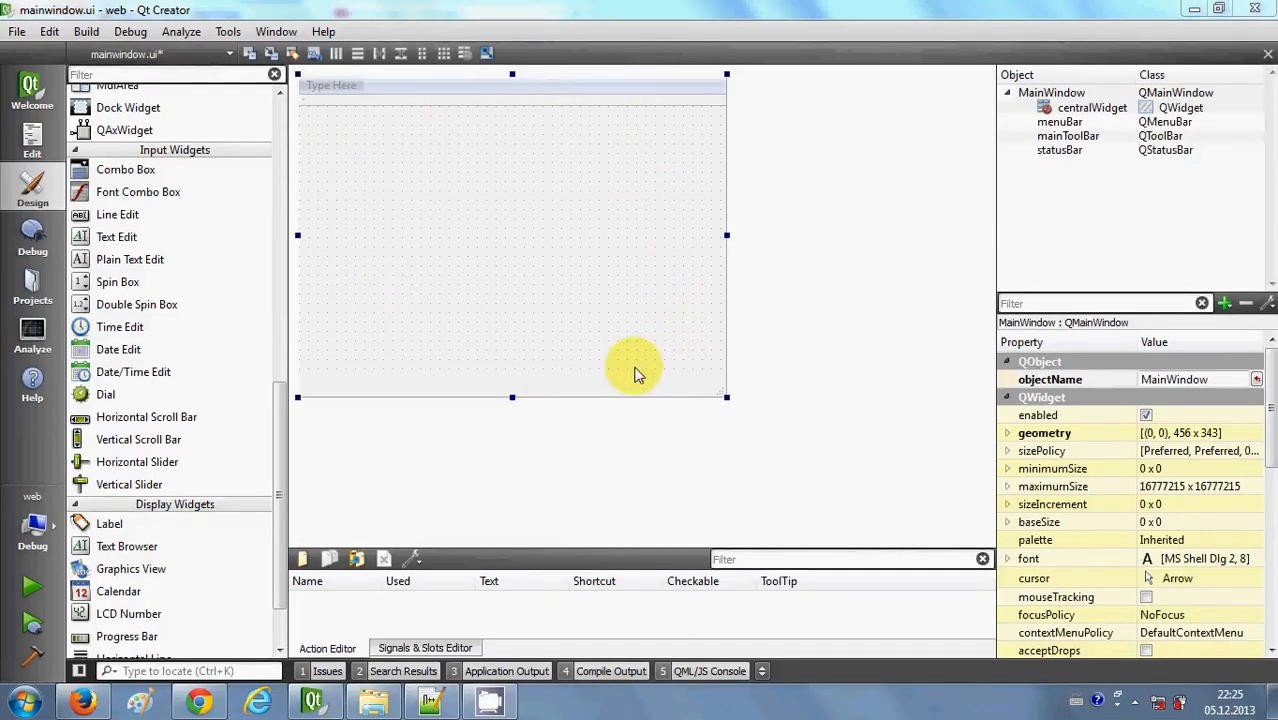
{"action": "mouse_move", "coordinate": [410, 350]}
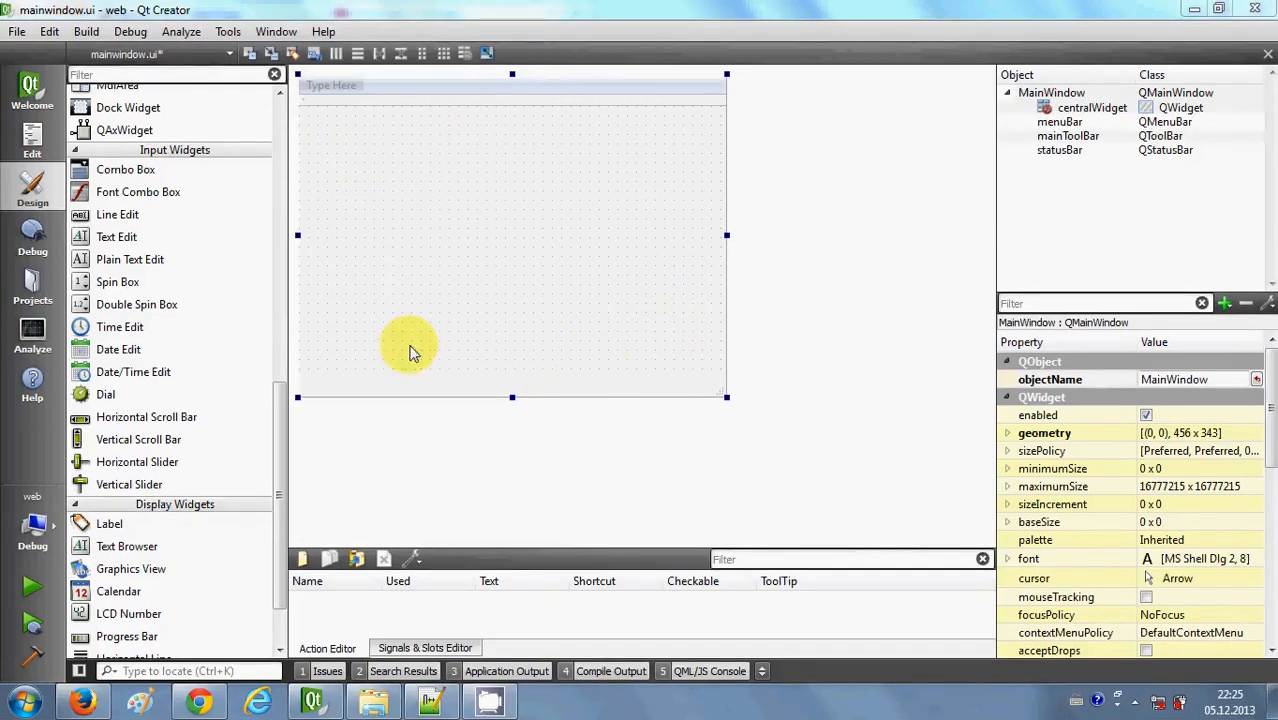
{"action": "mouse_move", "coordinate": [116, 236]}
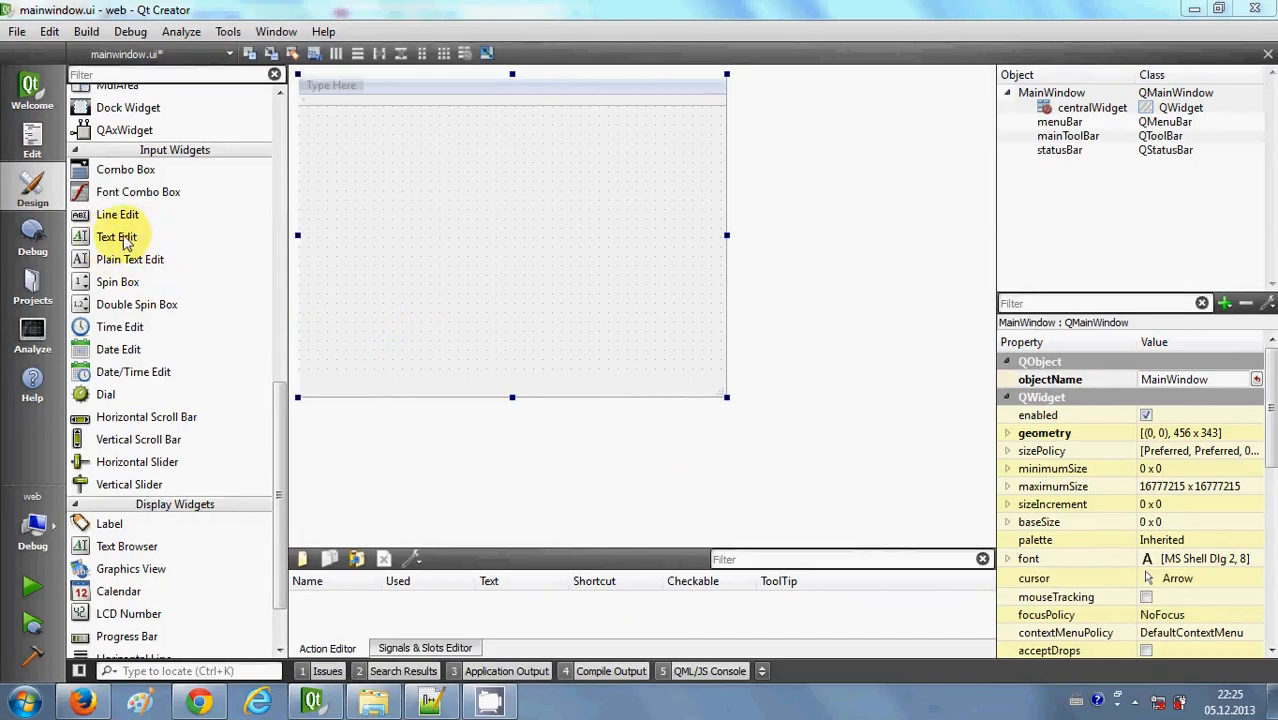
{"action": "mouse_move", "coordinate": [150, 264]}
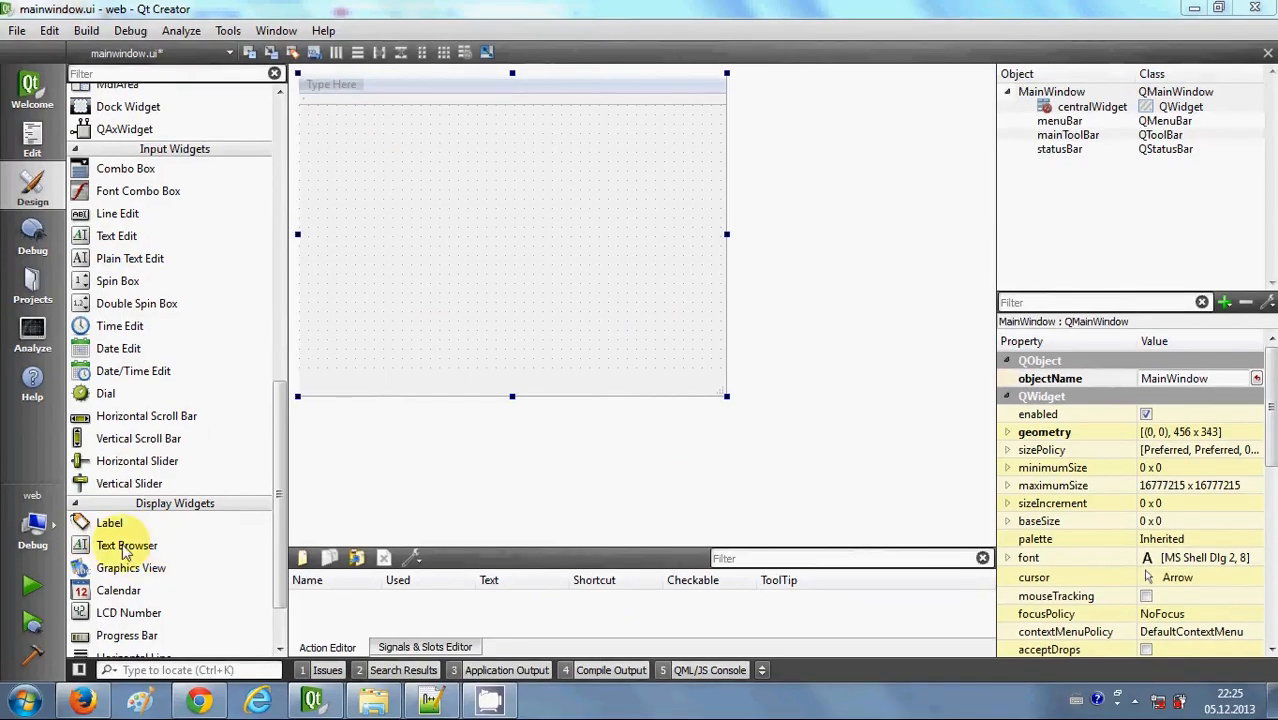
{"action": "mouse_move", "coordinate": [192, 545]}
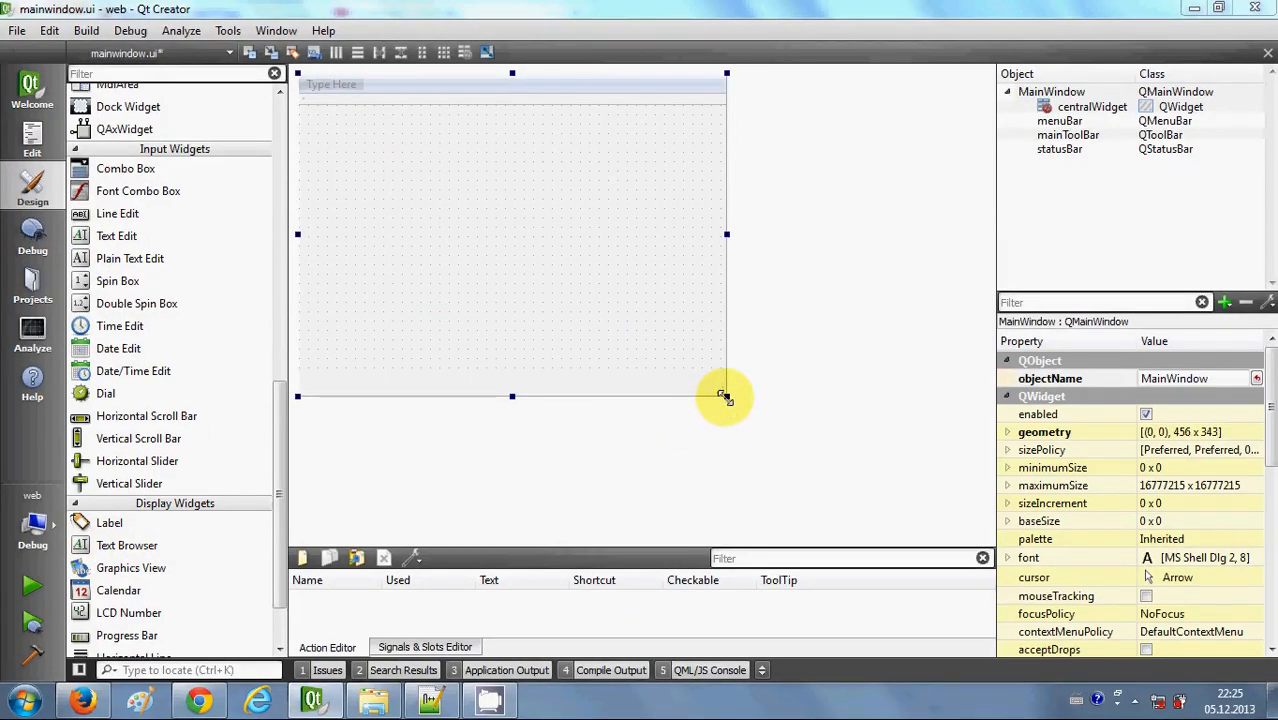
Enlarge the MainWindow form in Design mode to 502 by 377
{"action": "left_click_drag", "start_coordinate": [727, 395], "coordinate": [770, 428]}
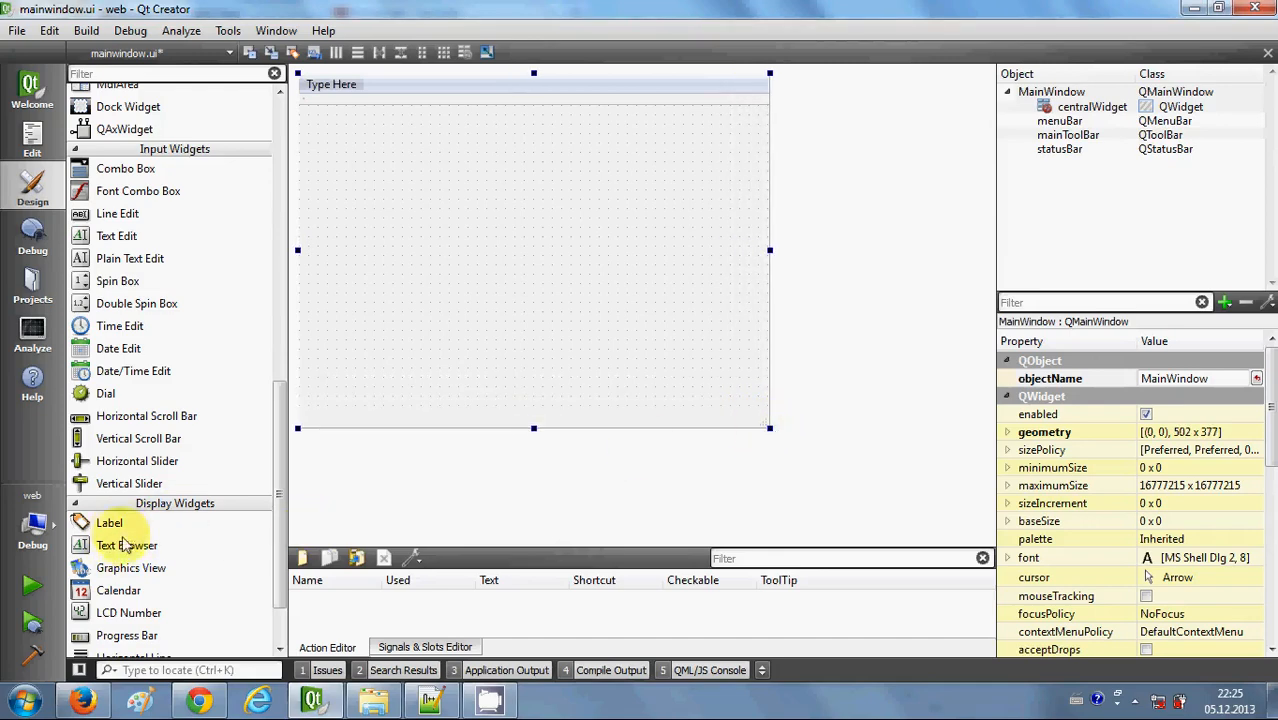
{"action": "mouse_move", "coordinate": [196, 503]}
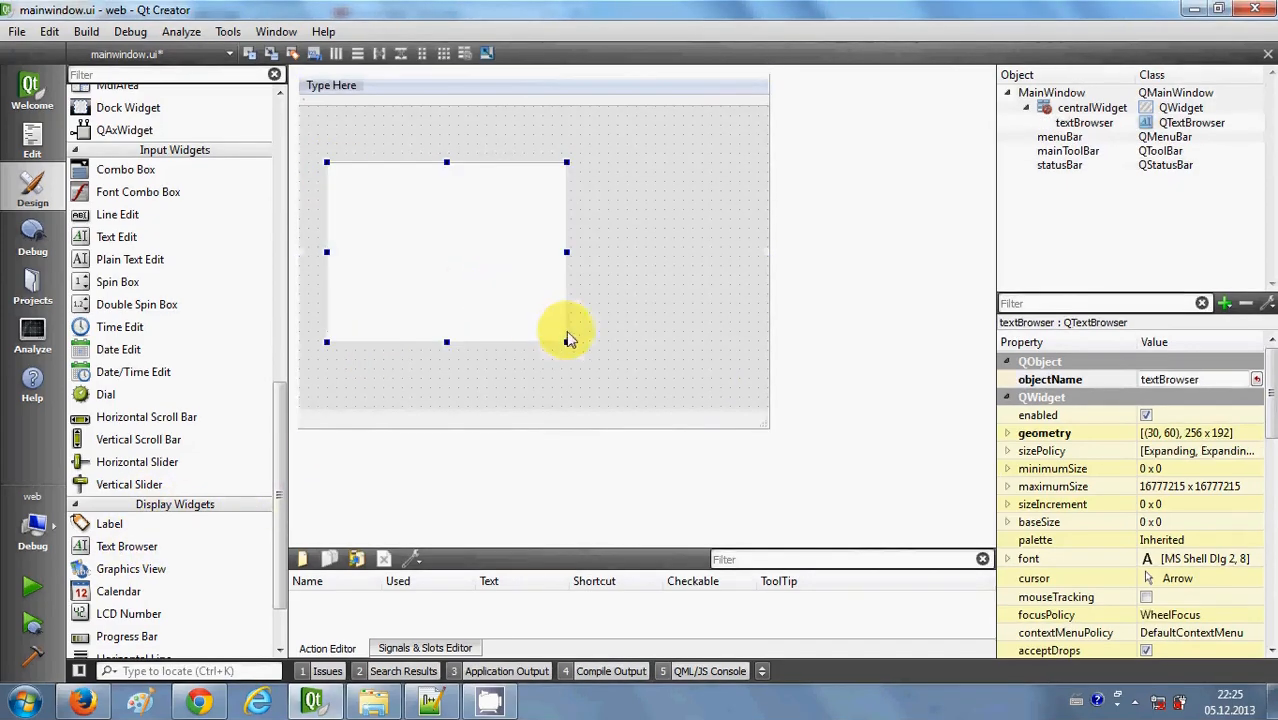
Resize the text browser to 481 by 261 at position 10, 50
{"action": "left_click_drag", "start_coordinate": [567, 342], "coordinate": [758, 407]}
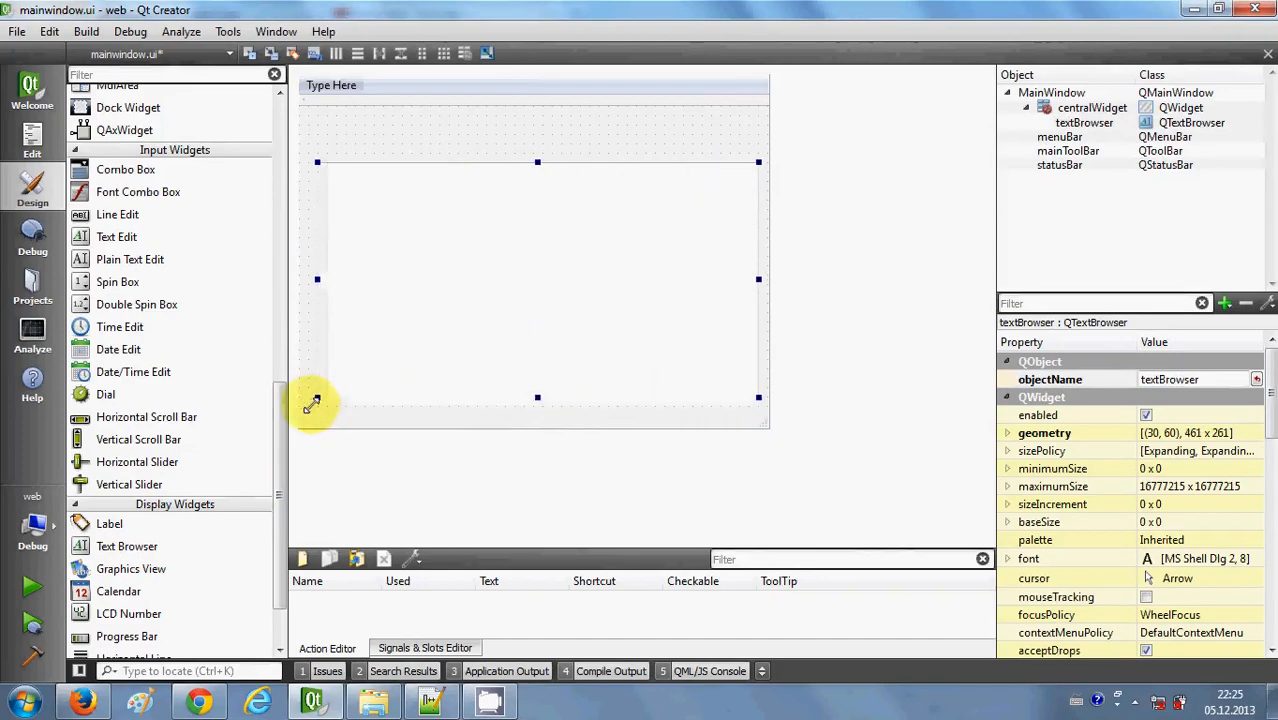
{"action": "left_click_drag", "start_coordinate": [318, 162], "coordinate": [308, 153]}
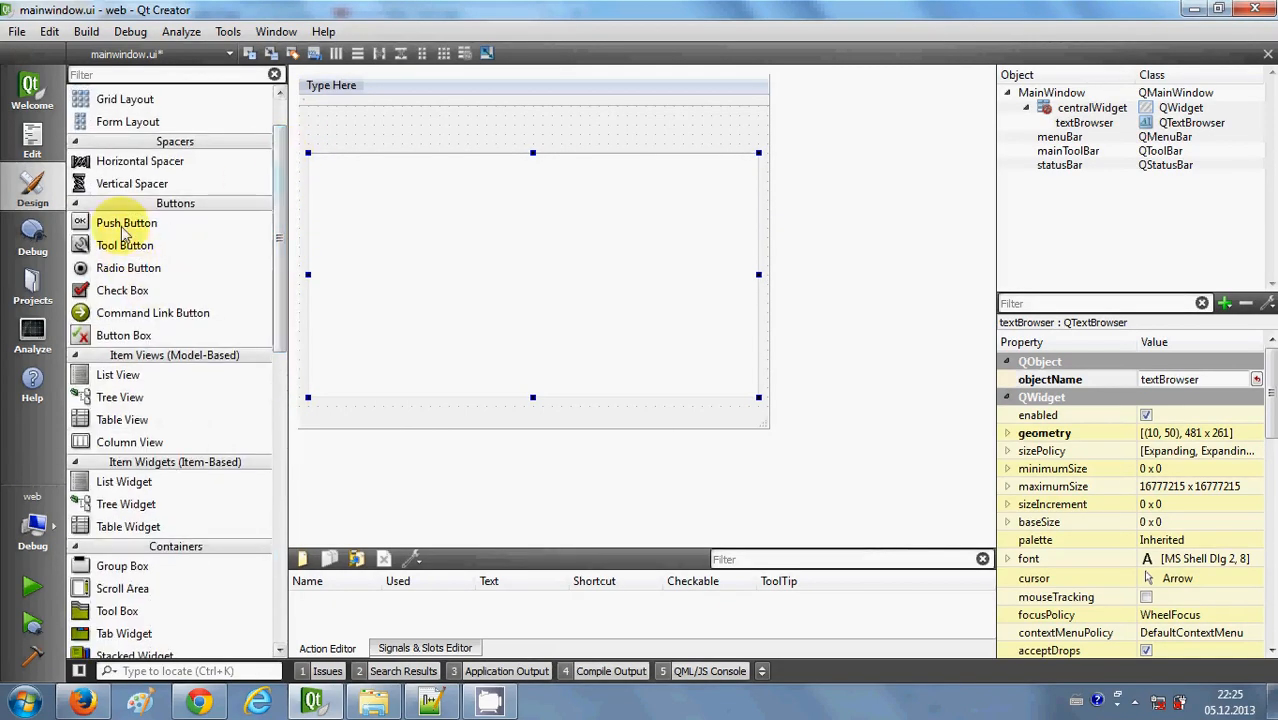
Add a form-wide push button above the text browser labelled OPEN TEXT FILE
{"action": "left_click_drag", "start_coordinate": [126, 222], "coordinate": [368, 128]}
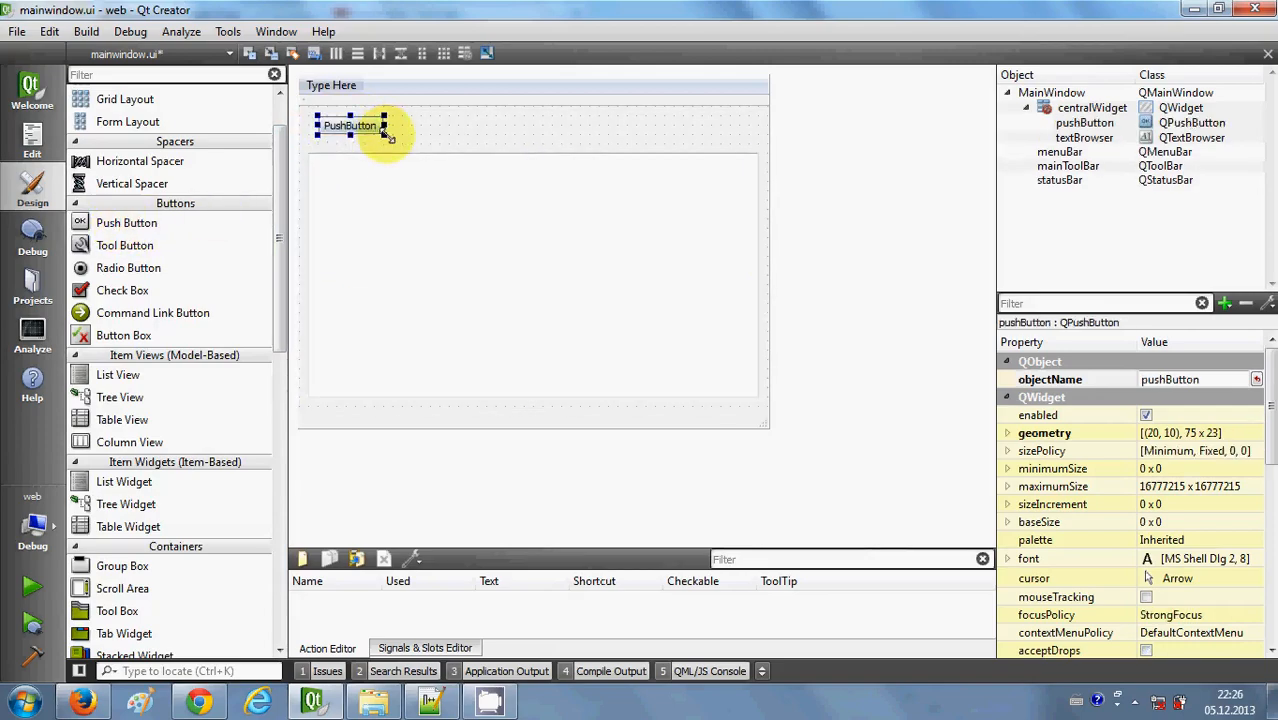
{"action": "left_click_drag", "start_coordinate": [383, 130], "coordinate": [665, 130]}
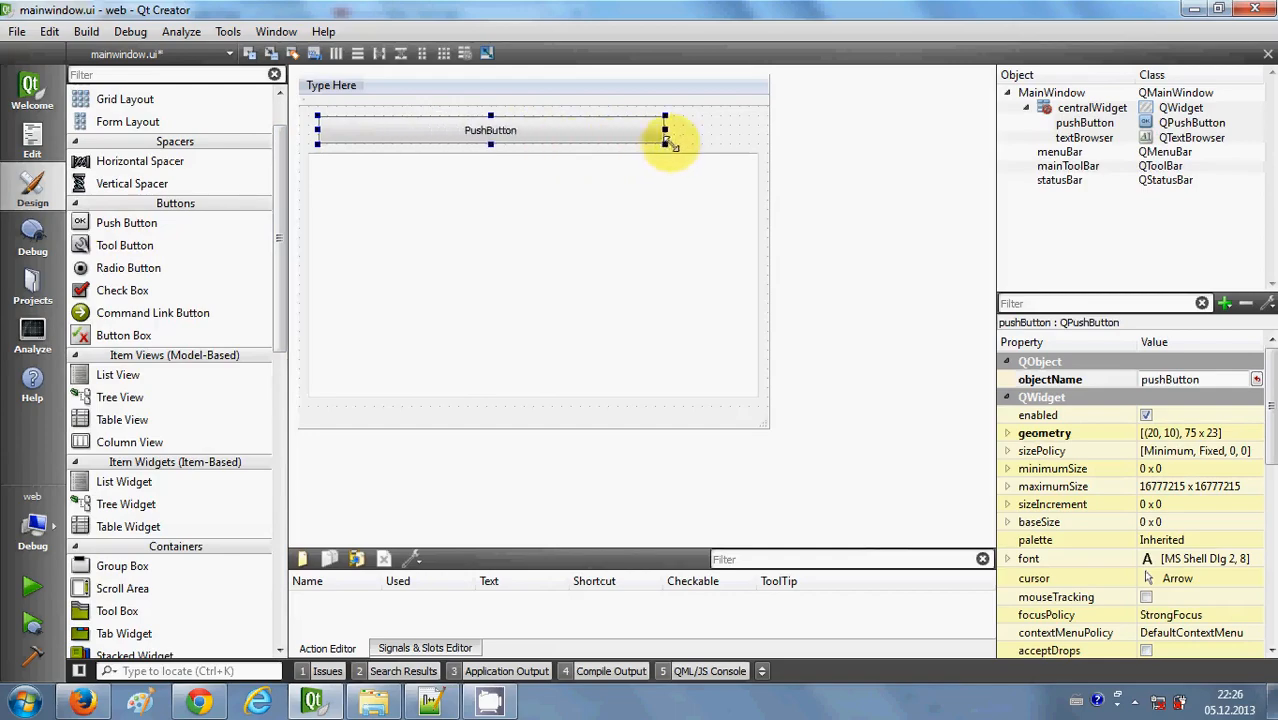
{"action": "left_click_drag", "start_coordinate": [665, 143], "coordinate": [758, 143]}
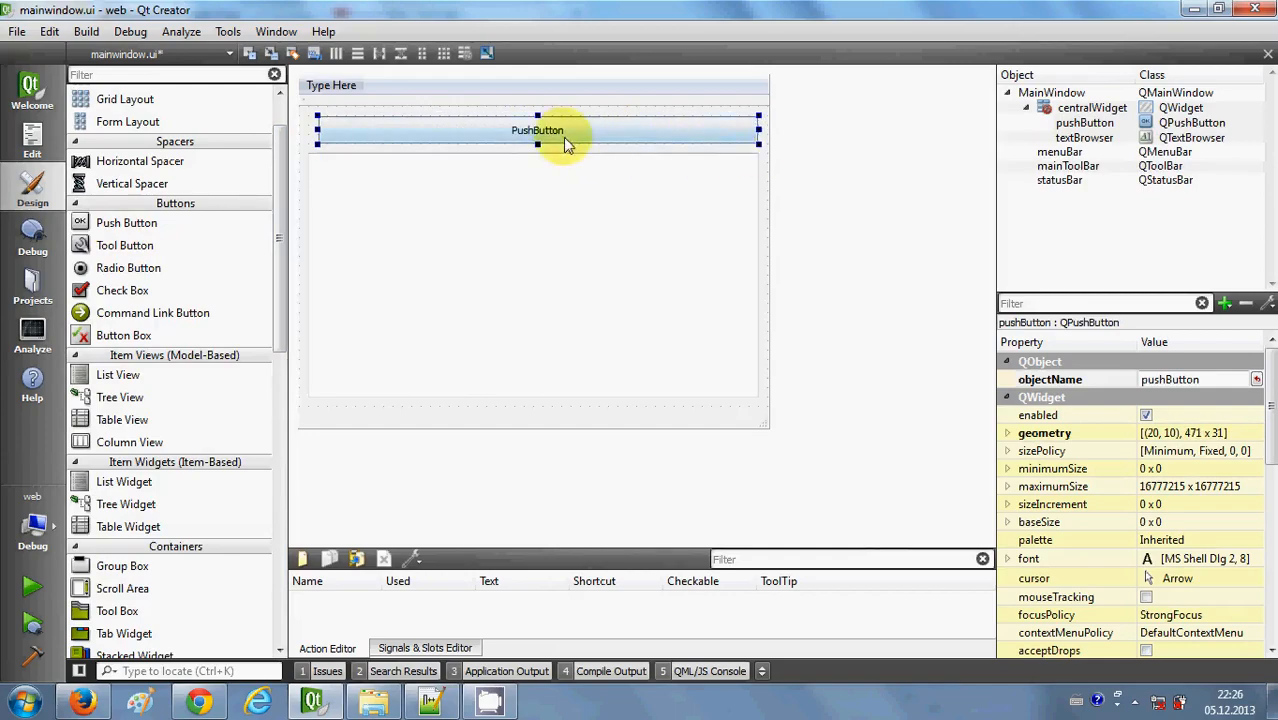
{"action": "double_click", "coordinate": [534, 130]}
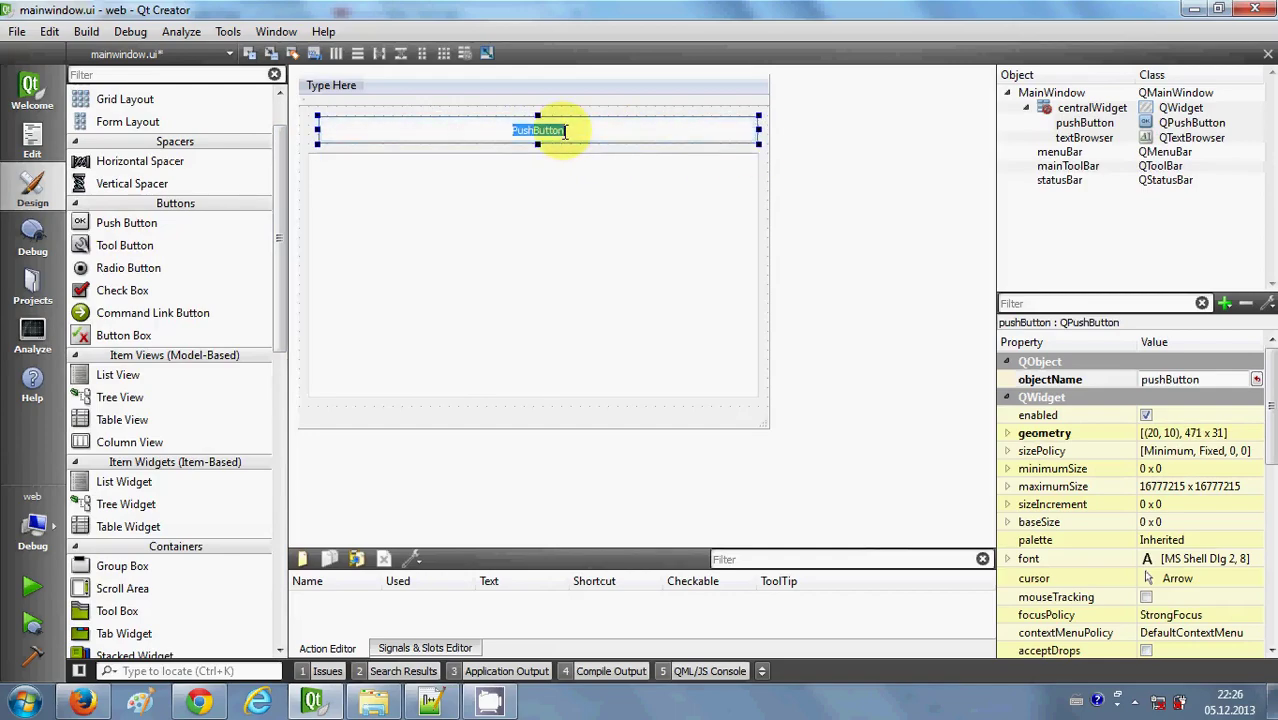
{"action": "type", "text": "o"}
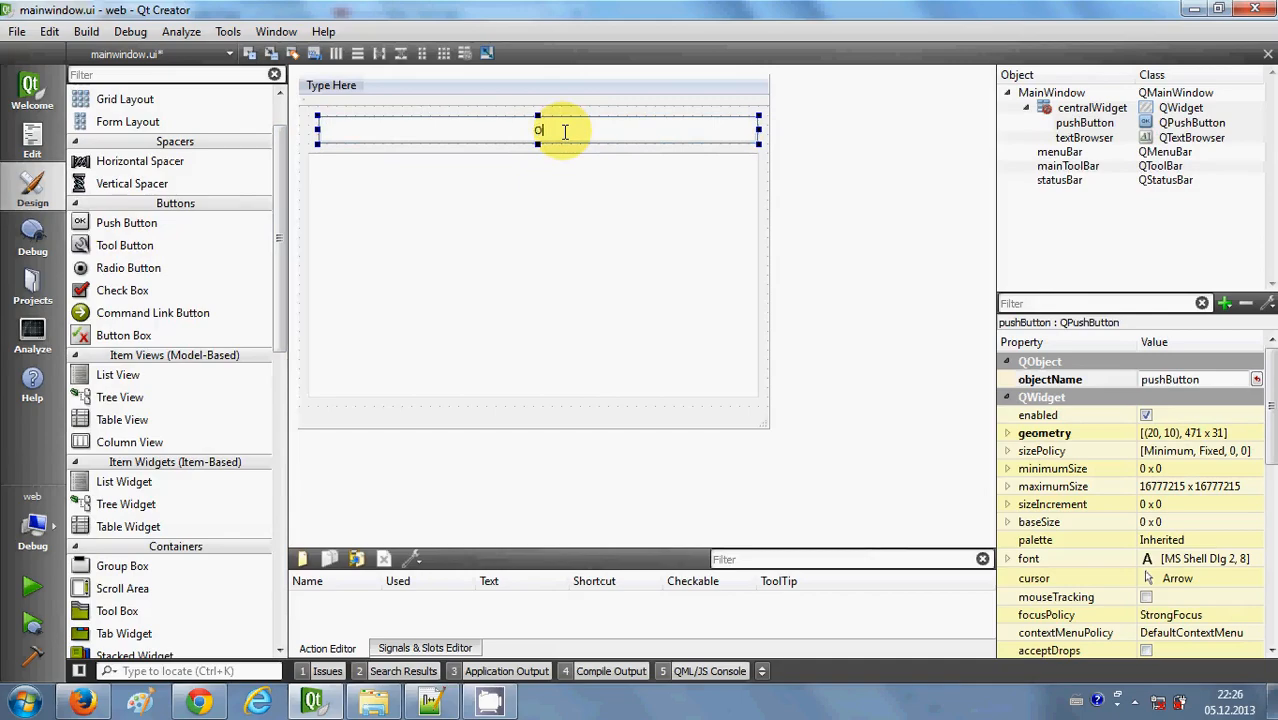
{"action": "type", "text": "OPEN"}
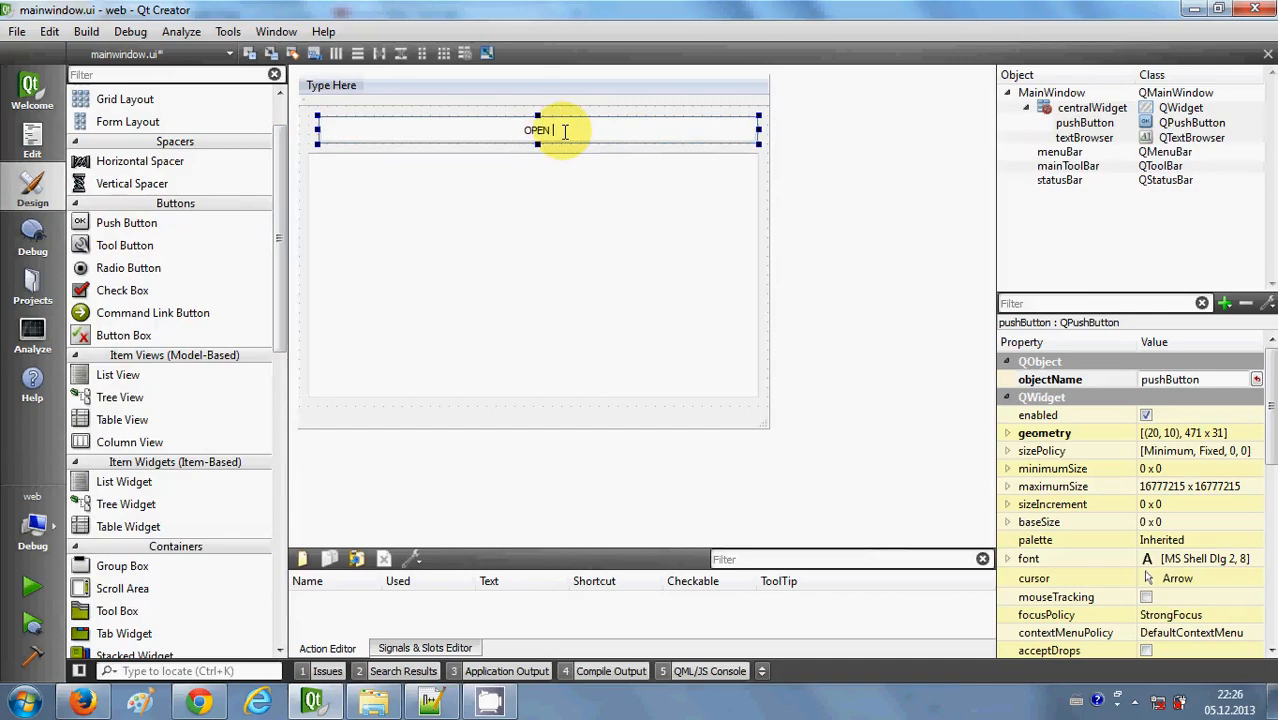
{"action": "type", "text": "TEXT FILE"}
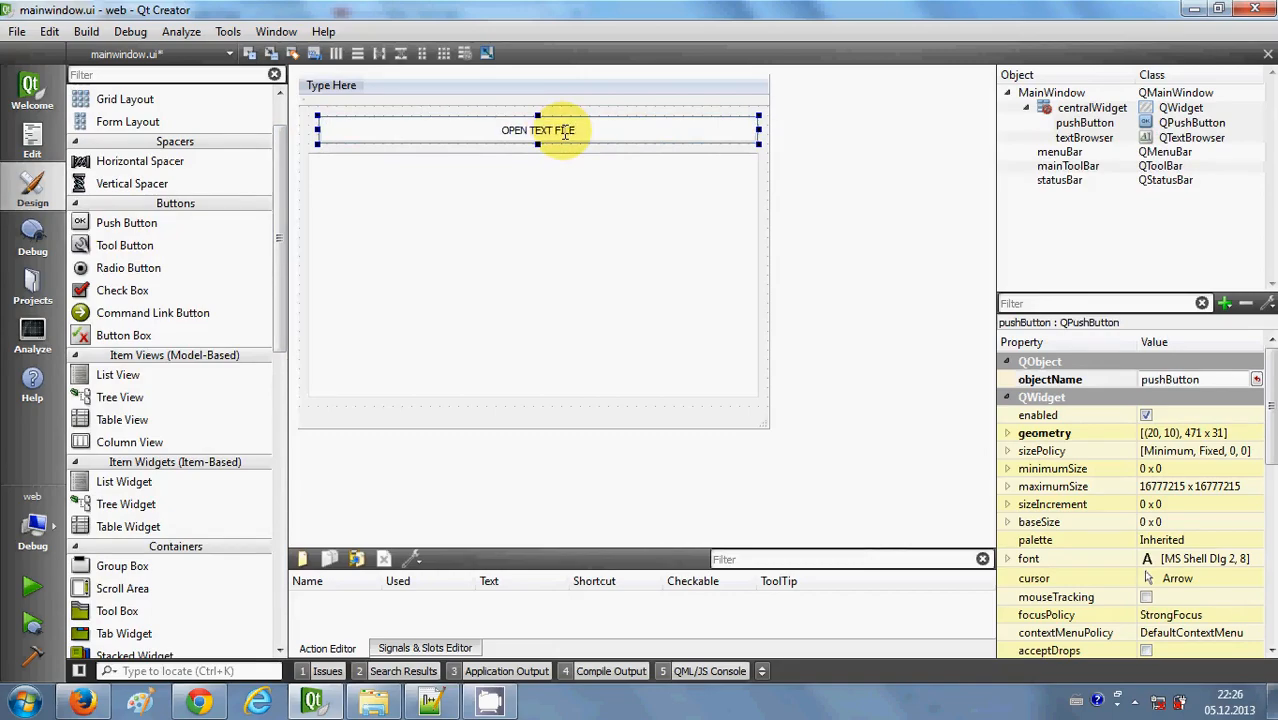
{"action": "mouse_move", "coordinate": [670, 175]}
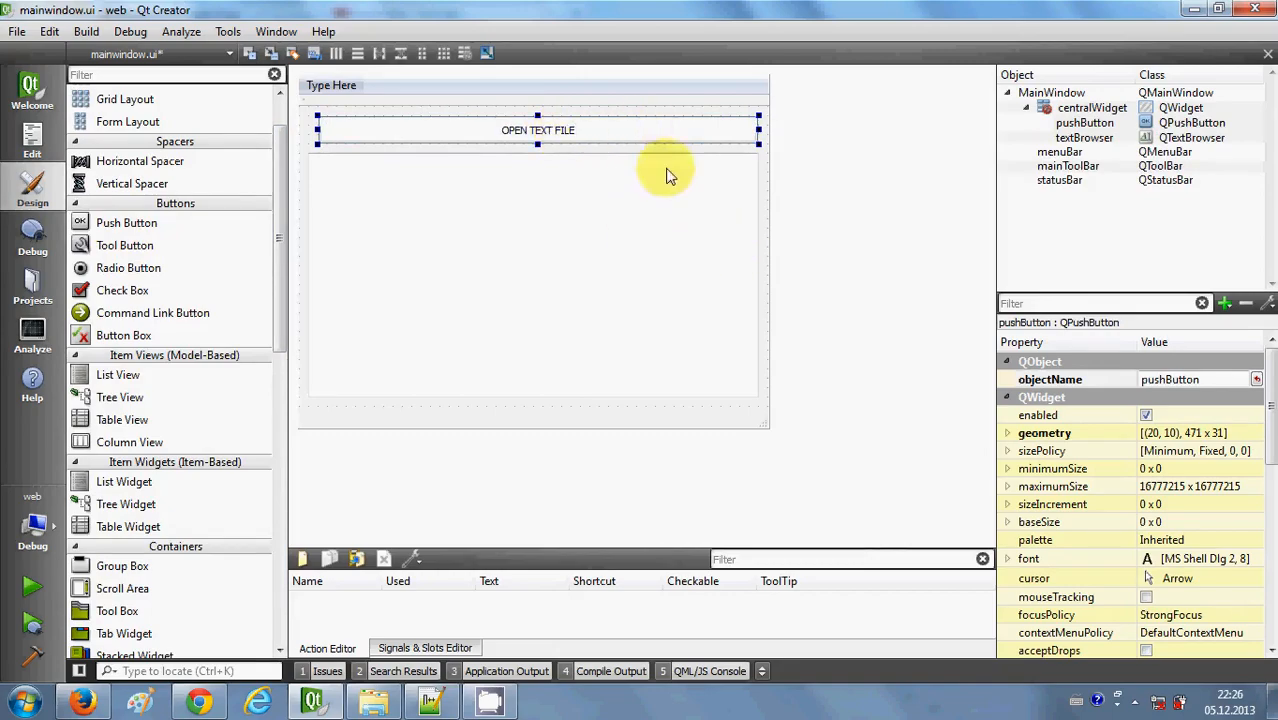
{"action": "mouse_move", "coordinate": [947, 322]}
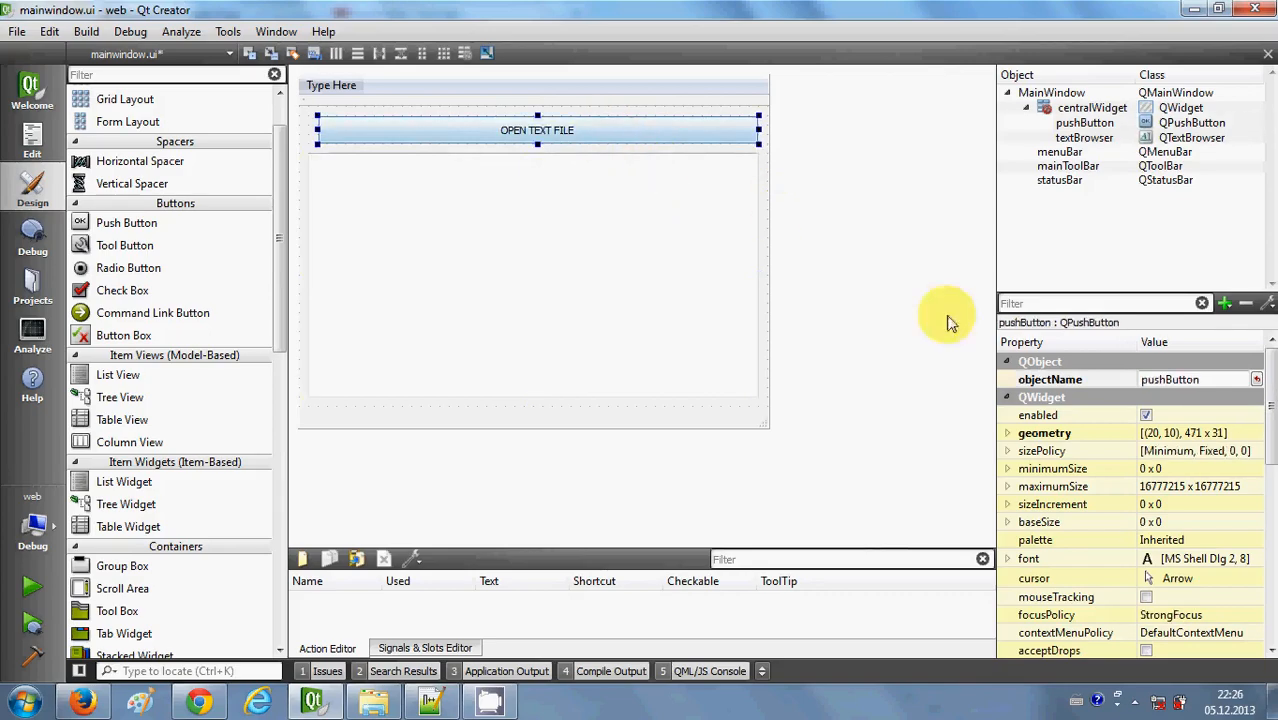
Create the button's clicked() slot through Go to slot
{"action": "right_click", "coordinate": [537, 130]}
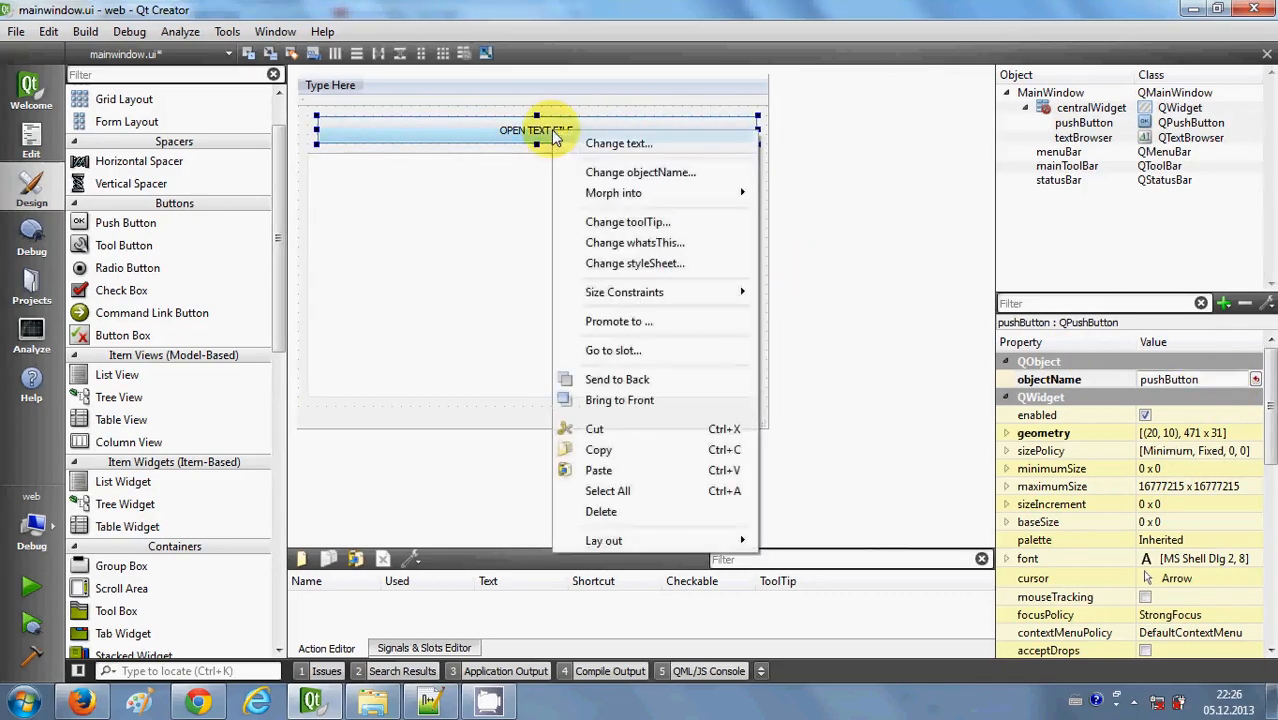
{"action": "left_click", "coordinate": [613, 350]}
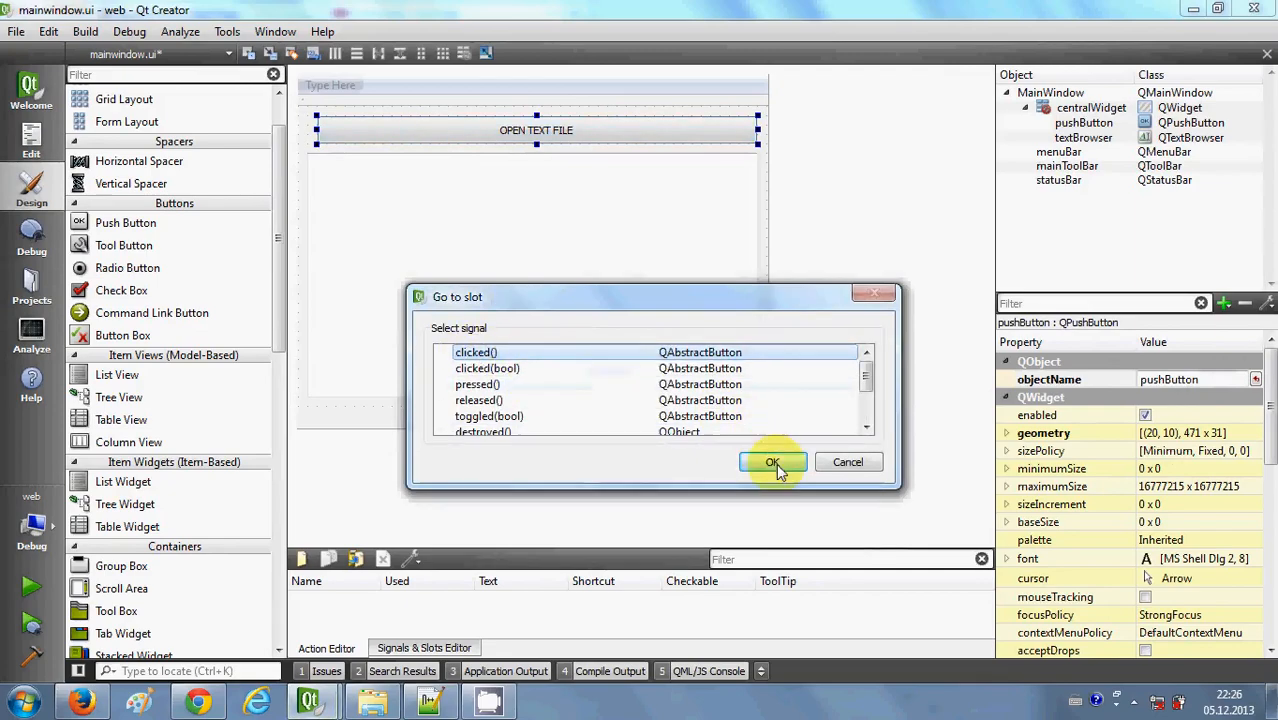
{"action": "left_click", "coordinate": [773, 462]}
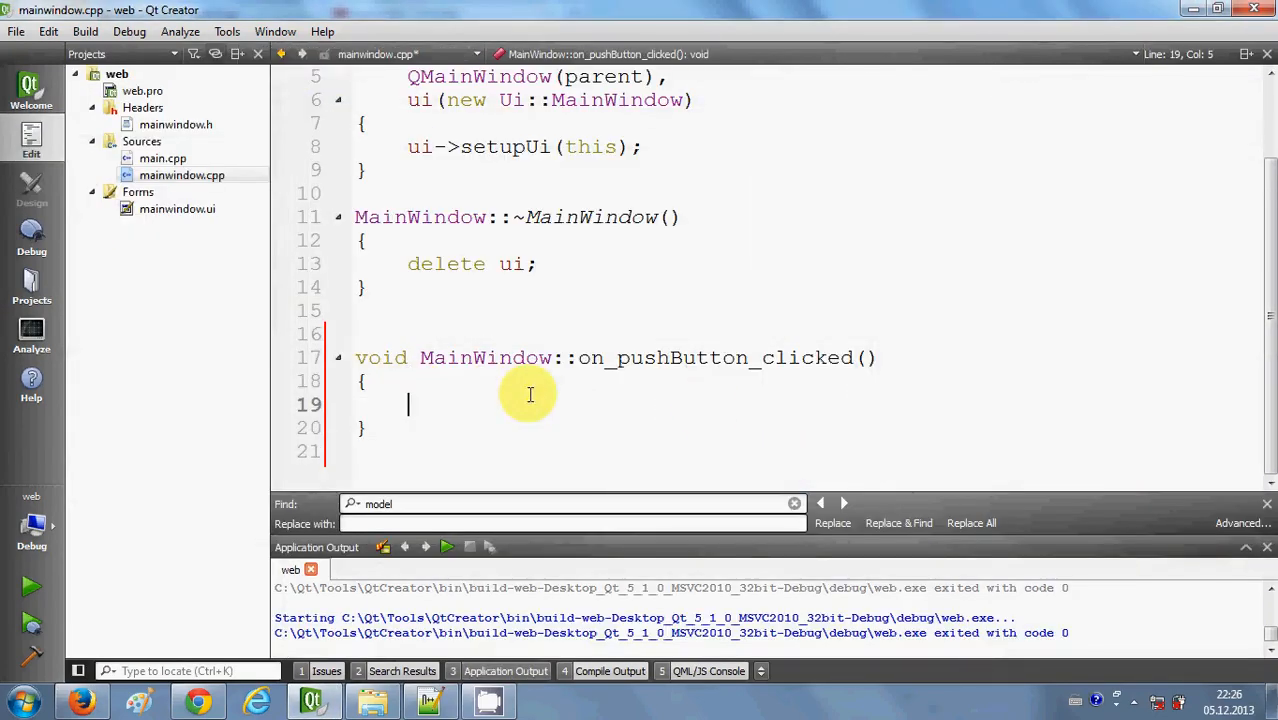
{"action": "mouse_move", "coordinate": [343, 293]}
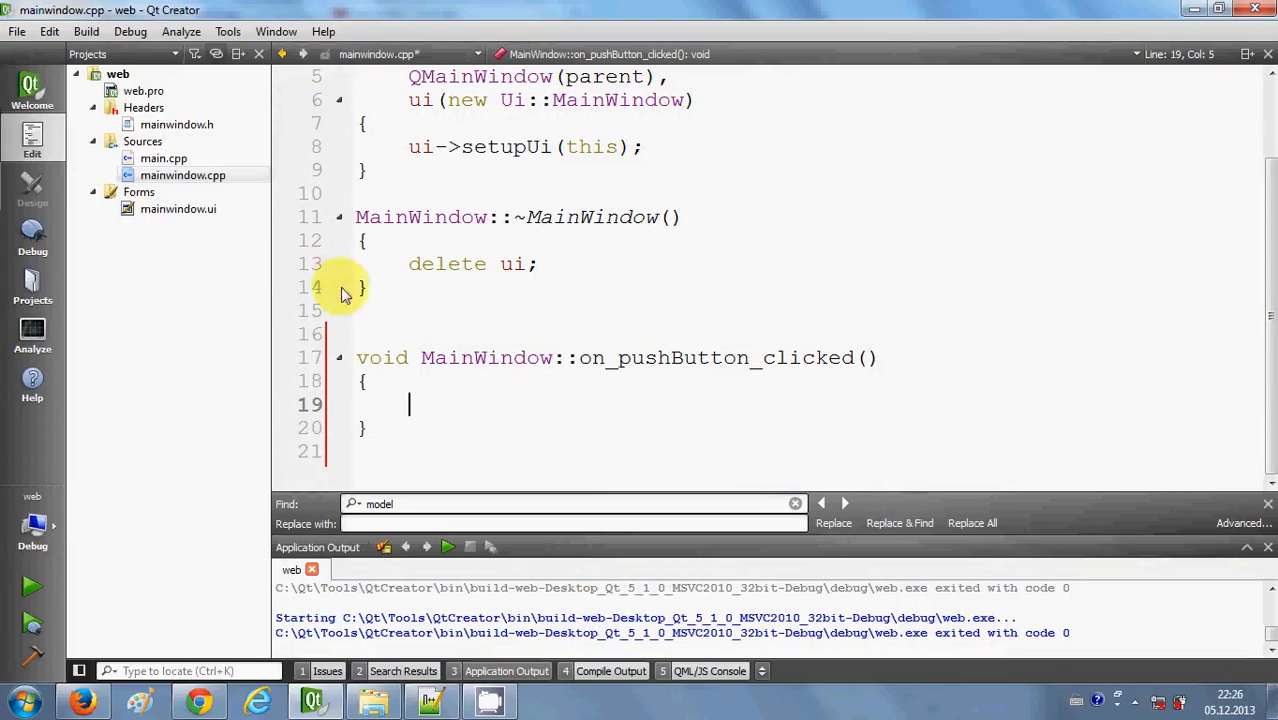
{"action": "mouse_move", "coordinate": [472, 409]}
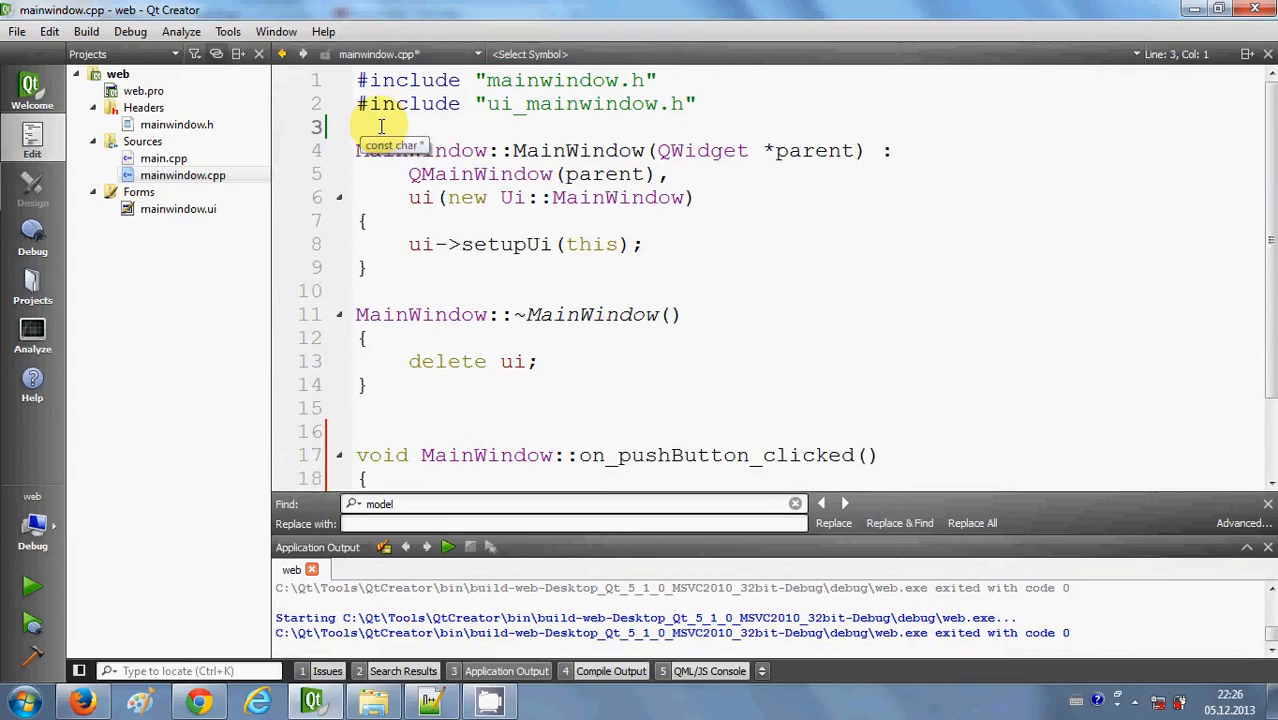
Add #include <QFile> and #include <QTextStream> at the top of mainwindow.cpp
{"action": "type", "text": "#in"}
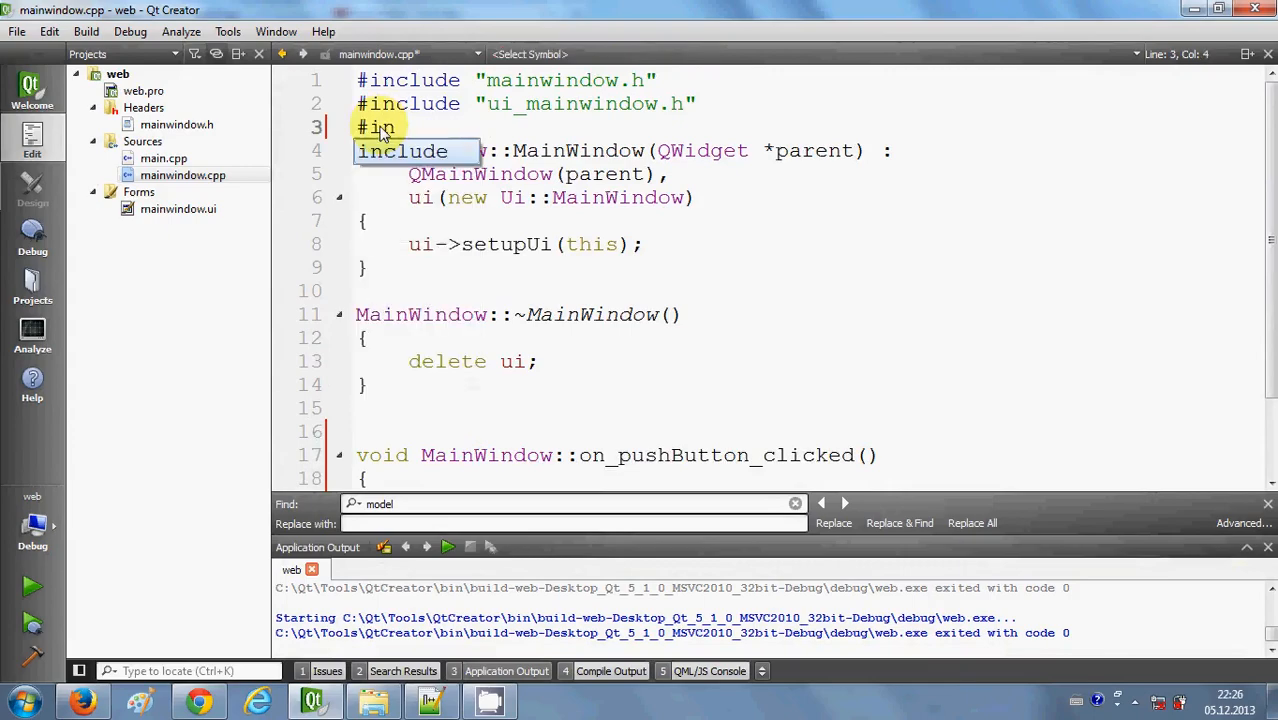
{"action": "type", "text": "c"}
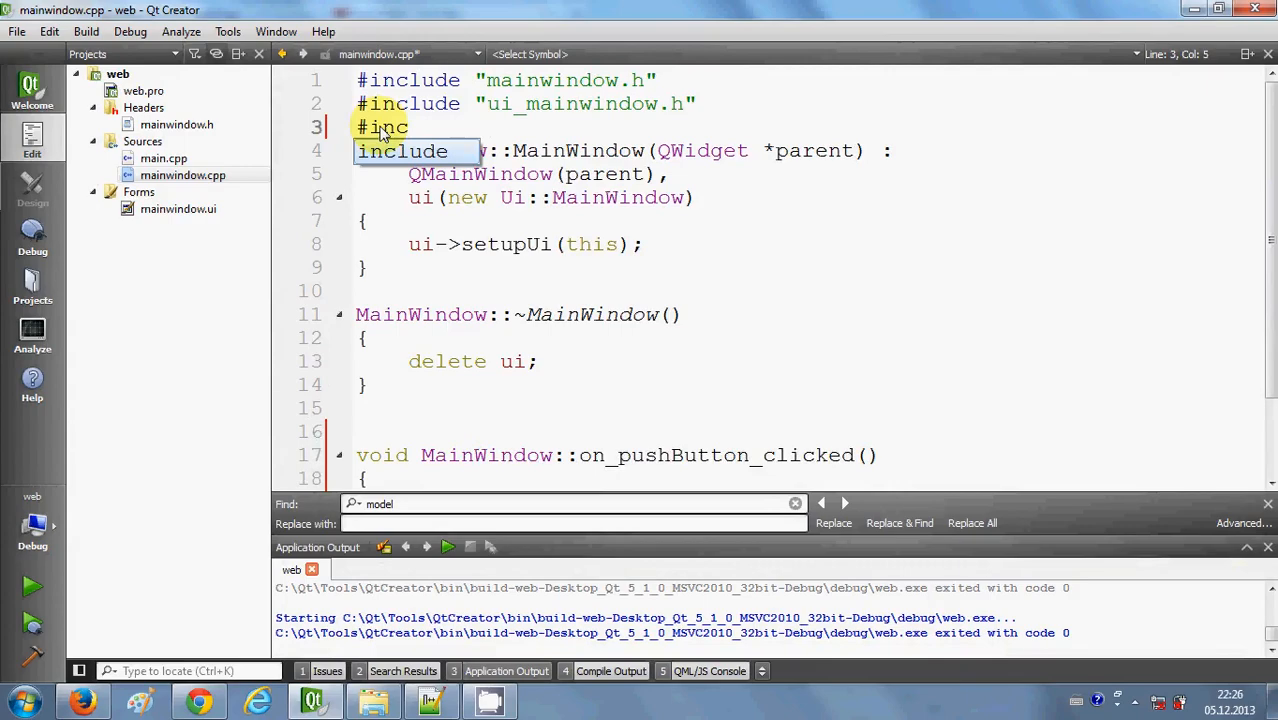
{"action": "type", "text": "lude<"}
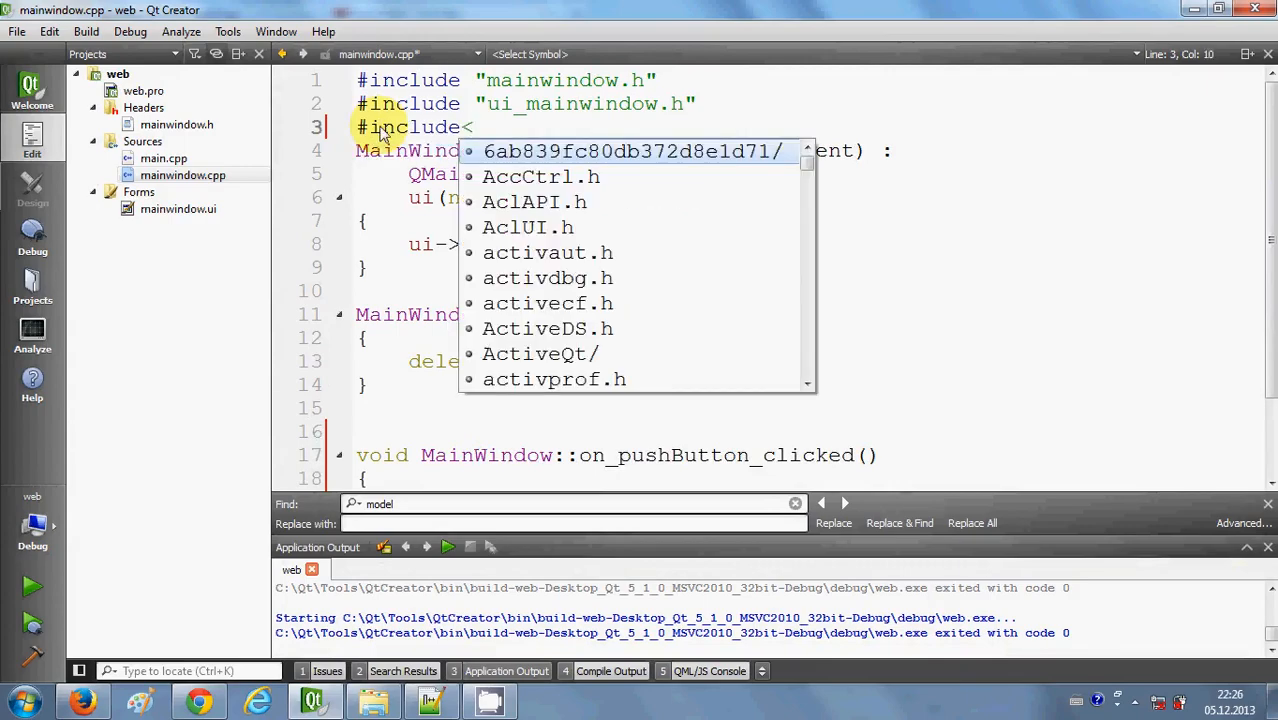
{"action": "type", "text": "qfil"}
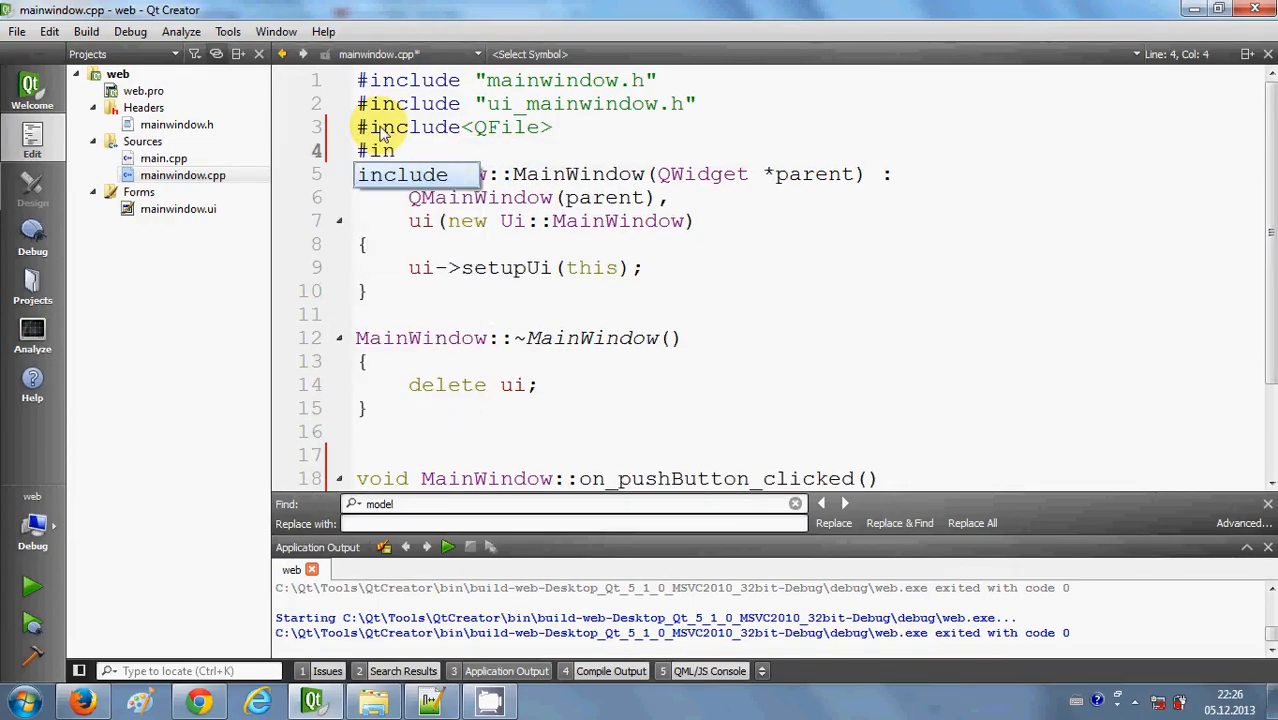
{"action": "type", "text": "<"}
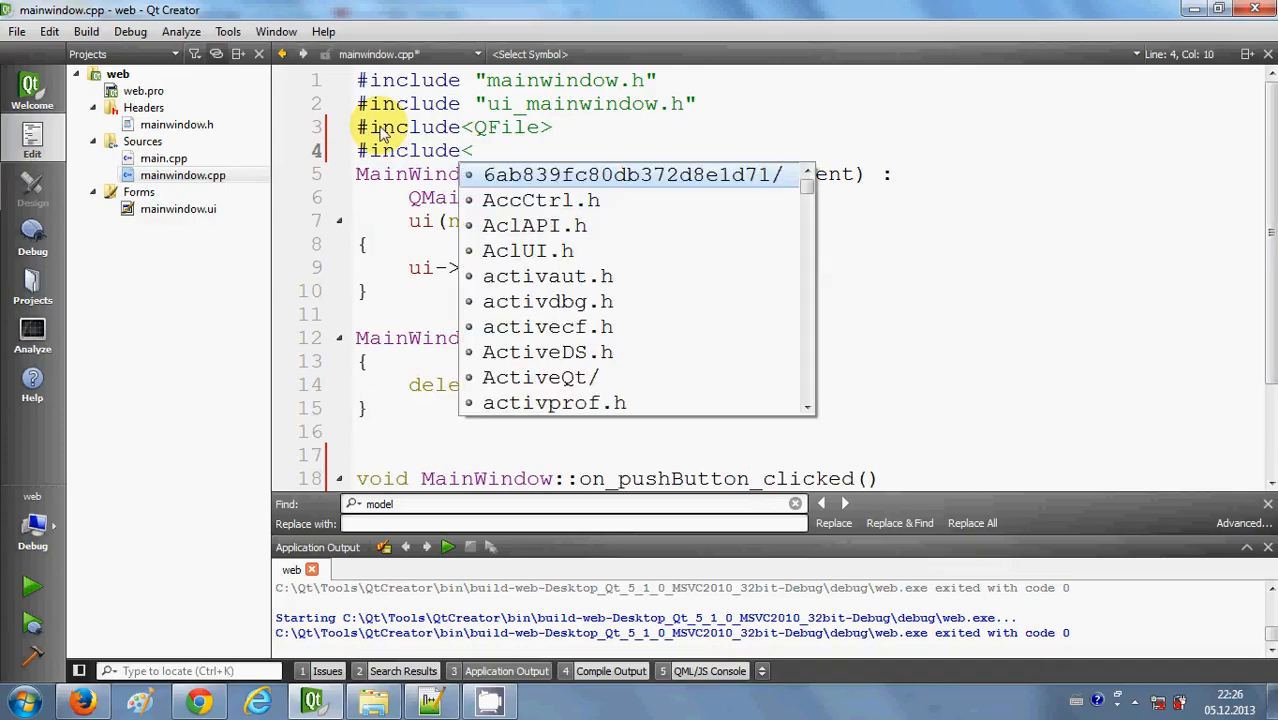
{"action": "type", "text": "q"}
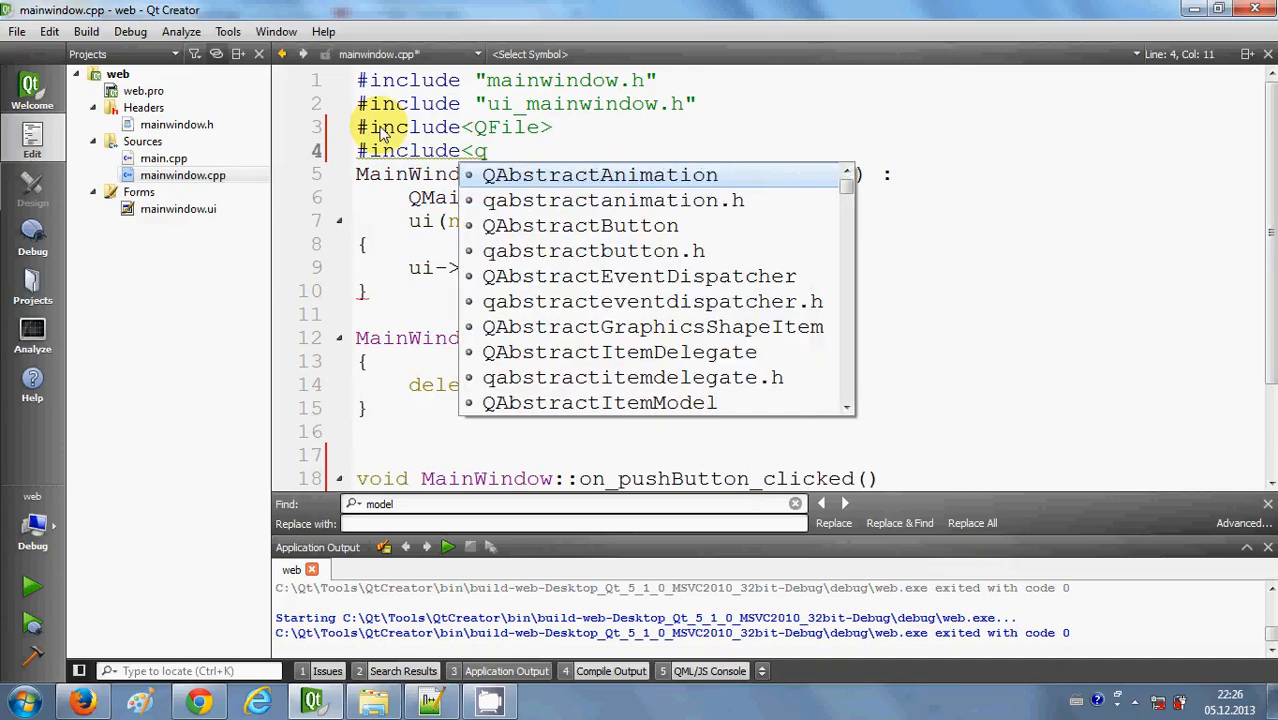
{"action": "type", "text": "tex"}
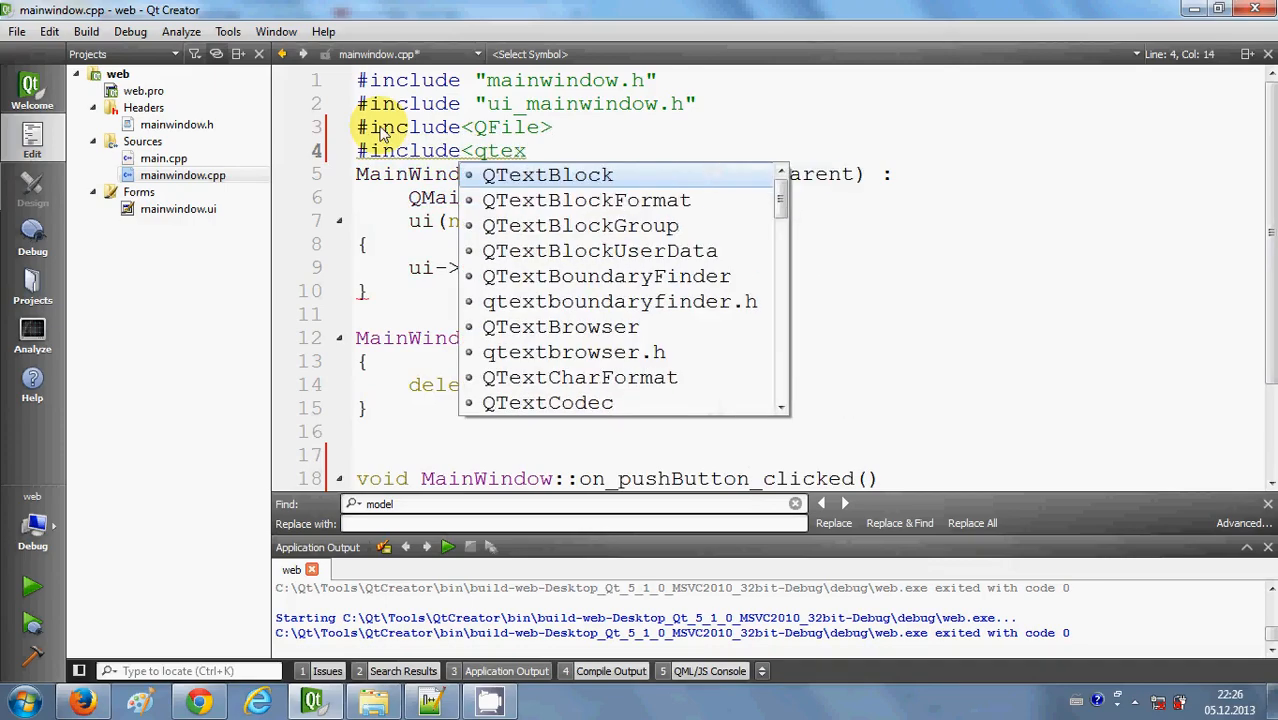
{"action": "type", "text": "ts"}
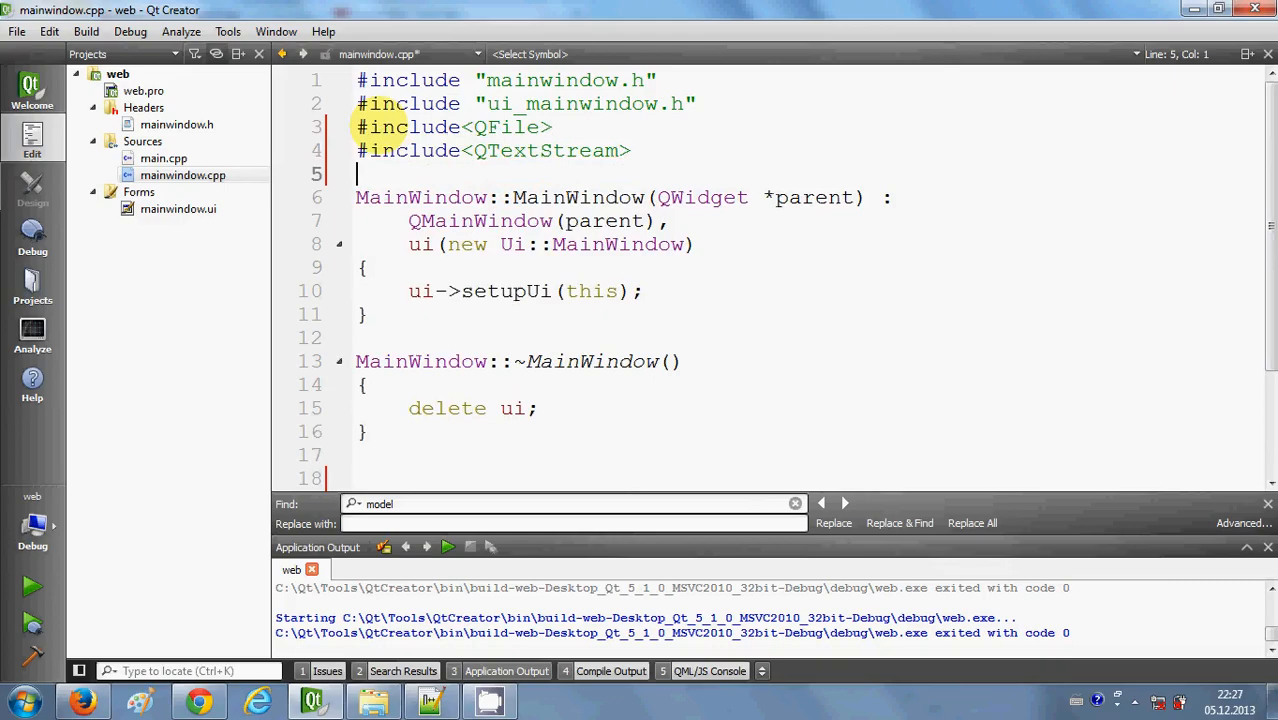
Add #include <QMessageBox> below them using autocomplete
{"action": "type", "text": "#include"}
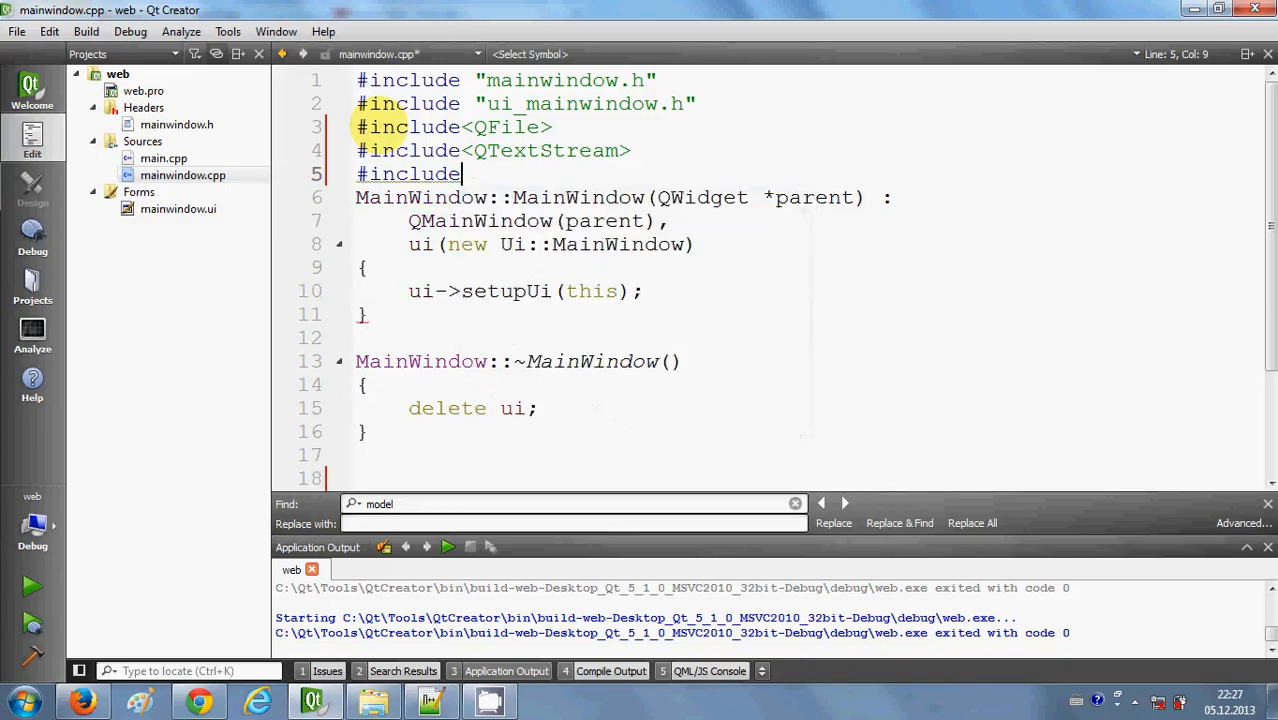
{"action": "type", "text": "<q"}
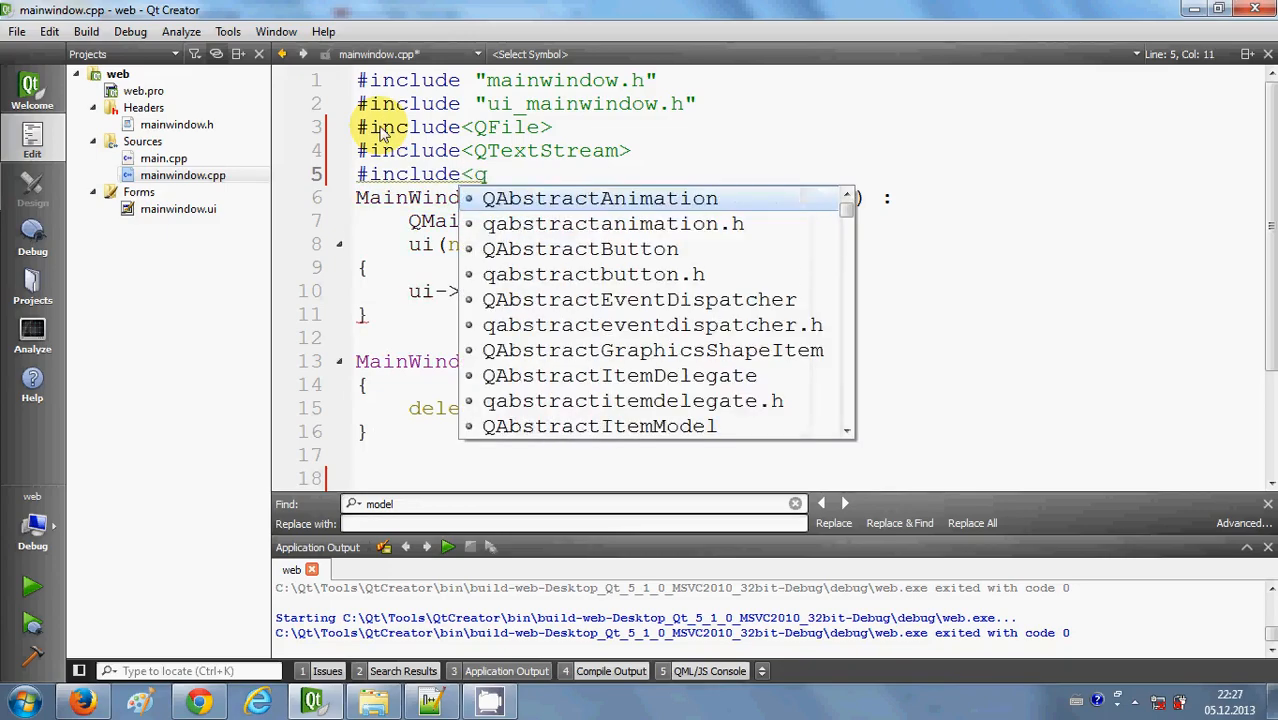
{"action": "type", "text": "mess"}
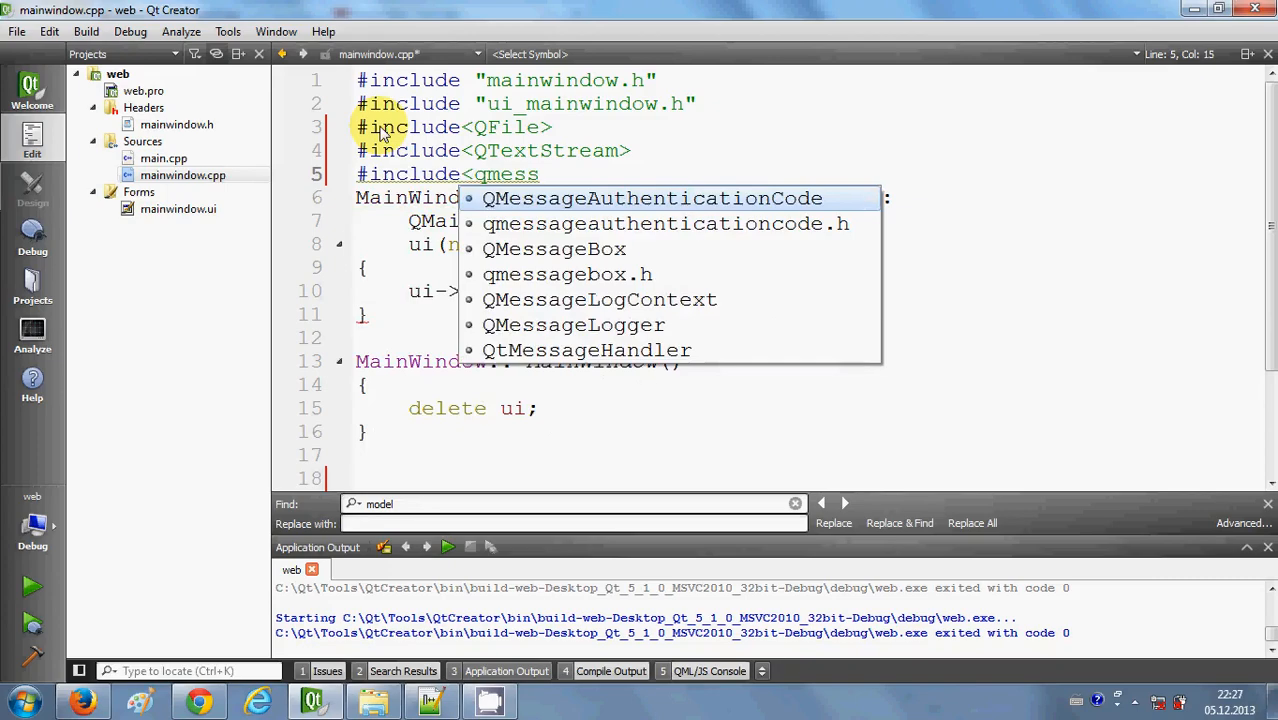
{"action": "left_click", "coordinate": [554, 248]}
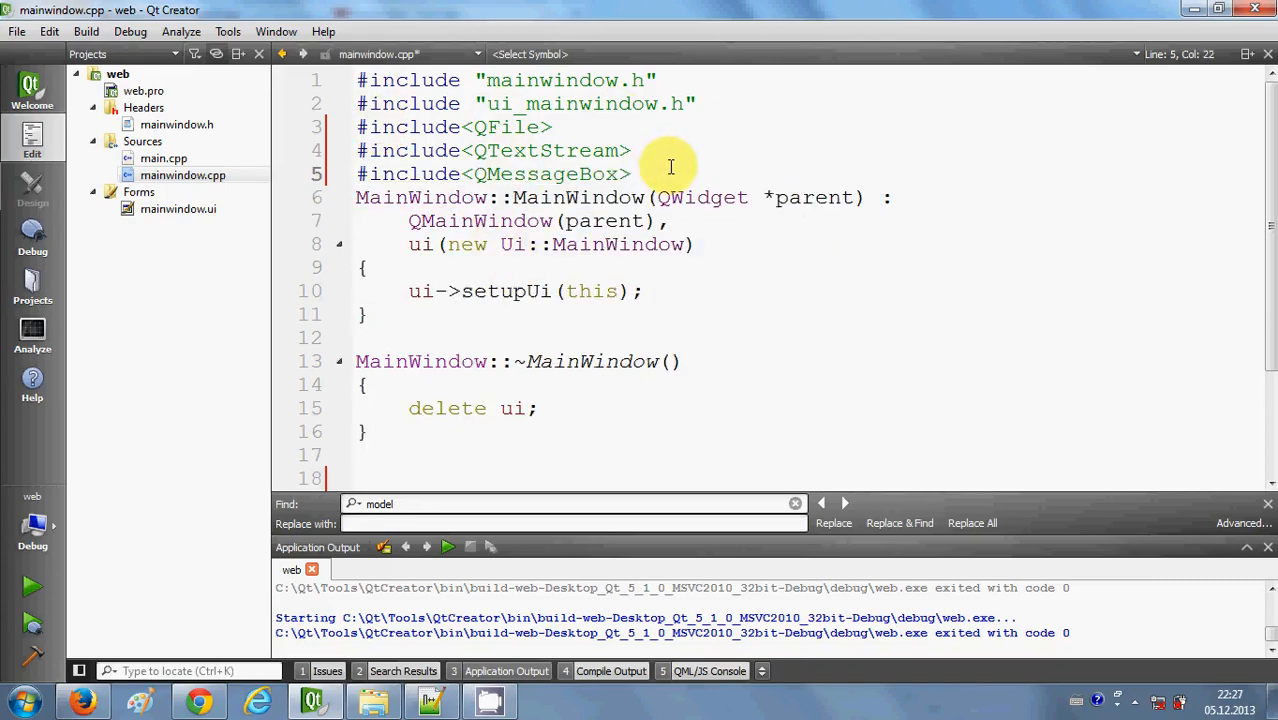
{"action": "scroll", "scroll_direction": "down", "scroll_amount": 3}
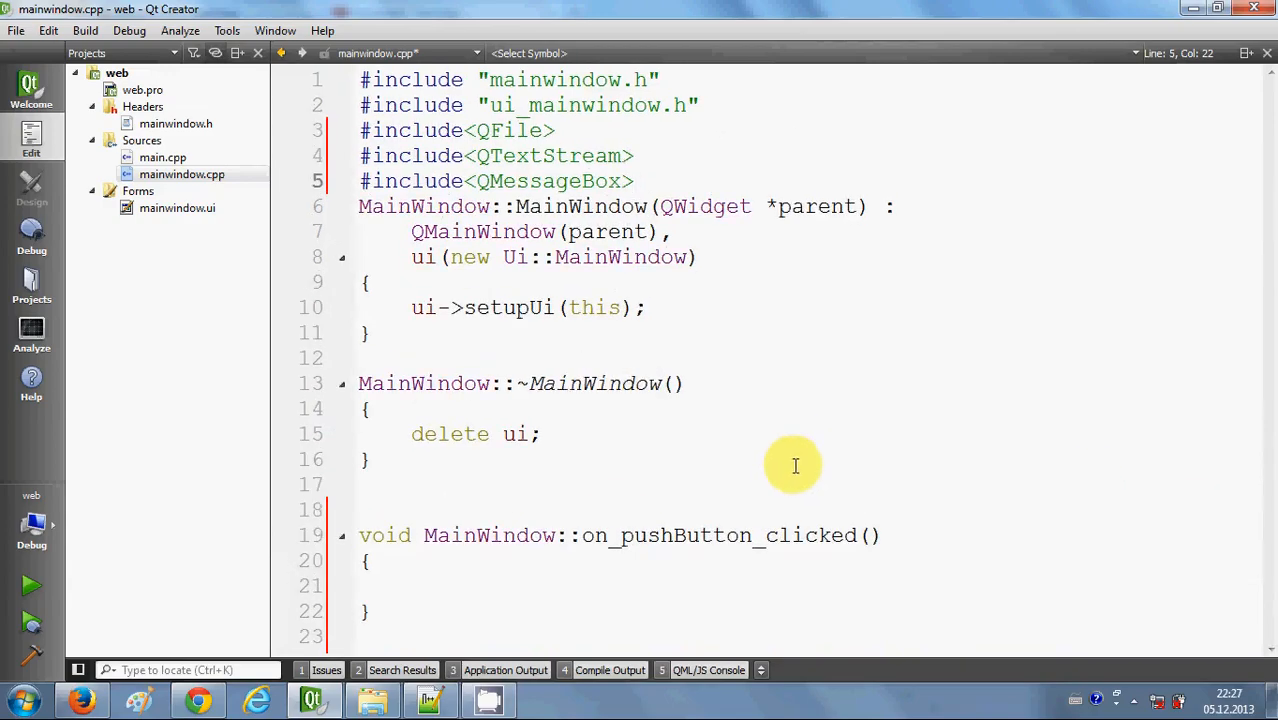
Declare QFile file(""); inside the on_pushButton_clicked body
{"action": "left_click", "coordinate": [411, 585]}
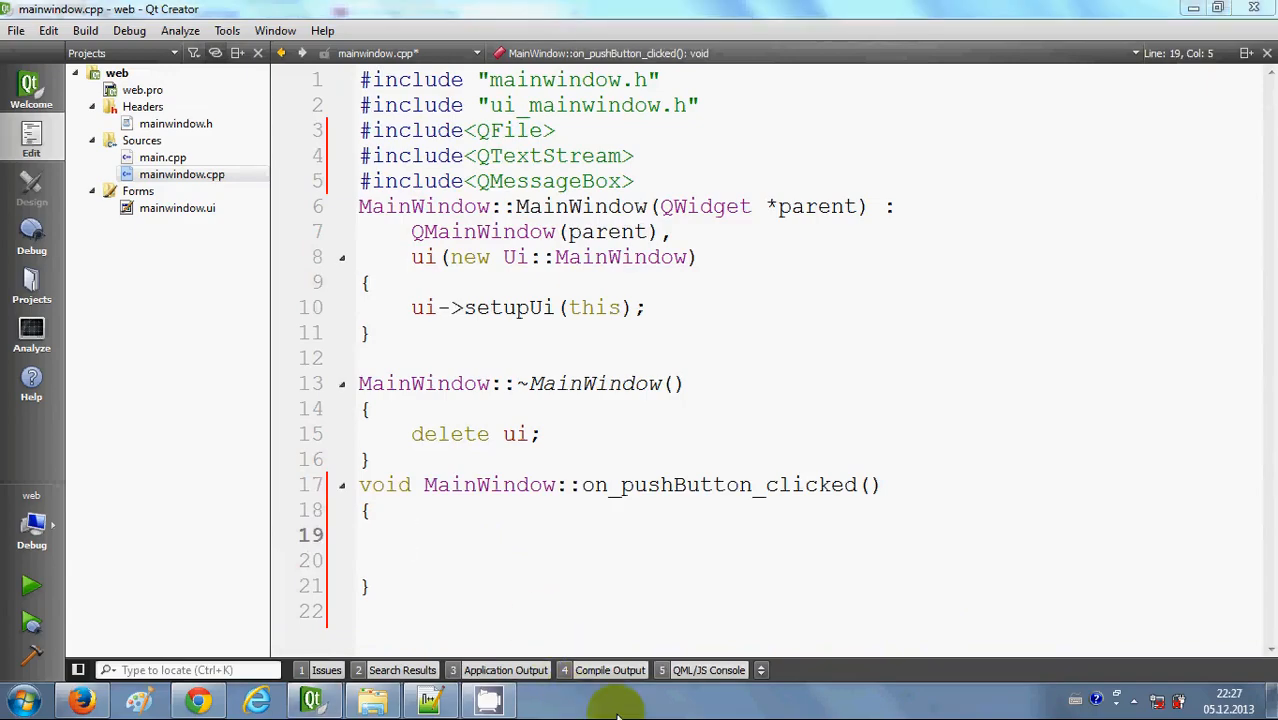
{"action": "mouse_move", "coordinate": [455, 532]}
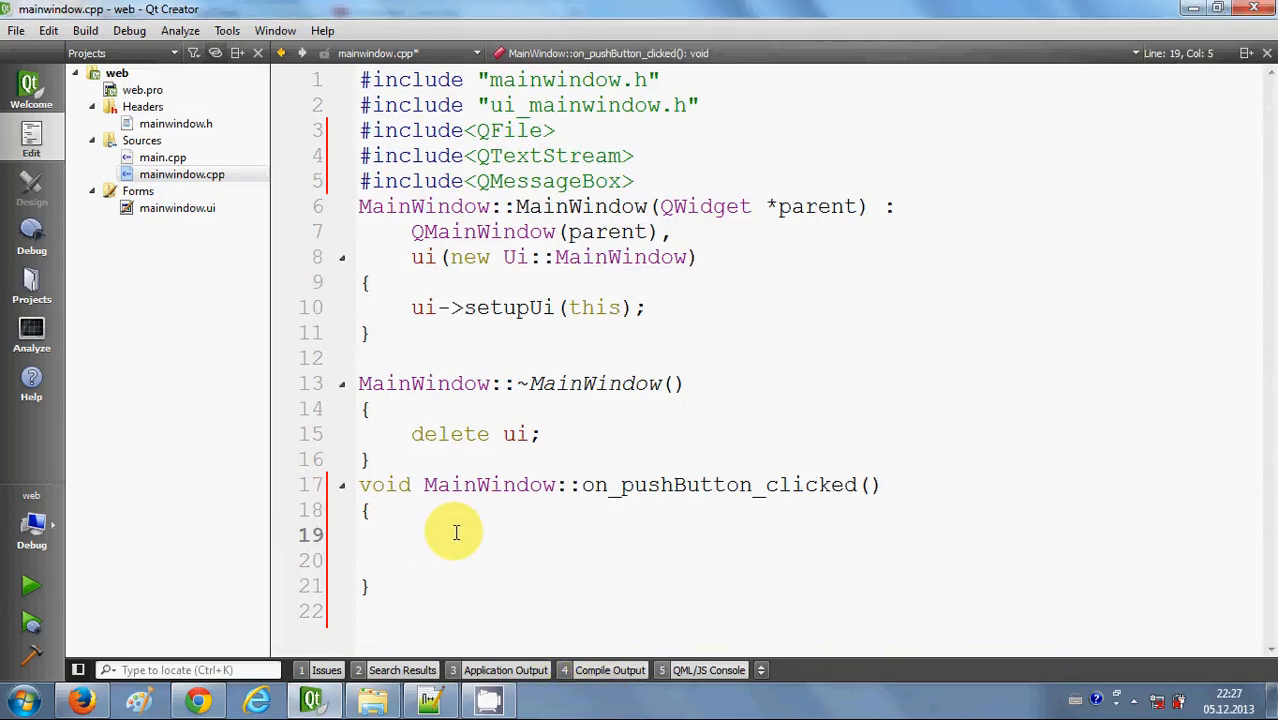
{"action": "type", "text": "QFile fi"}
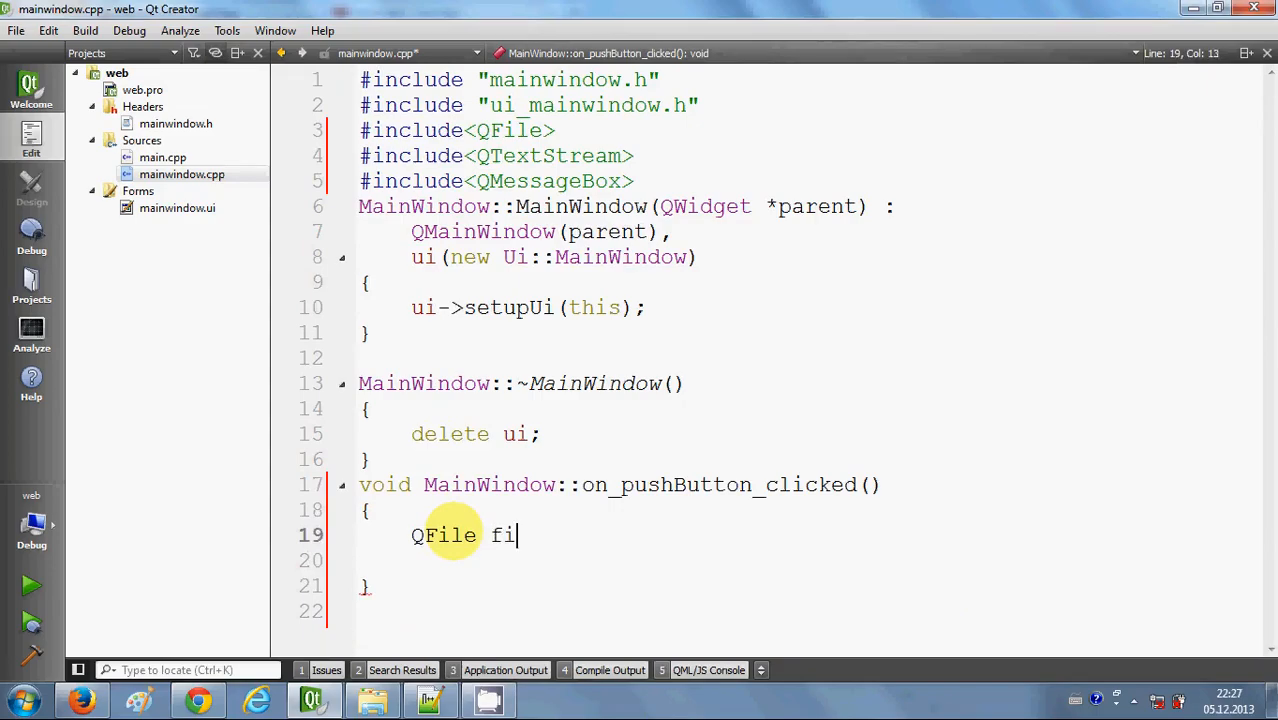
{"action": "type", "text": "le"}
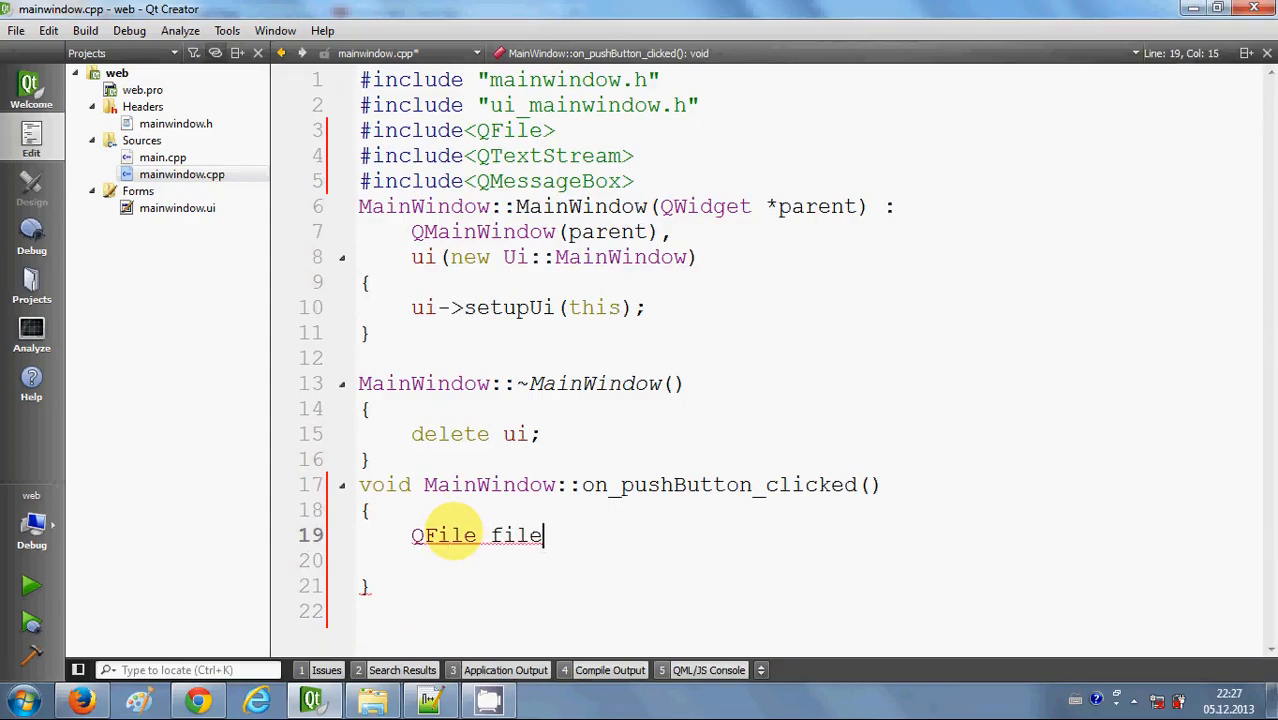
{"action": "type", "text": "();"}
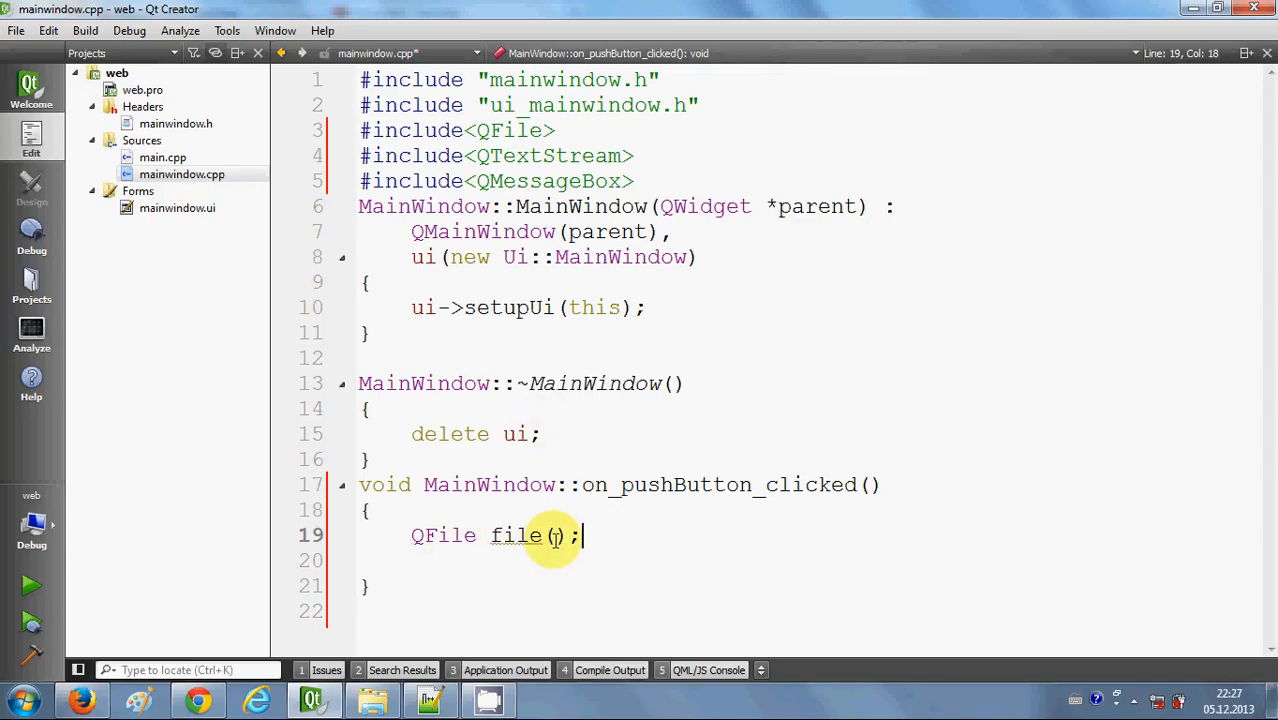
{"action": "type", "text": "\"\""}
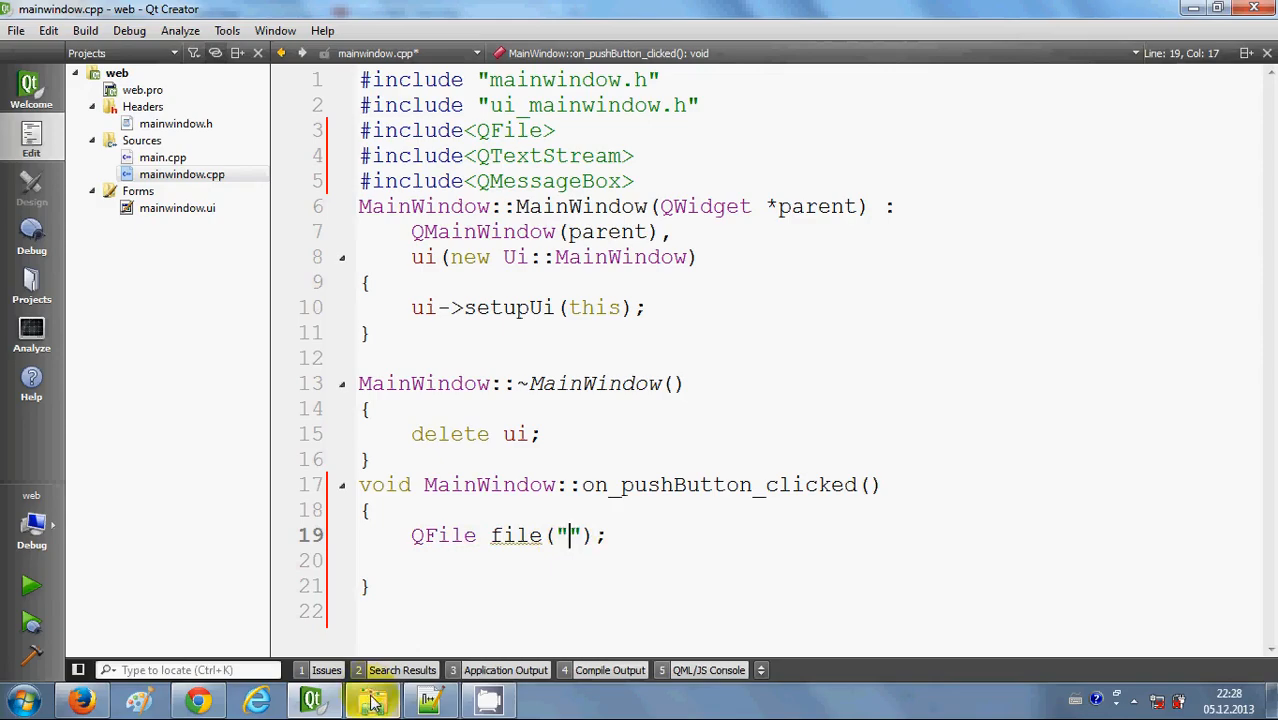
{"action": "left_click", "coordinate": [373, 699]}
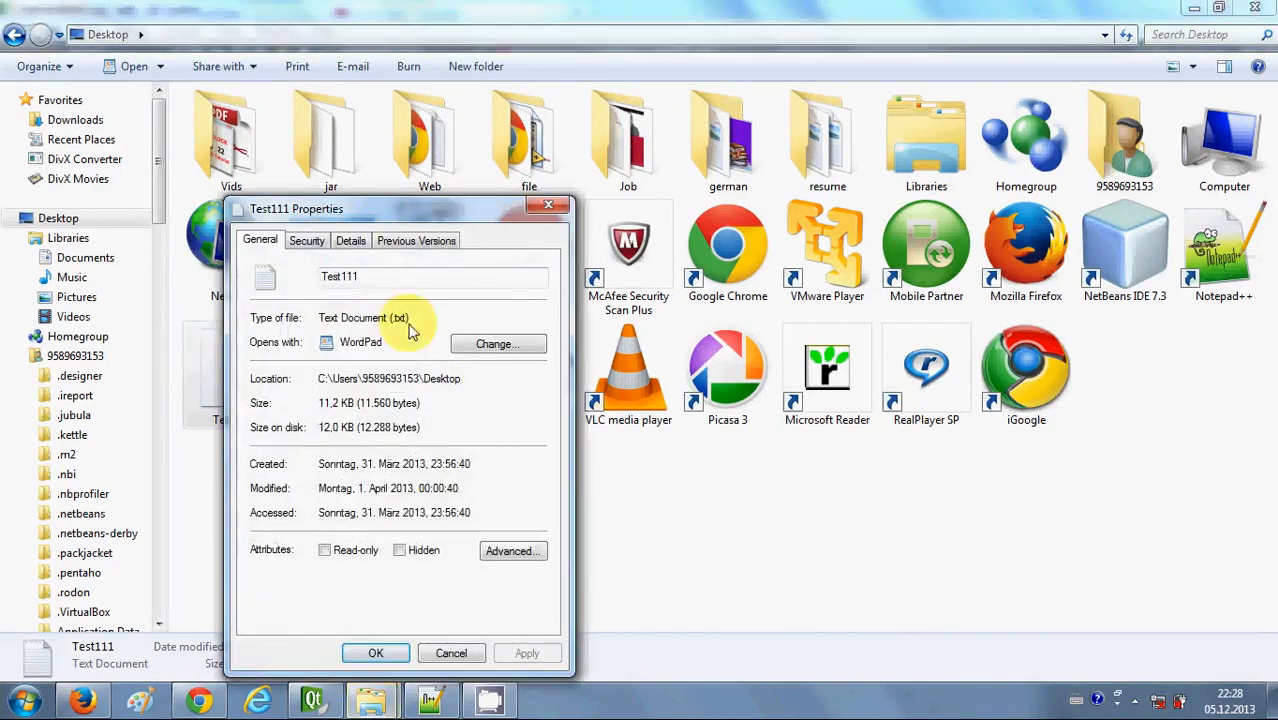
{"action": "left_click", "coordinate": [307, 240]}
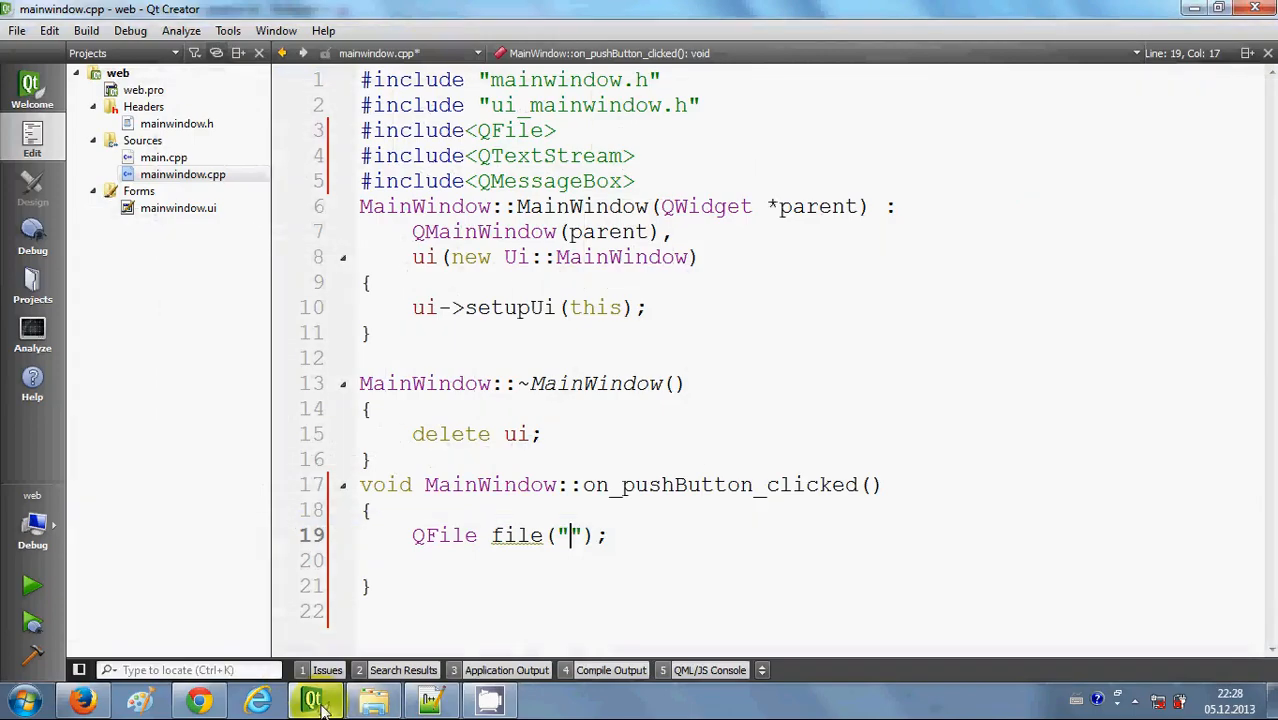
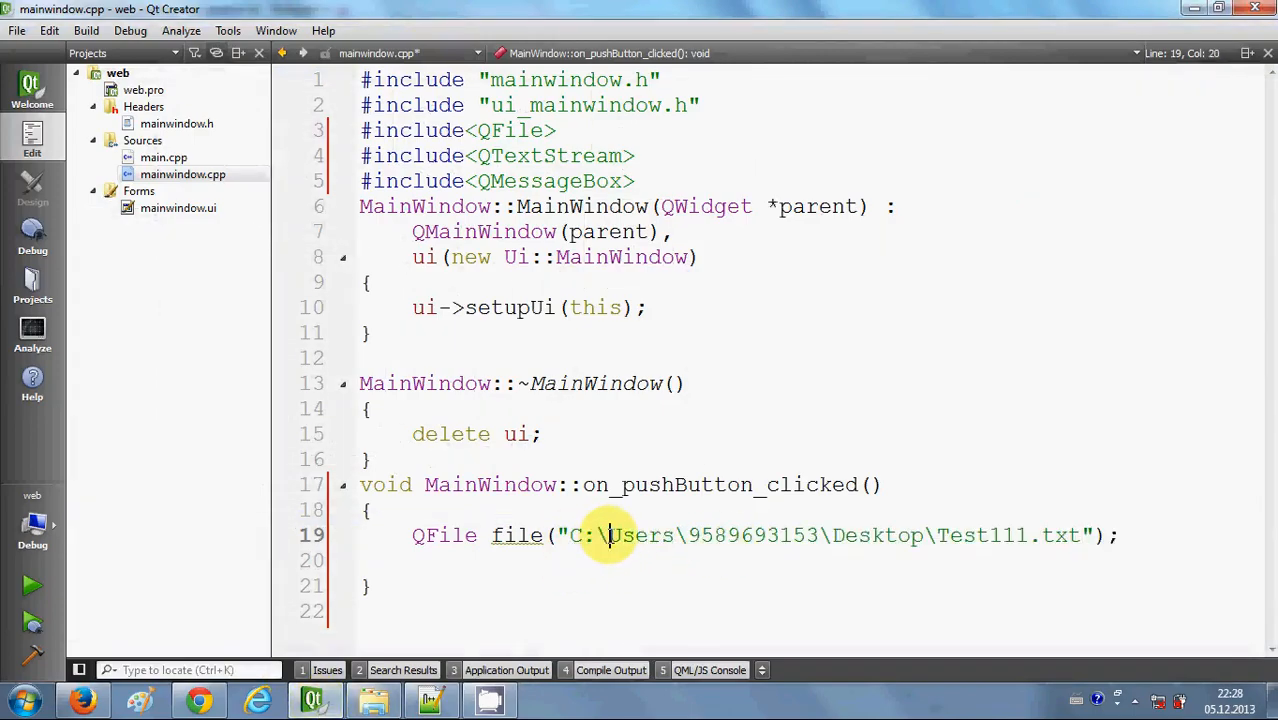
{"action": "type", "text": "\\"}
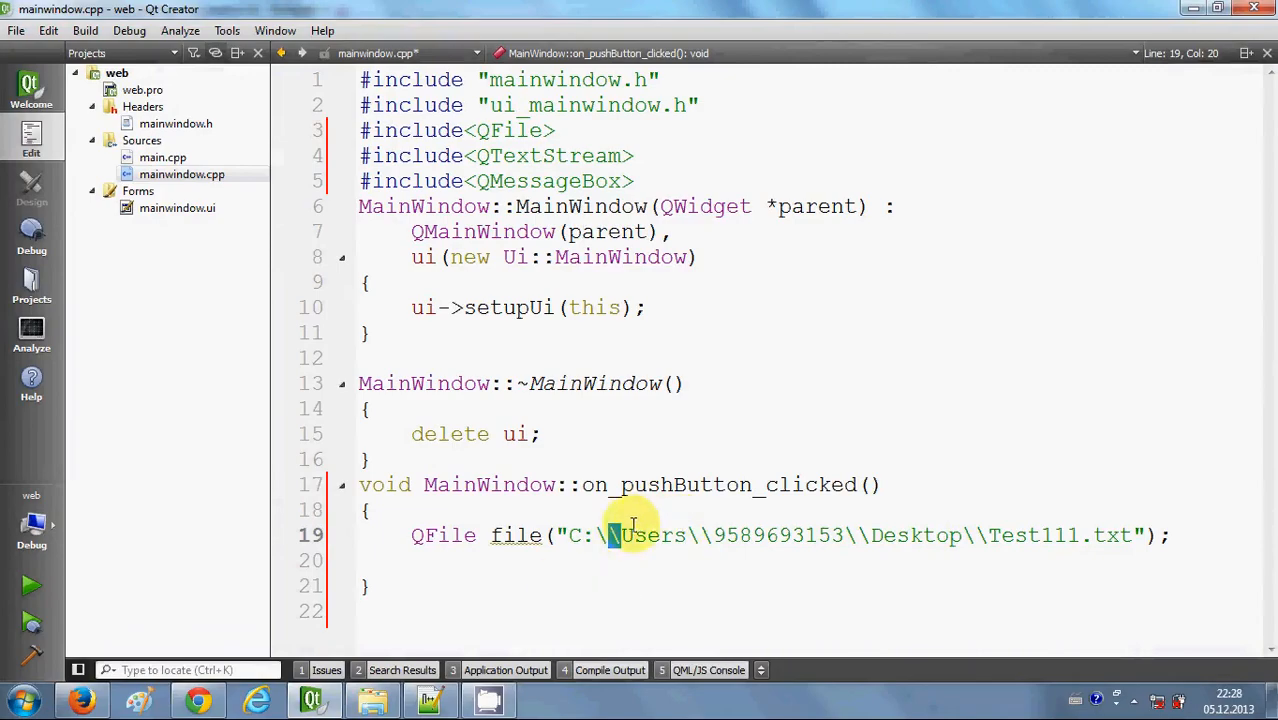
{"action": "mouse_move", "coordinate": [525, 555]}
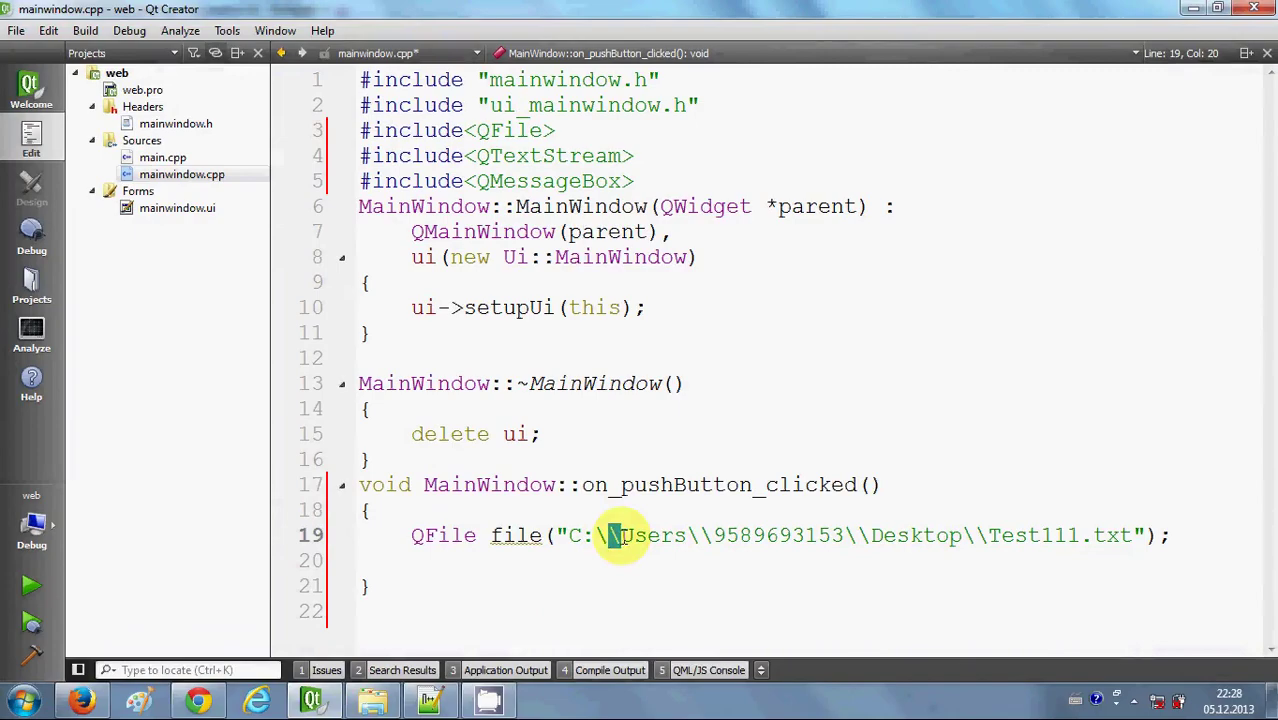
{"action": "mouse_move", "coordinate": [717, 542]}
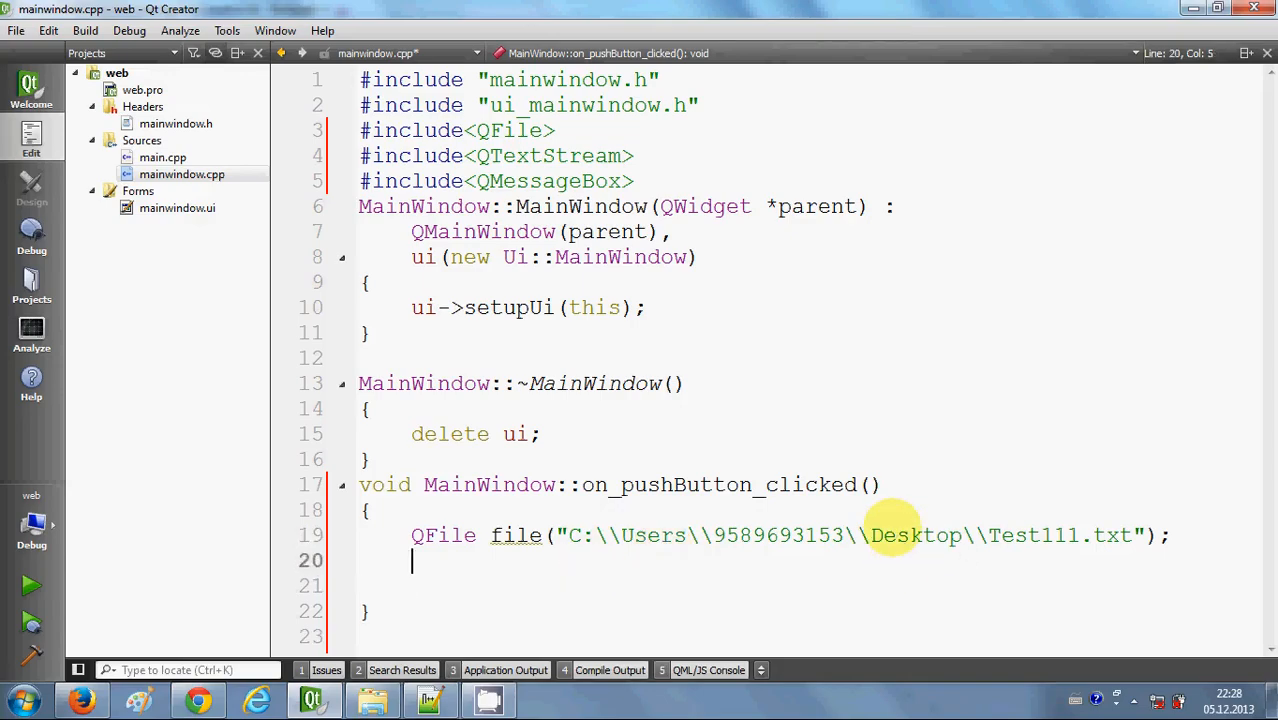
{"action": "mouse_move", "coordinate": [631, 615]}
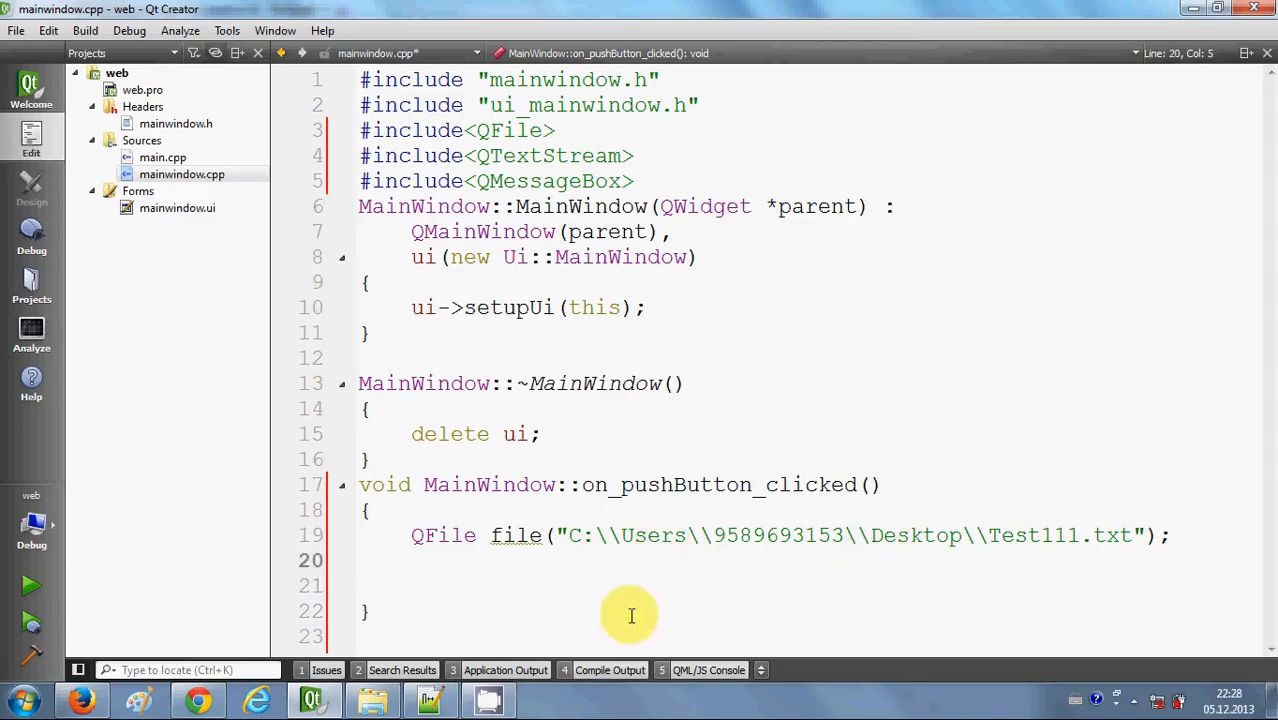
{"action": "mouse_move", "coordinate": [598, 650]}
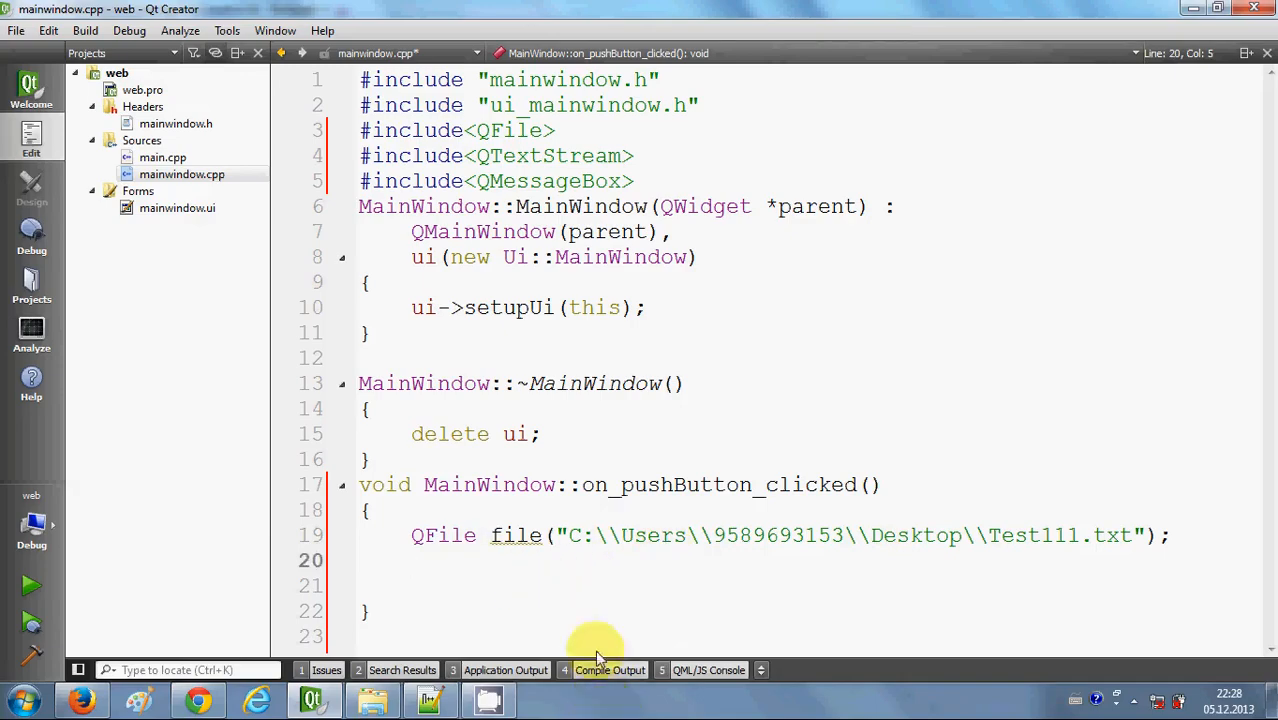
{"action": "mouse_move", "coordinate": [565, 707]}
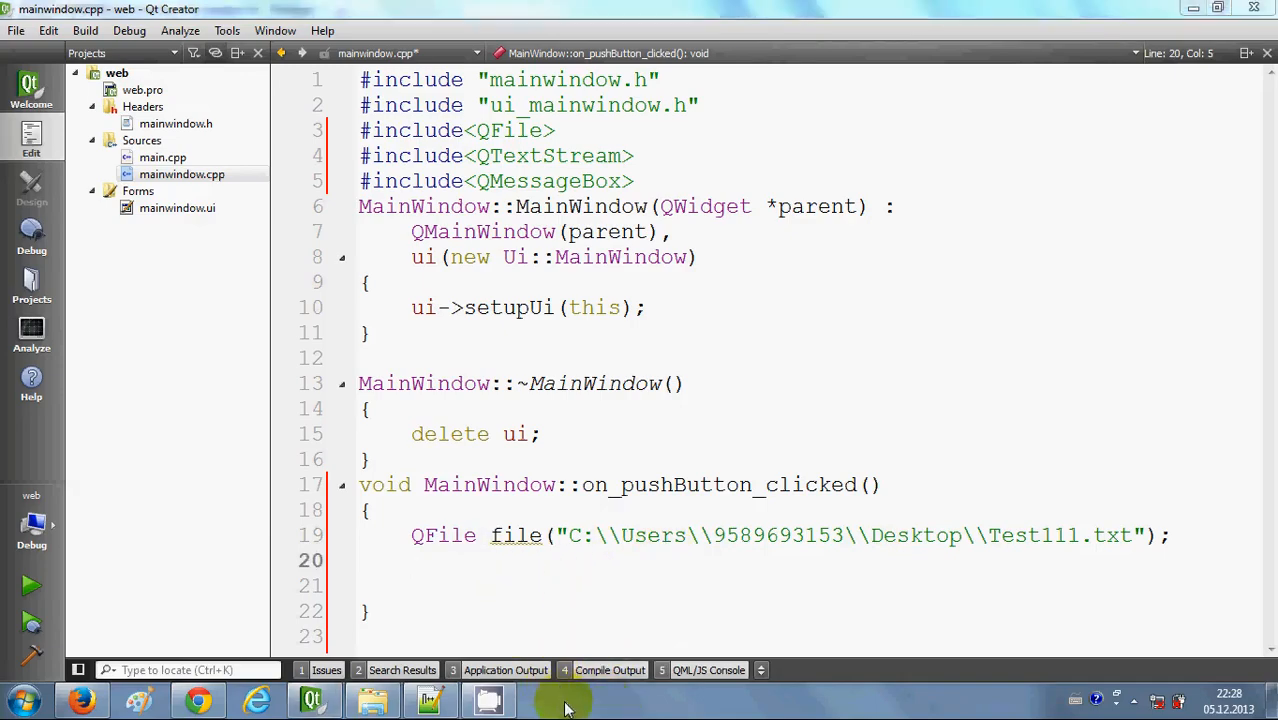
Write the condition if(!file.open(QIODevice::ReadOnly)) on line 20
{"action": "type", "text": "if"}
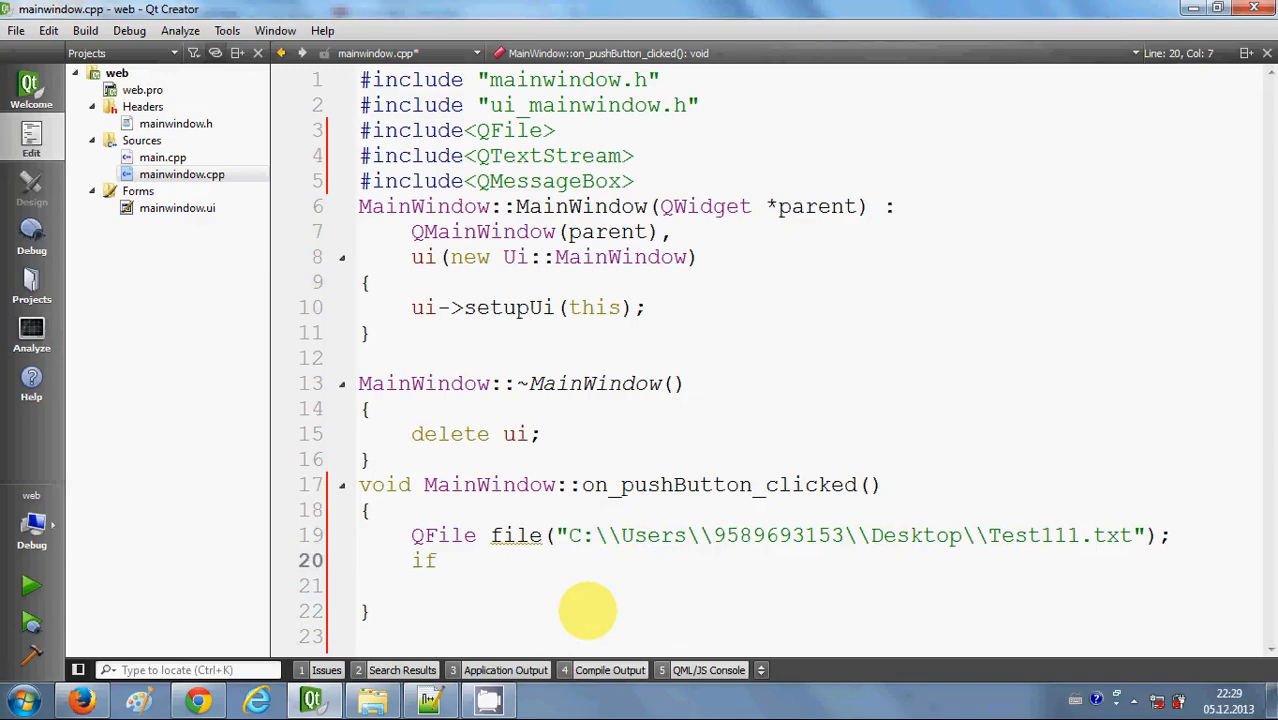
{"action": "type", "text": "()"}
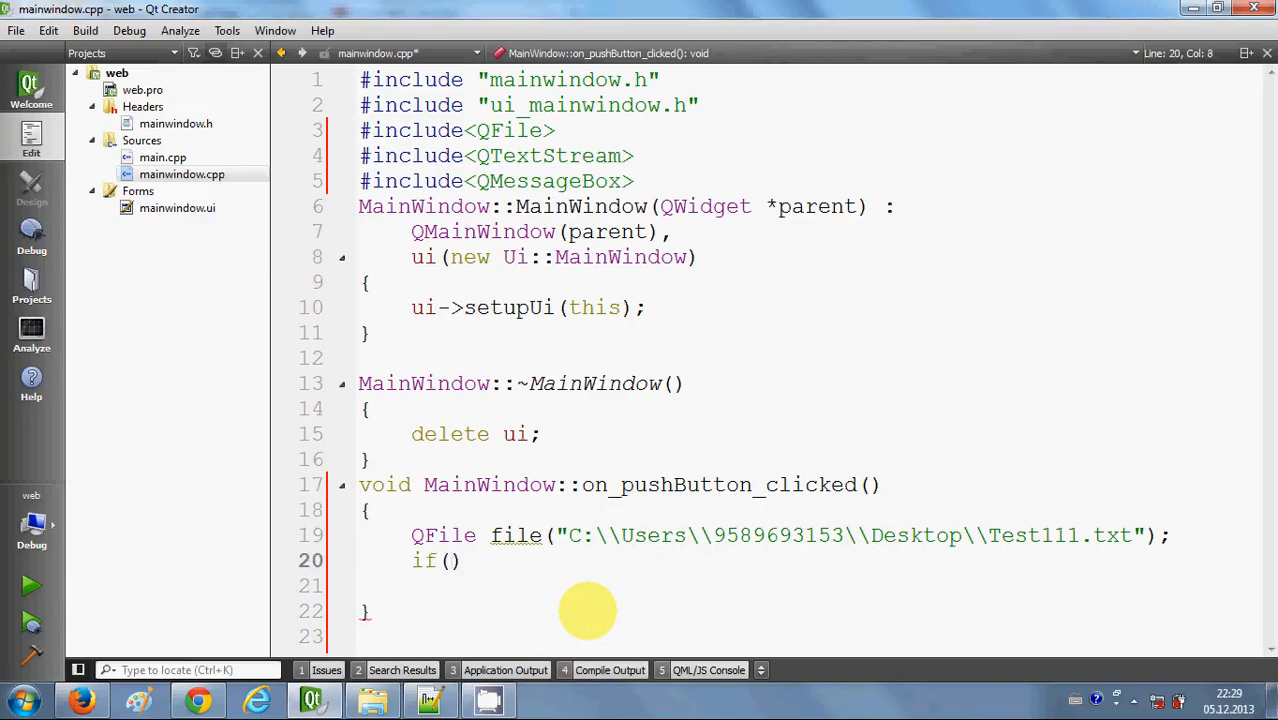
{"action": "type", "text": "!gi"}
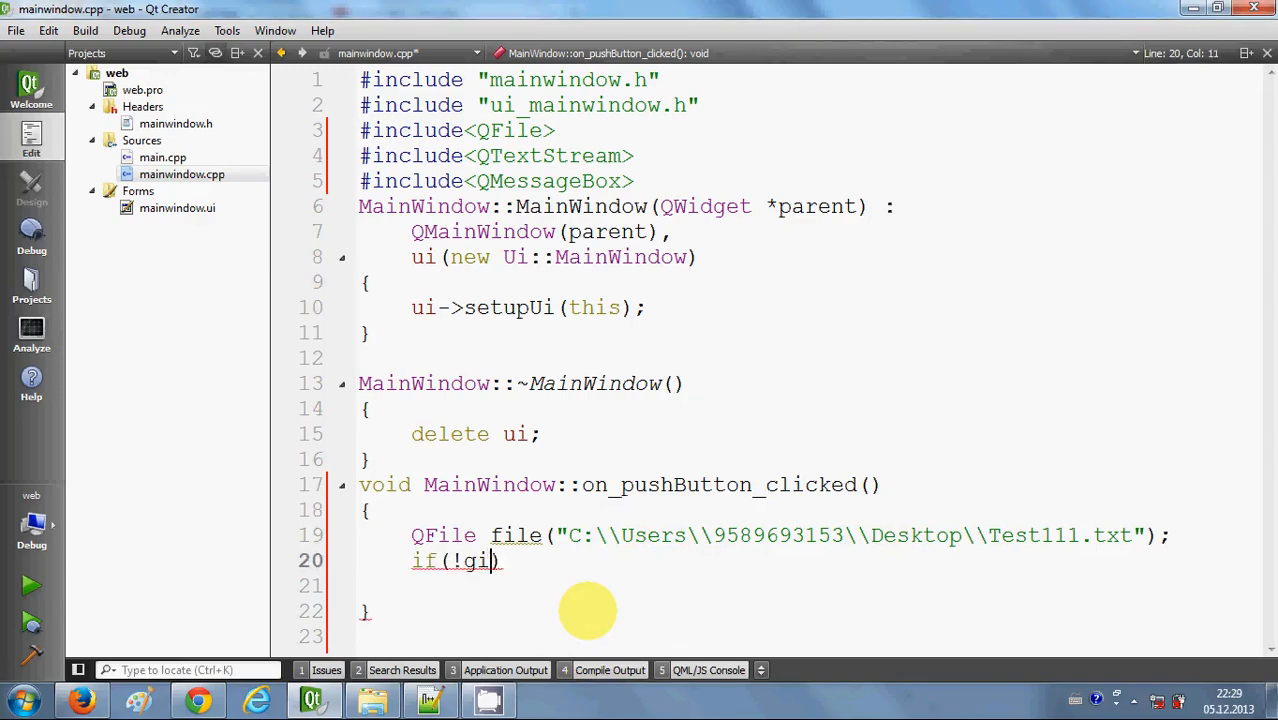
{"action": "key", "text": "BackSpace"}
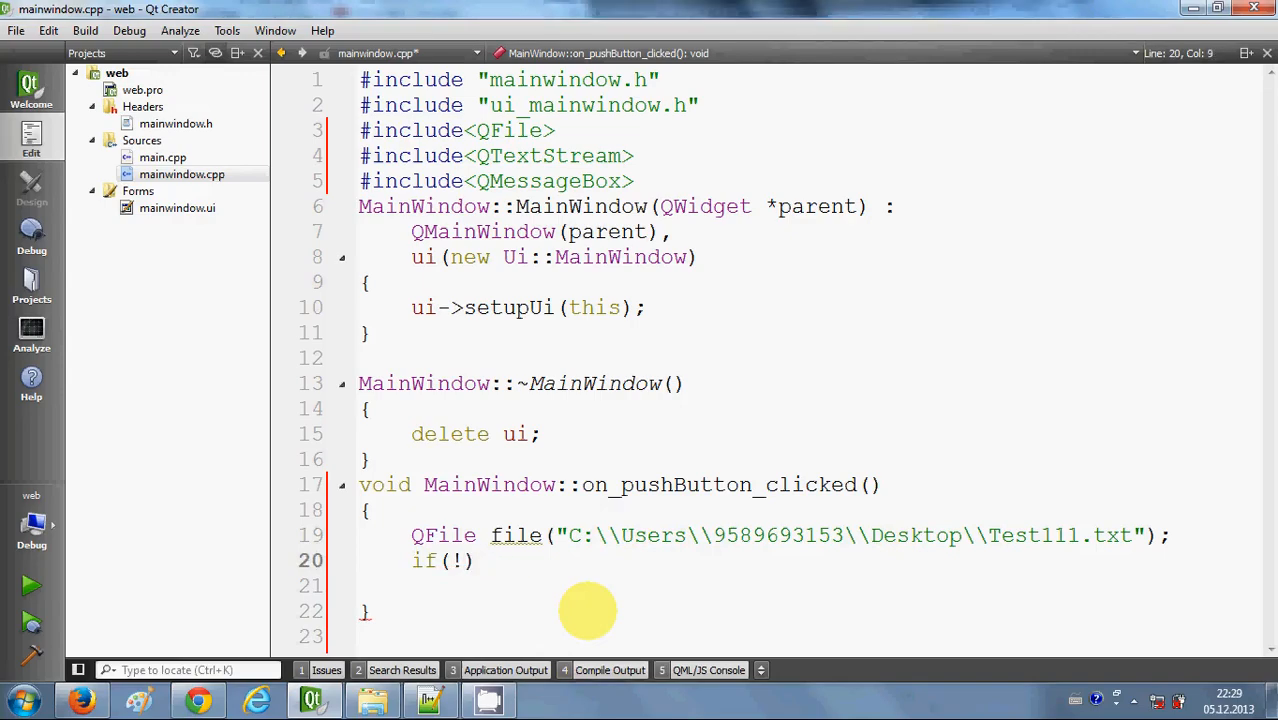
{"action": "type", "text": "file"}
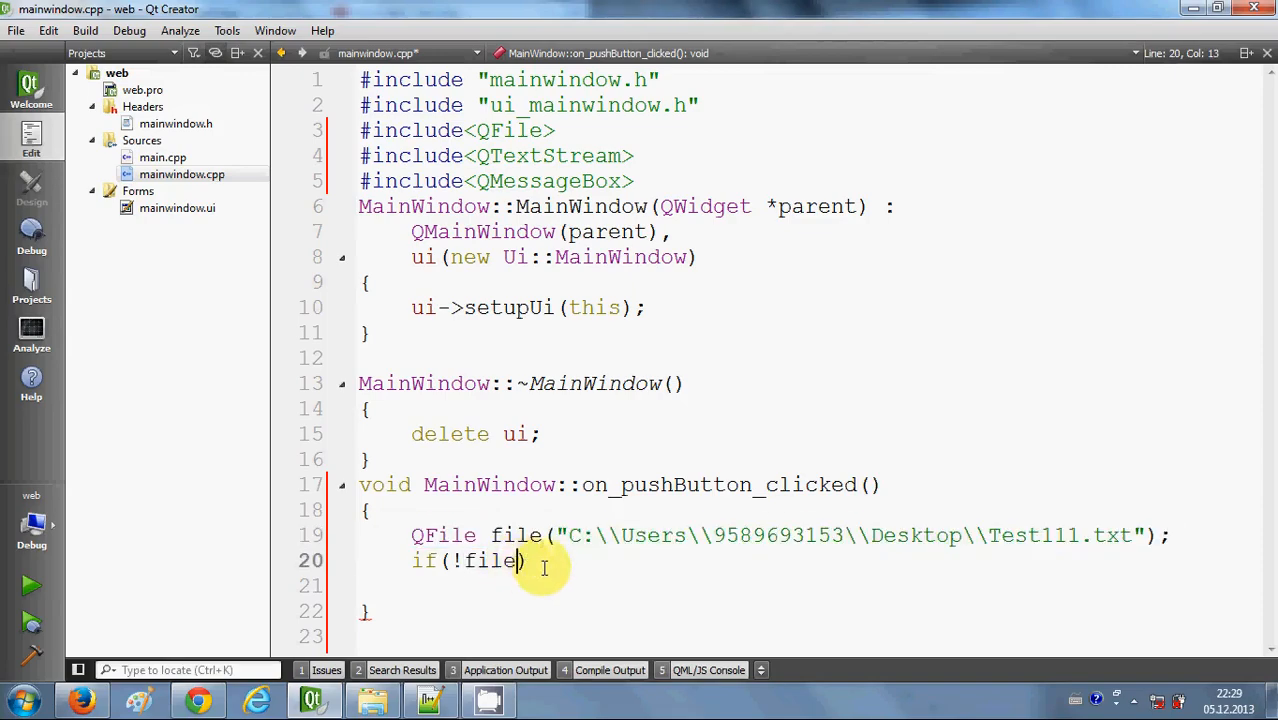
{"action": "type", "text": ".open("}
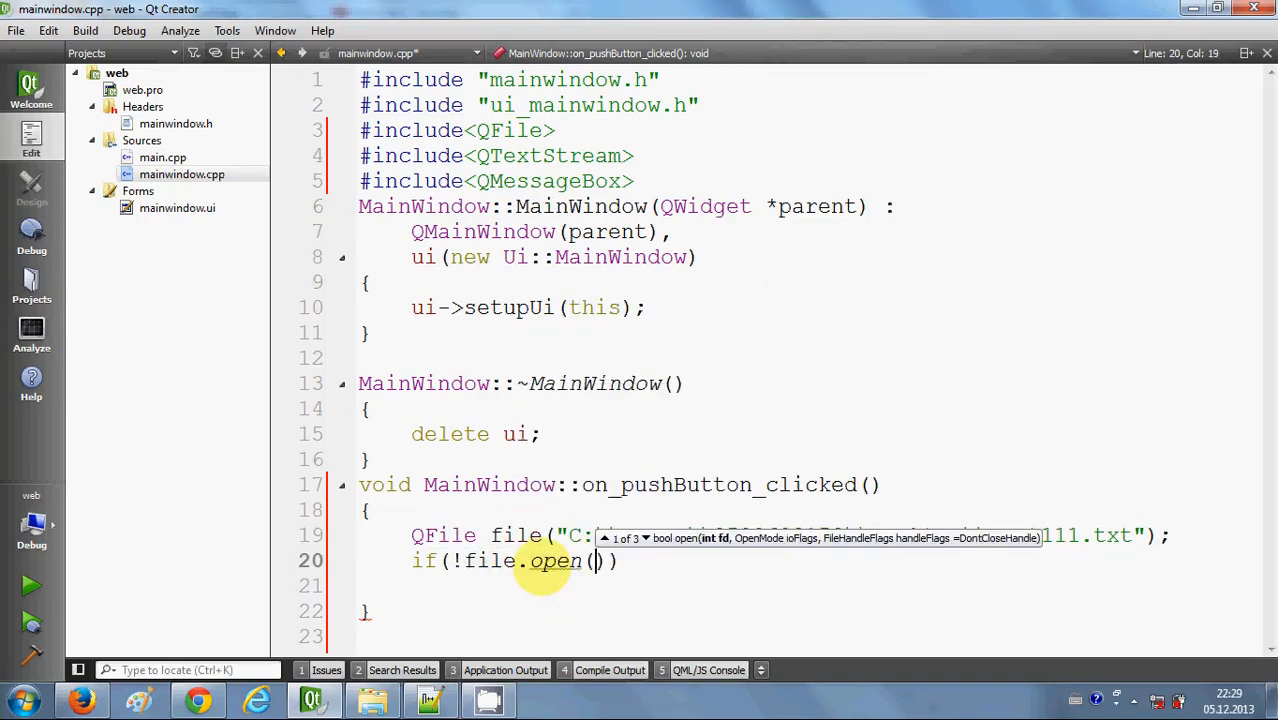
{"action": "type", "text": "QI"}
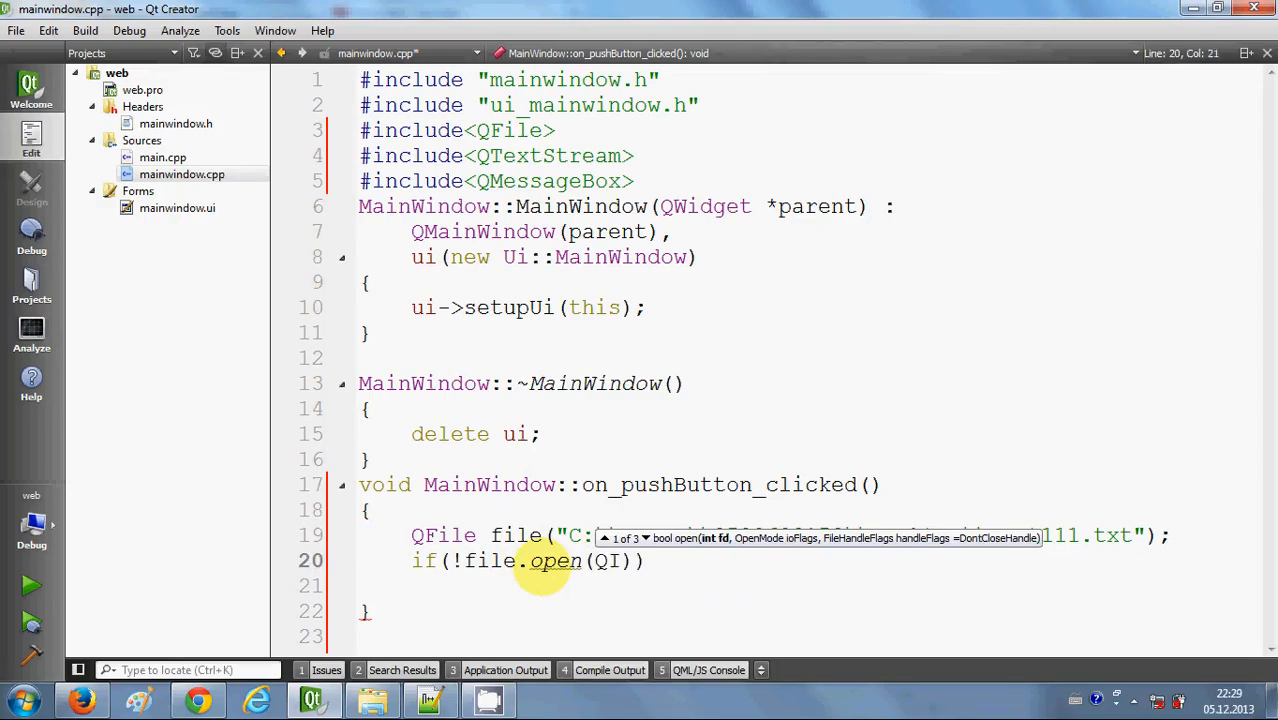
{"action": "type", "text": "o"}
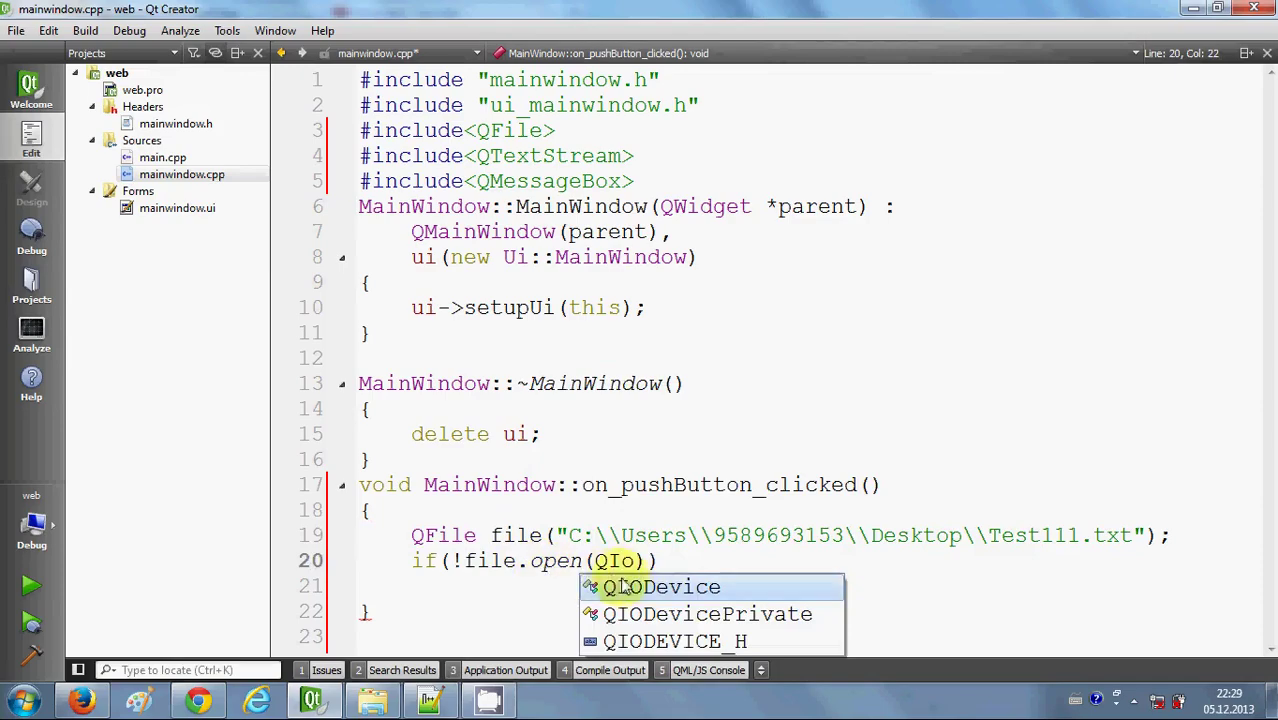
{"action": "left_click", "coordinate": [662, 586]}
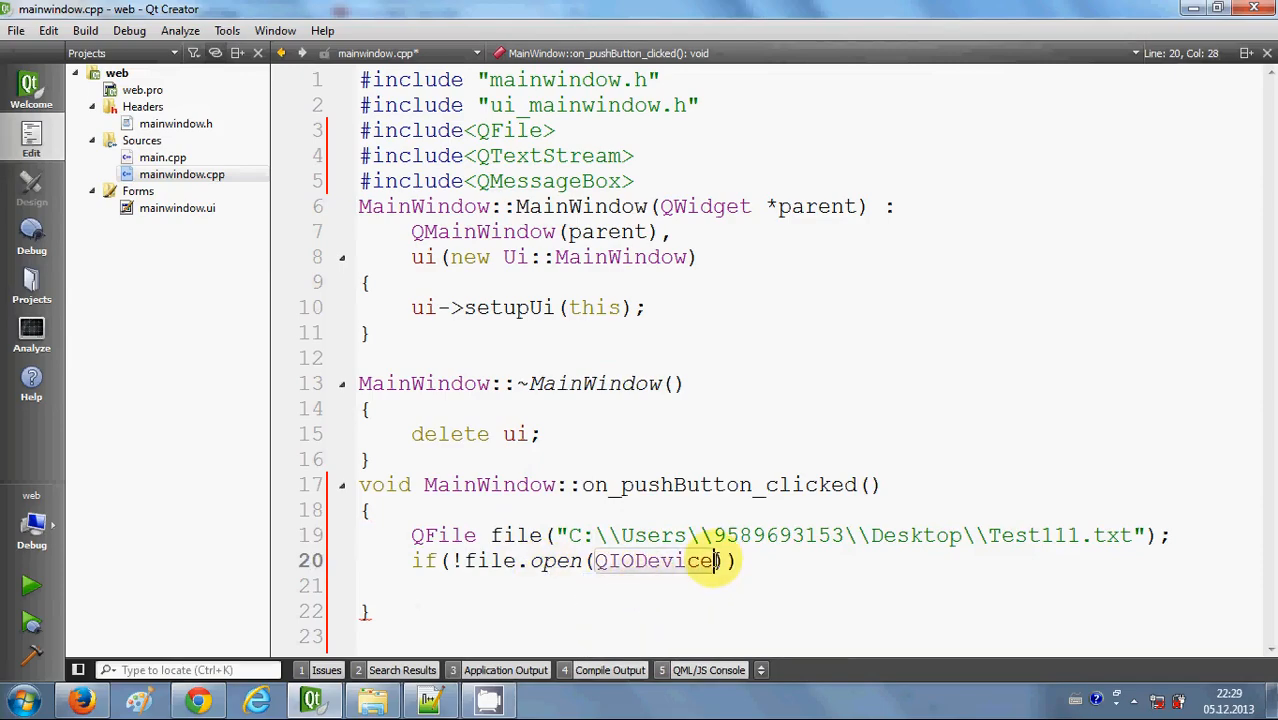
{"action": "type", "text": "::"}
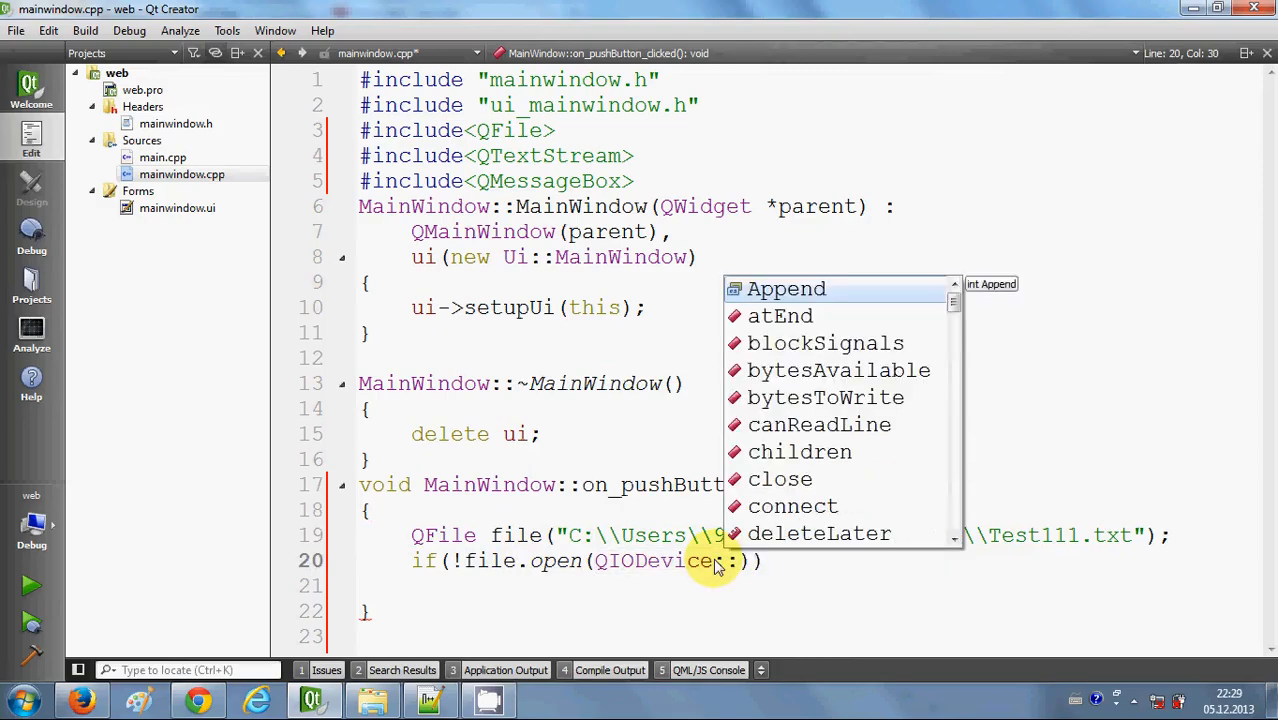
{"action": "type", "text": "re"}
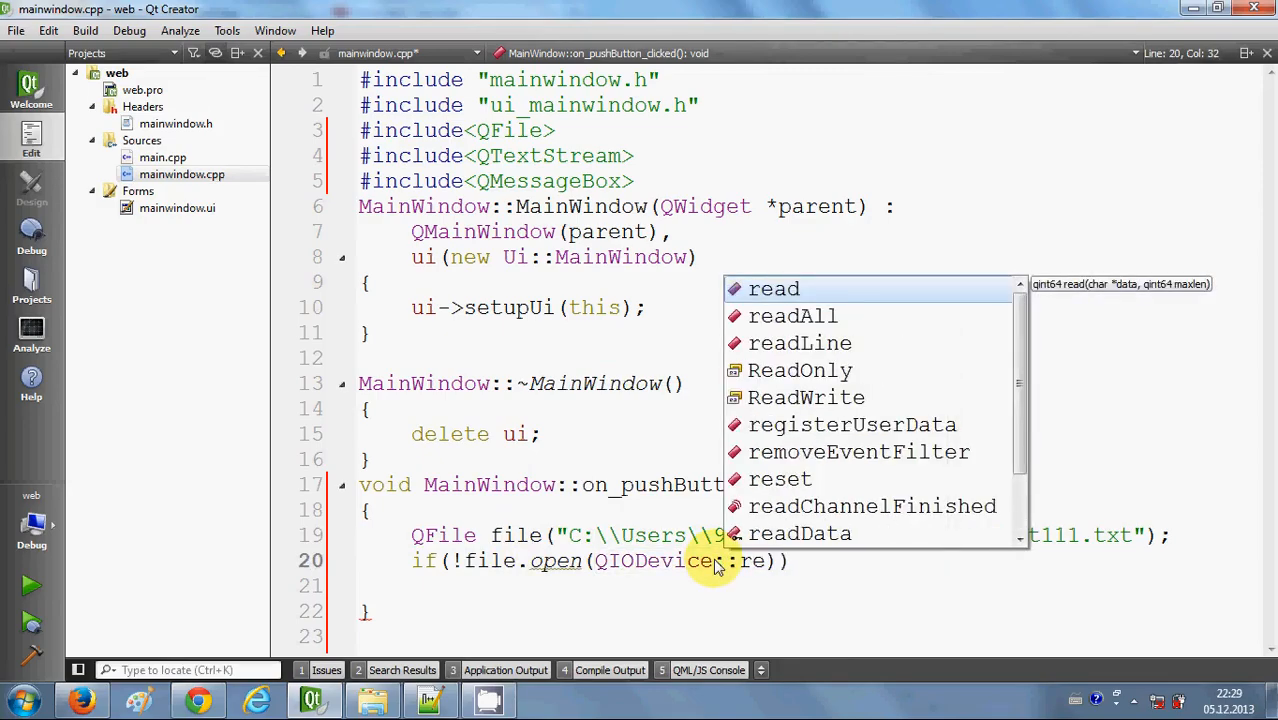
{"action": "type", "text": "a"}
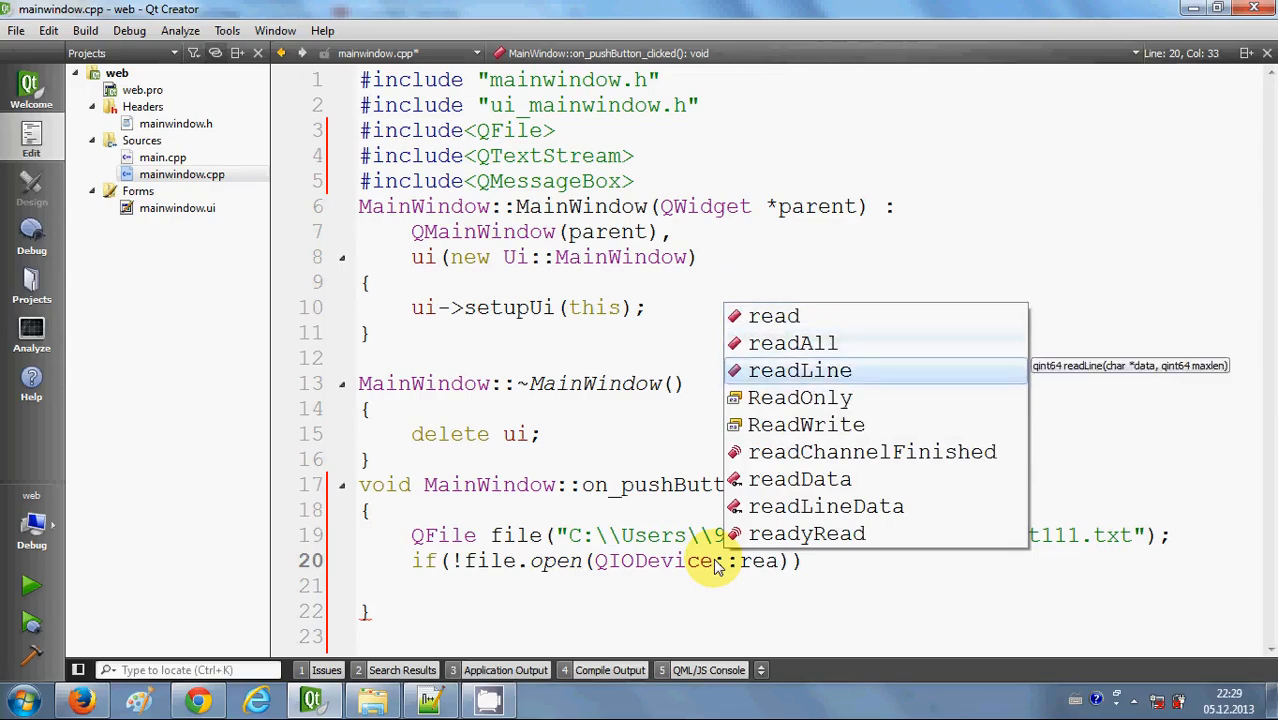
{"action": "left_click", "coordinate": [799, 398]}
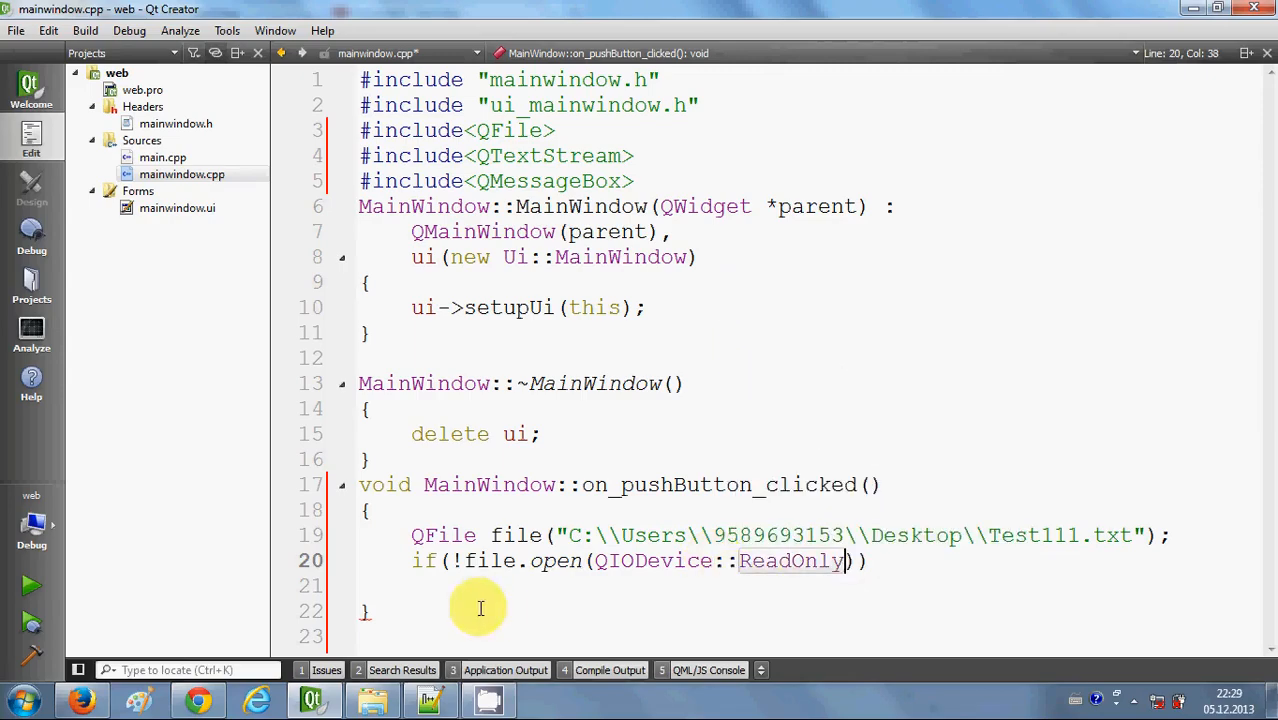
{"action": "mouse_move", "coordinate": [763, 561]}
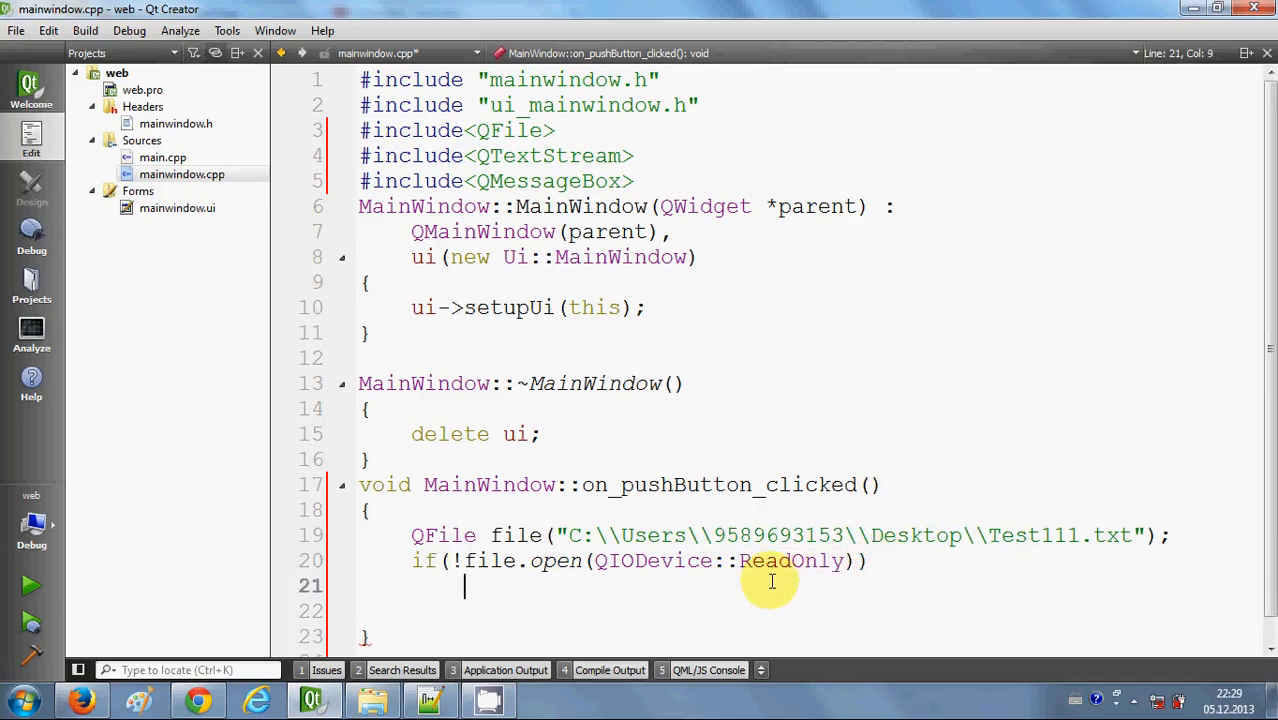
Start a QMessageBox::information call under the if
{"action": "type", "text": "Q"}
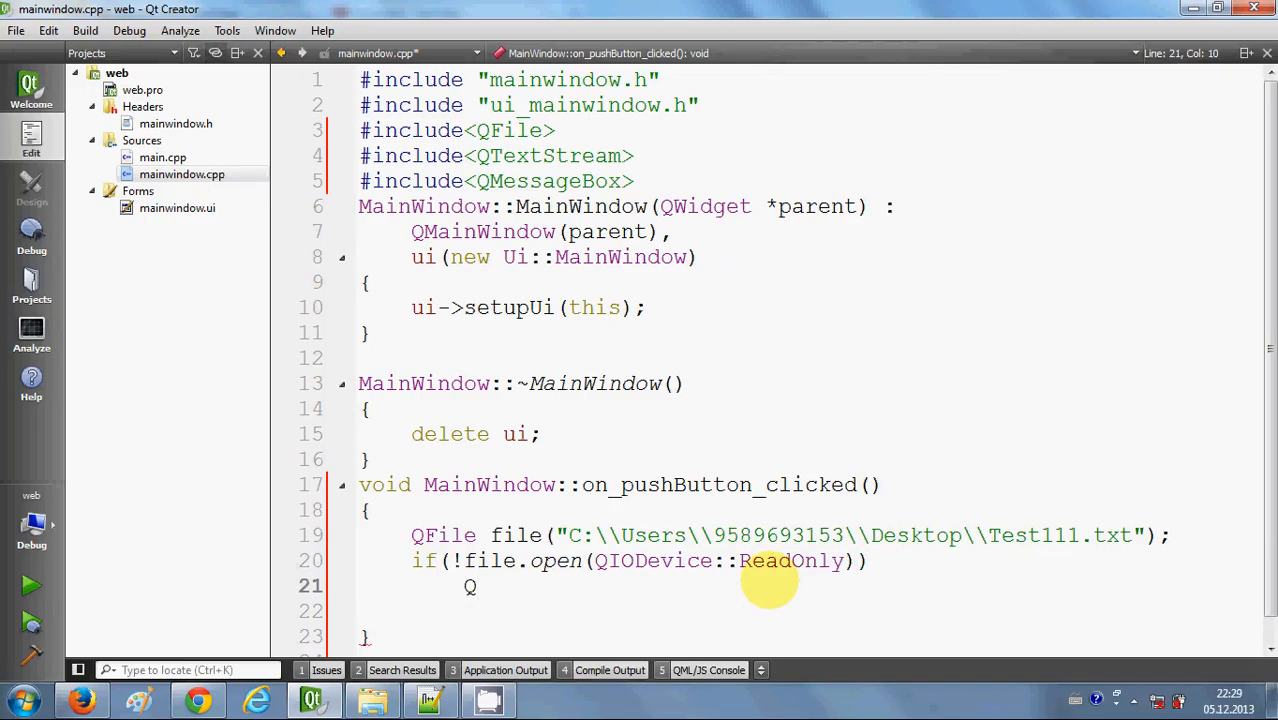
{"action": "type", "text": "QmessageBox"}
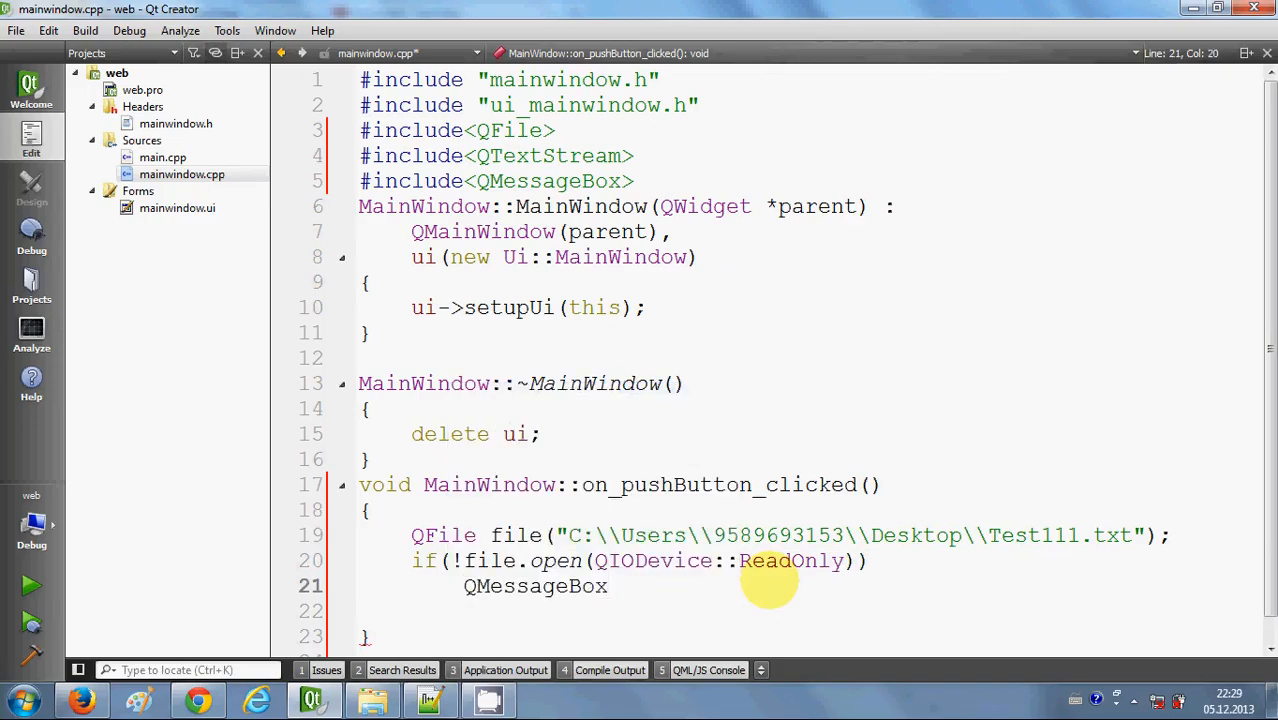
{"action": "double_click", "coordinate": [535, 586]}
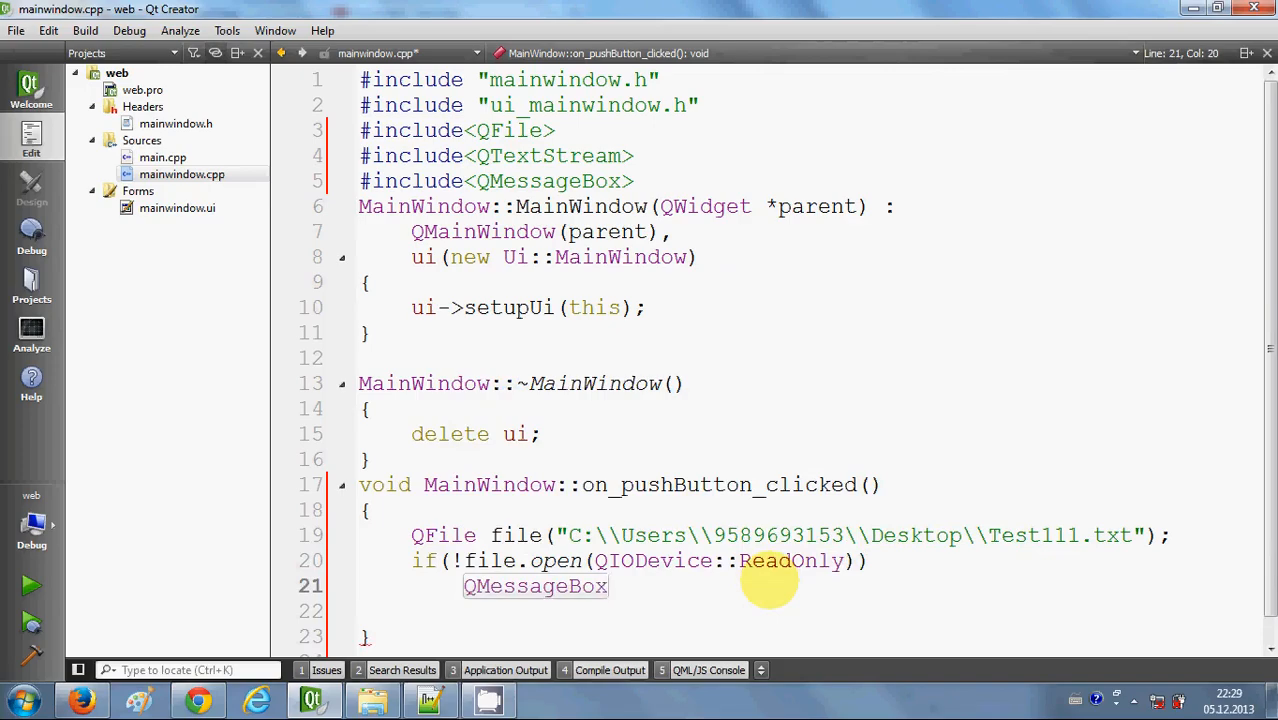
{"action": "type", "text": "::"}
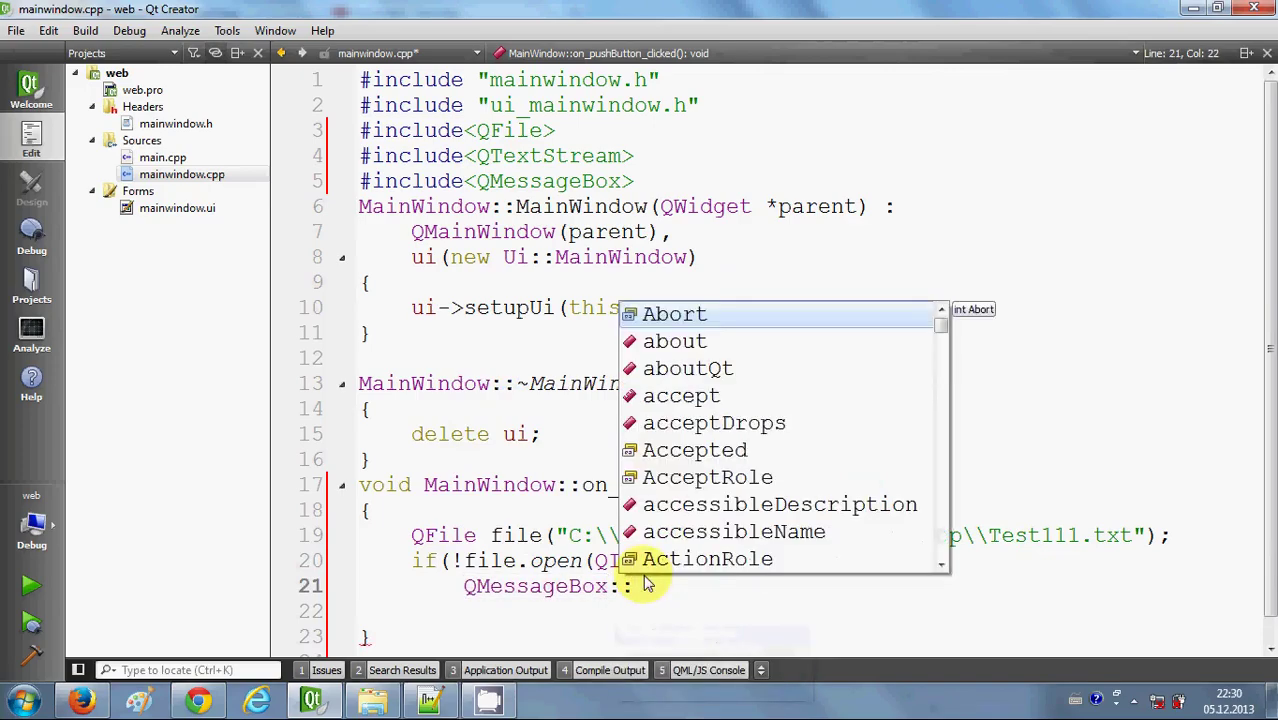
{"action": "type", "text": "information();"}
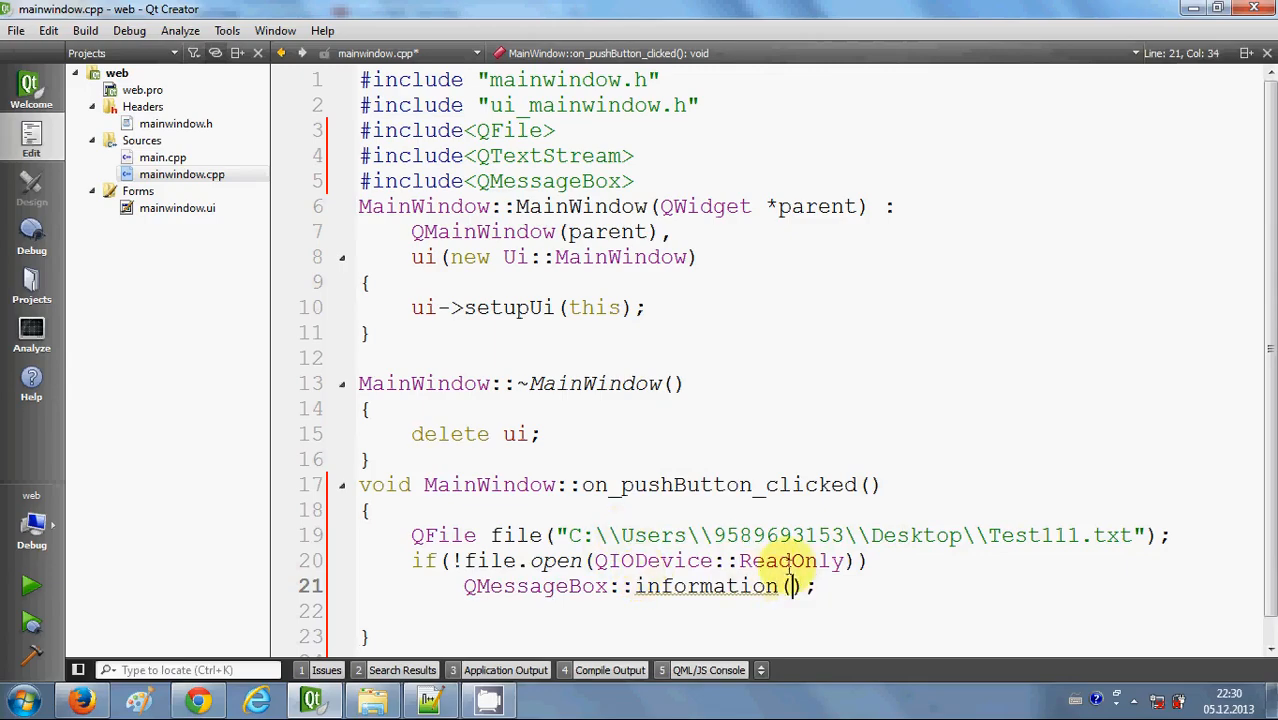
Pass 0, "info" and file.errorString() as the message box arguments
{"action": "type", "text": "0"}
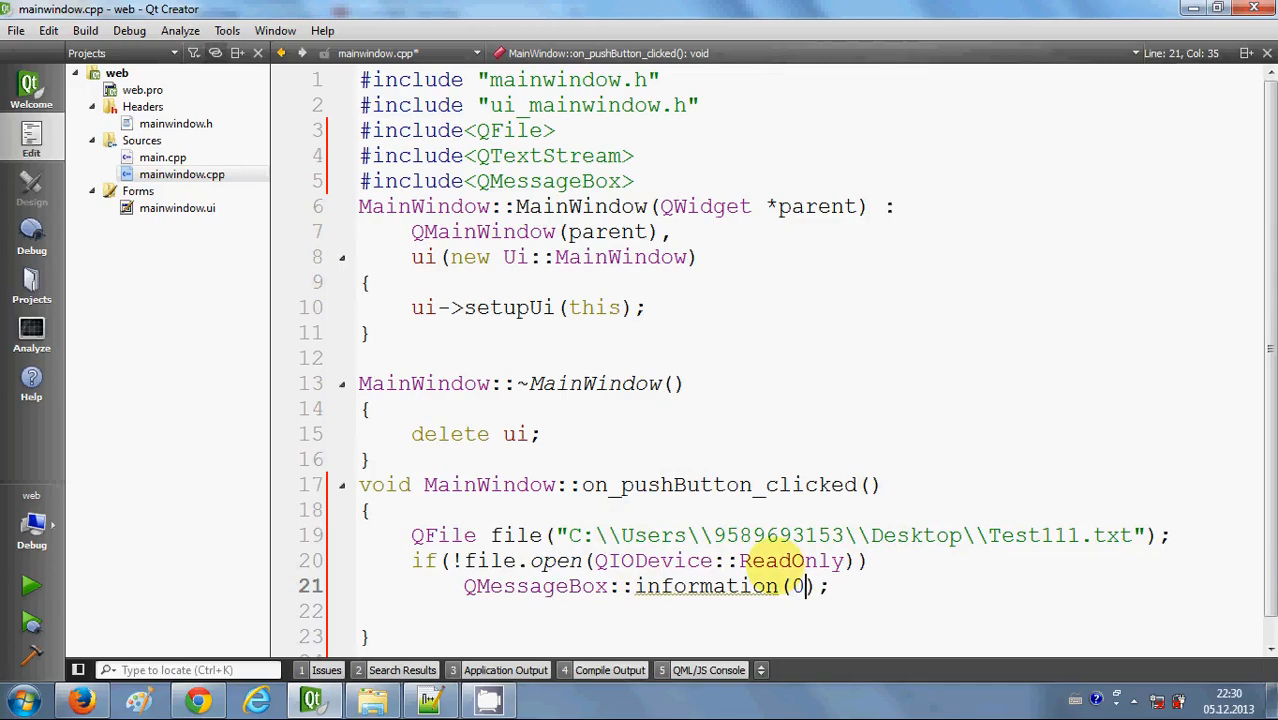
{"action": "type", "text": ",\"\""}
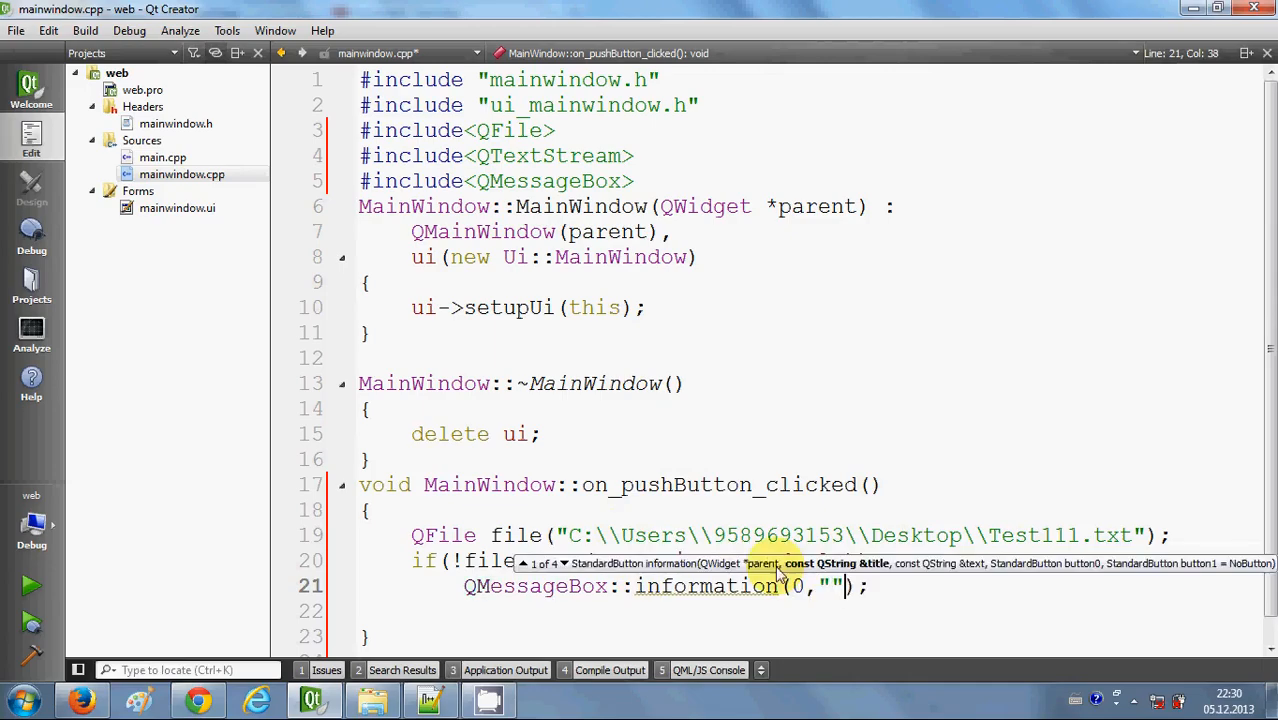
{"action": "type", "text": "fi"}
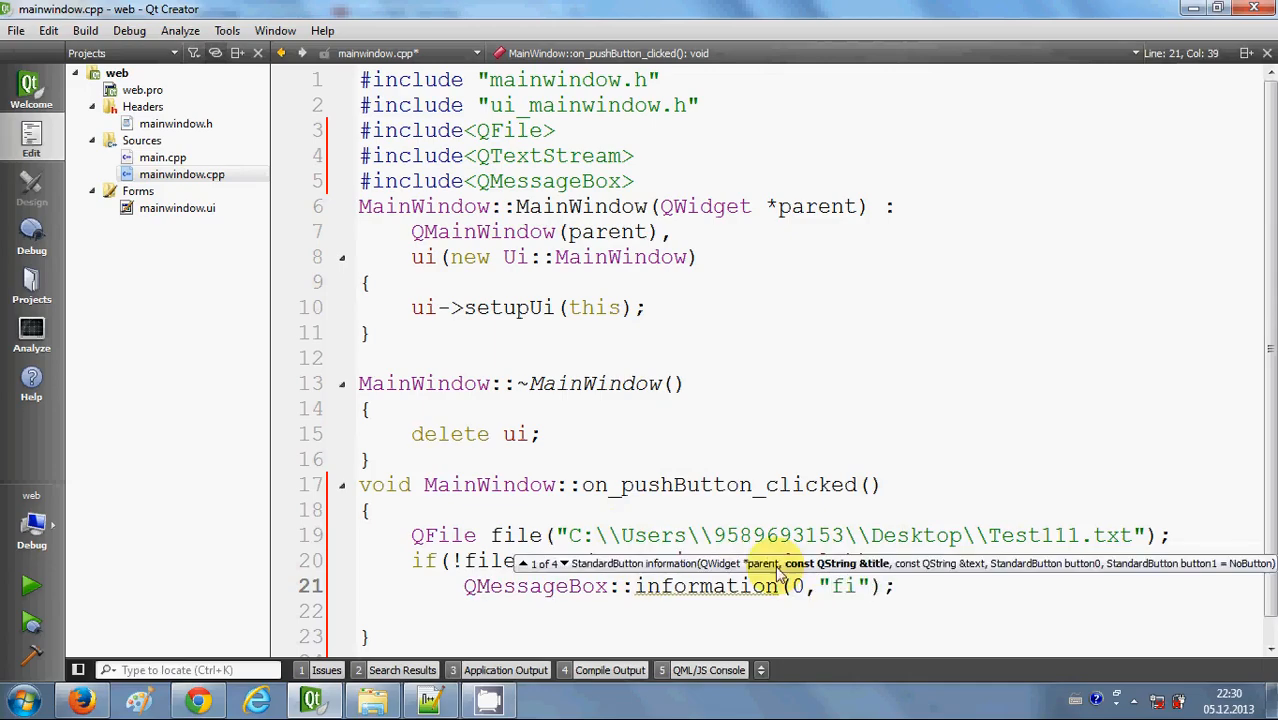
{"action": "type", "text": "fo"}
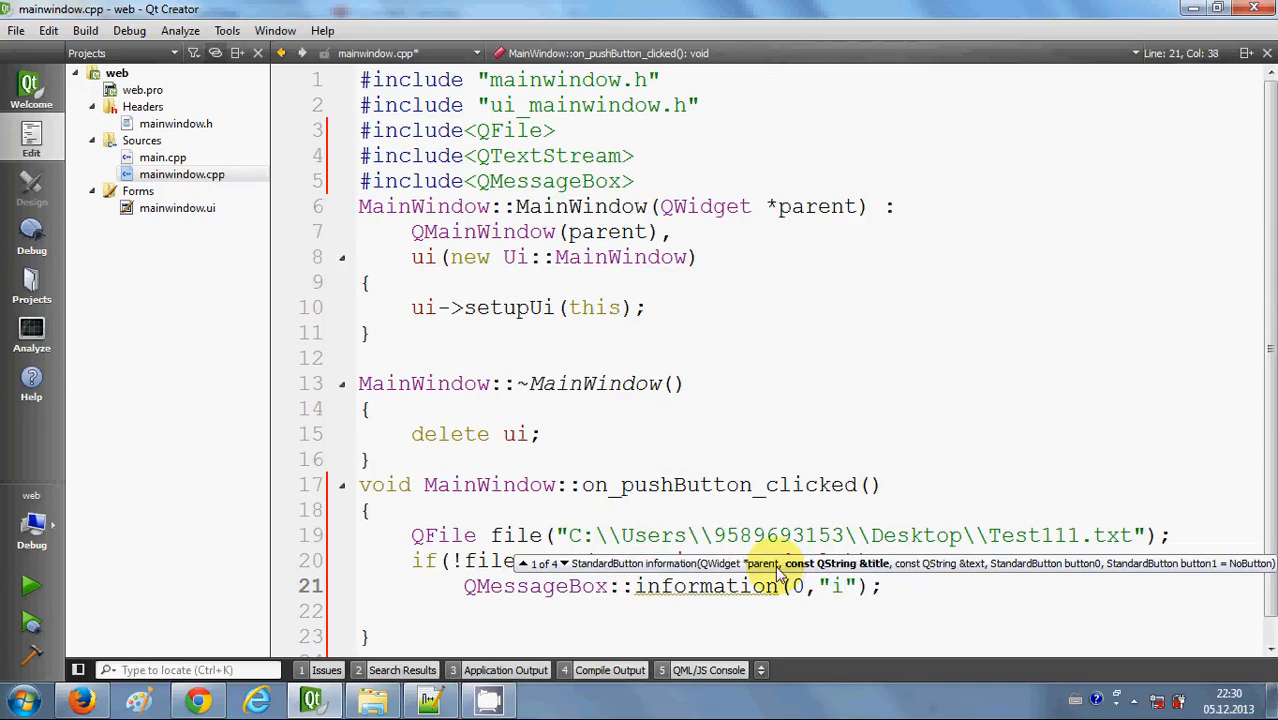
{"action": "type", "text": "nfo"}
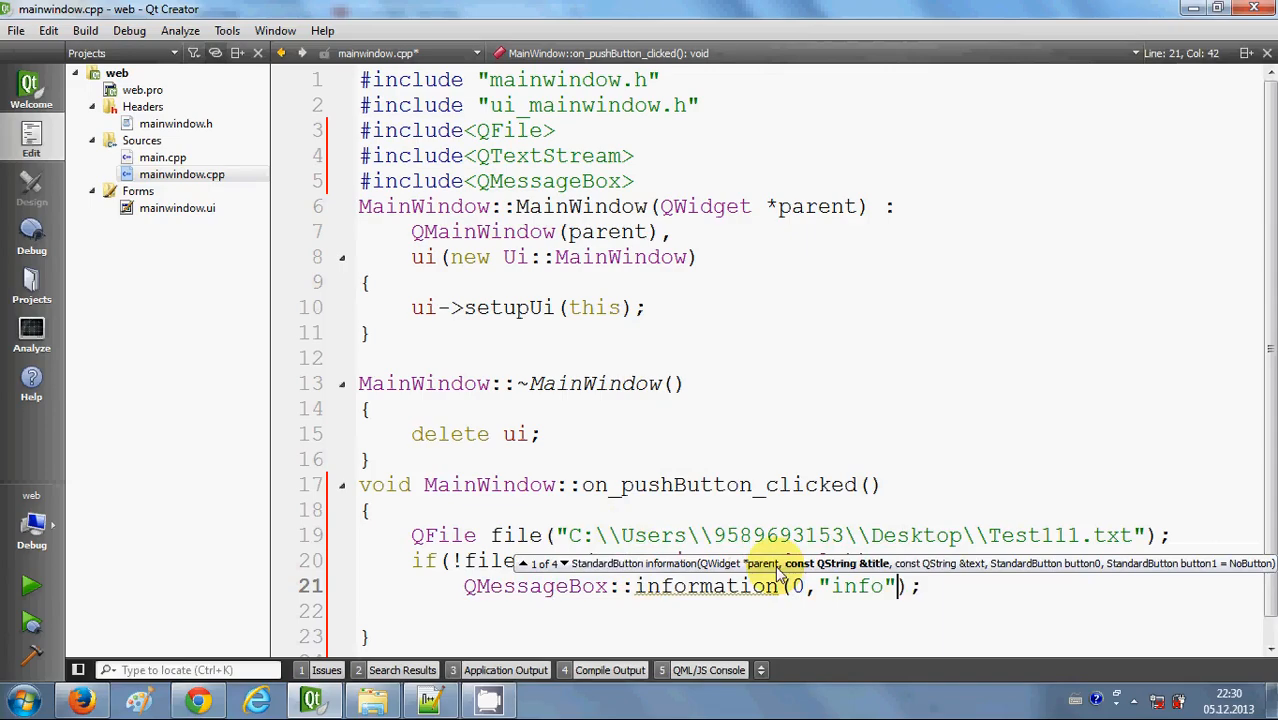
{"action": "type", "text": ","}
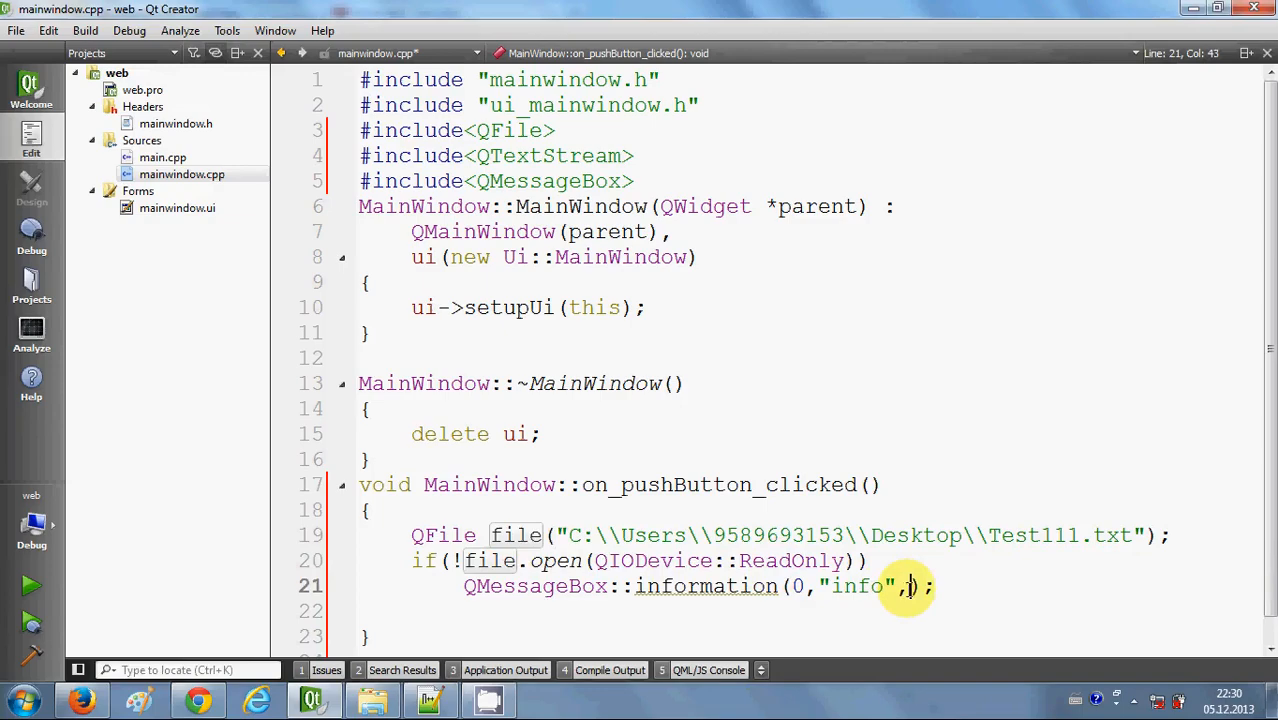
{"action": "type", "text": "file"}
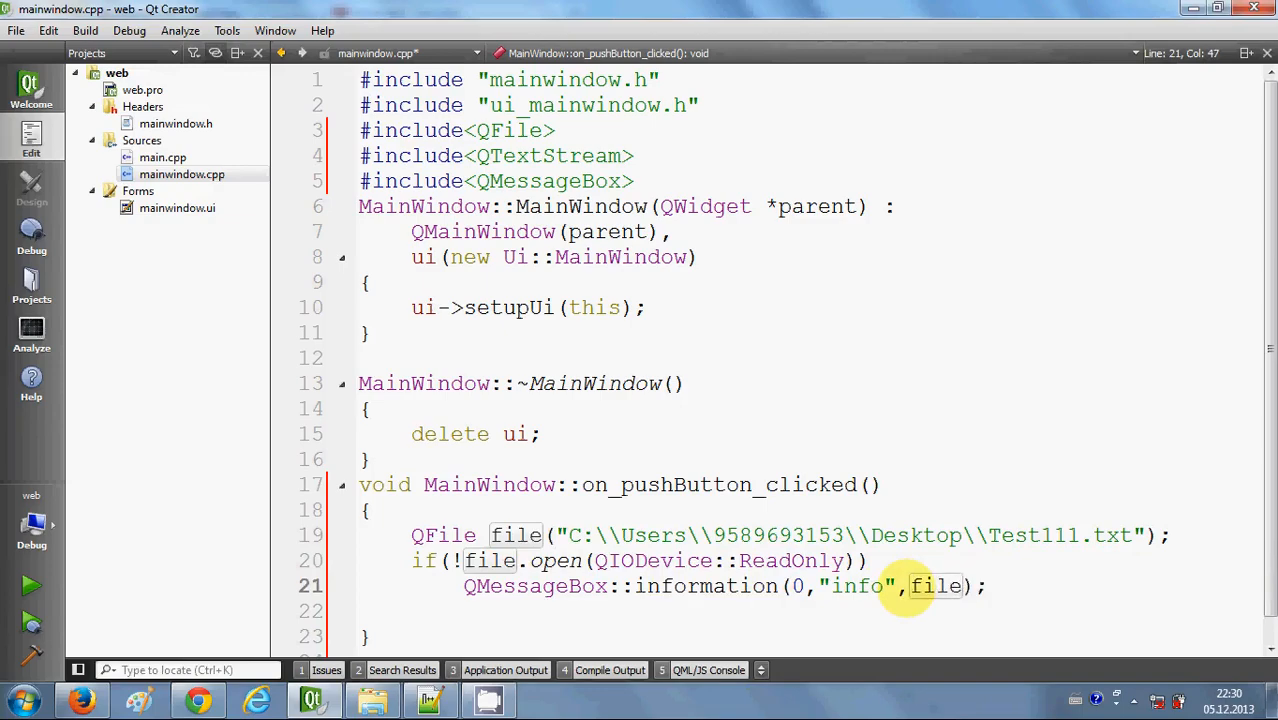
{"action": "type", "text": "."}
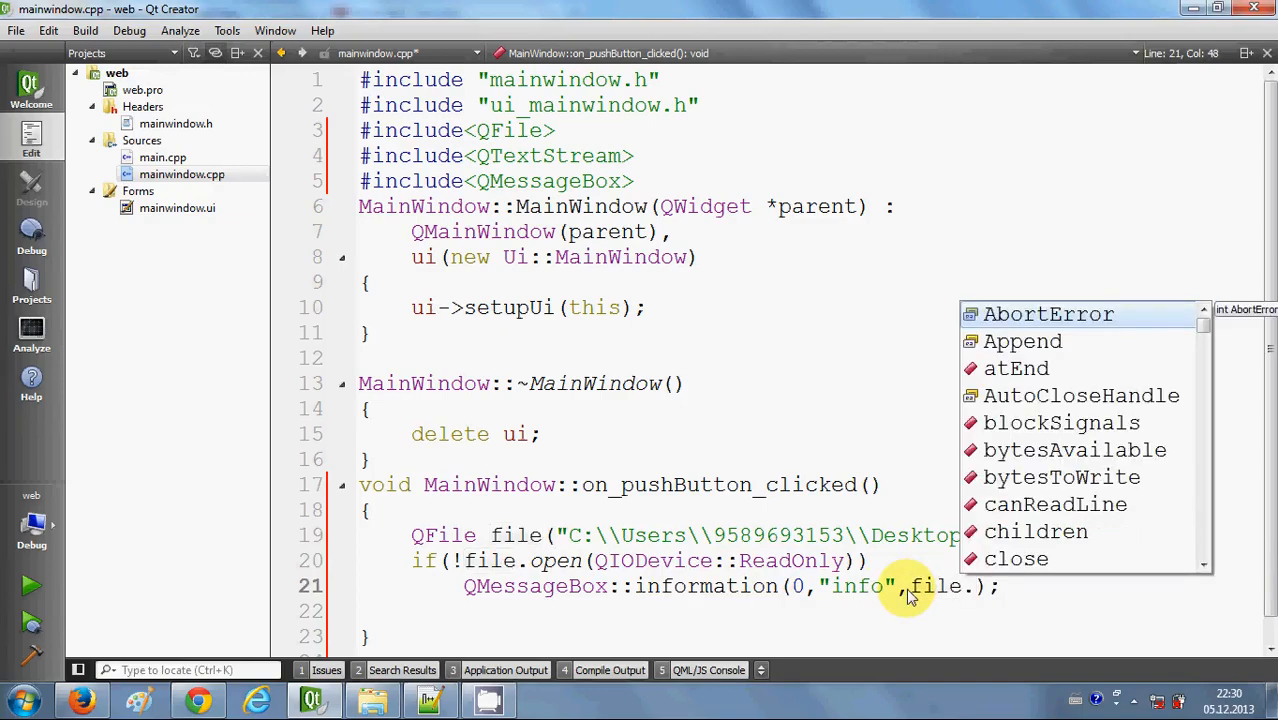
{"action": "type", "text": "errorString("}
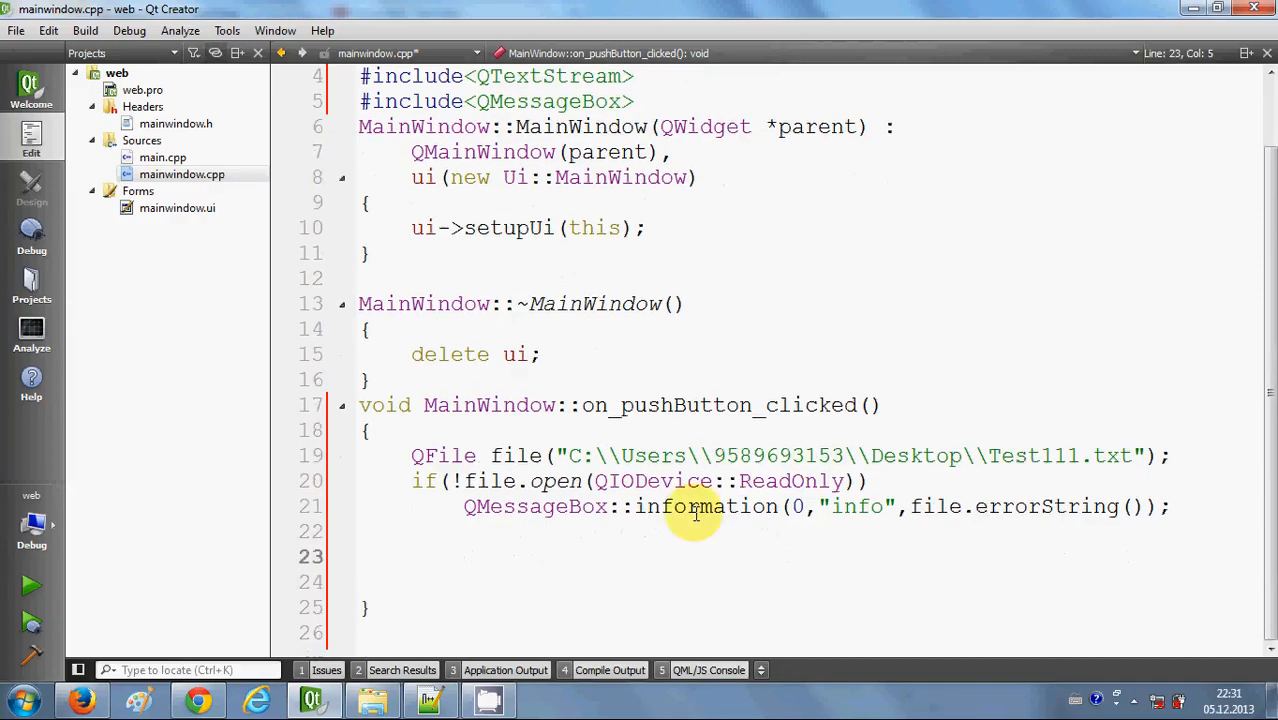
{"action": "left_click", "coordinate": [412, 556]}
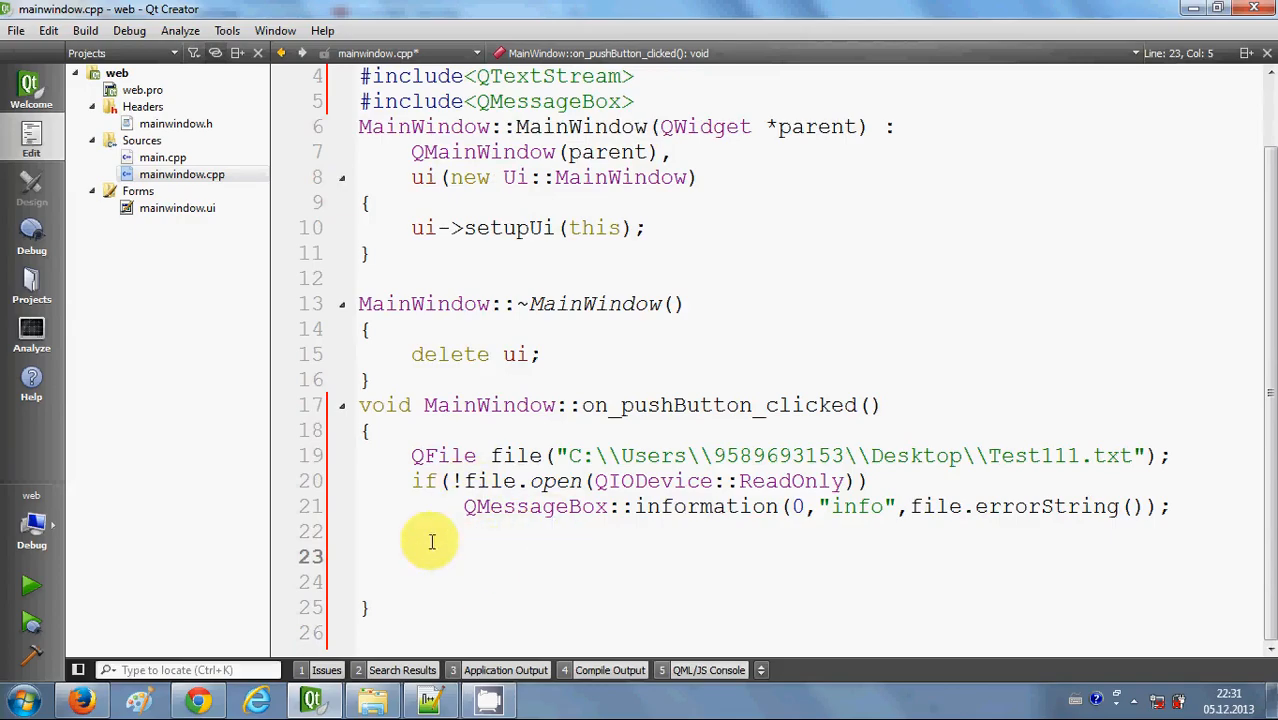
{"action": "mouse_move", "coordinate": [606, 574]}
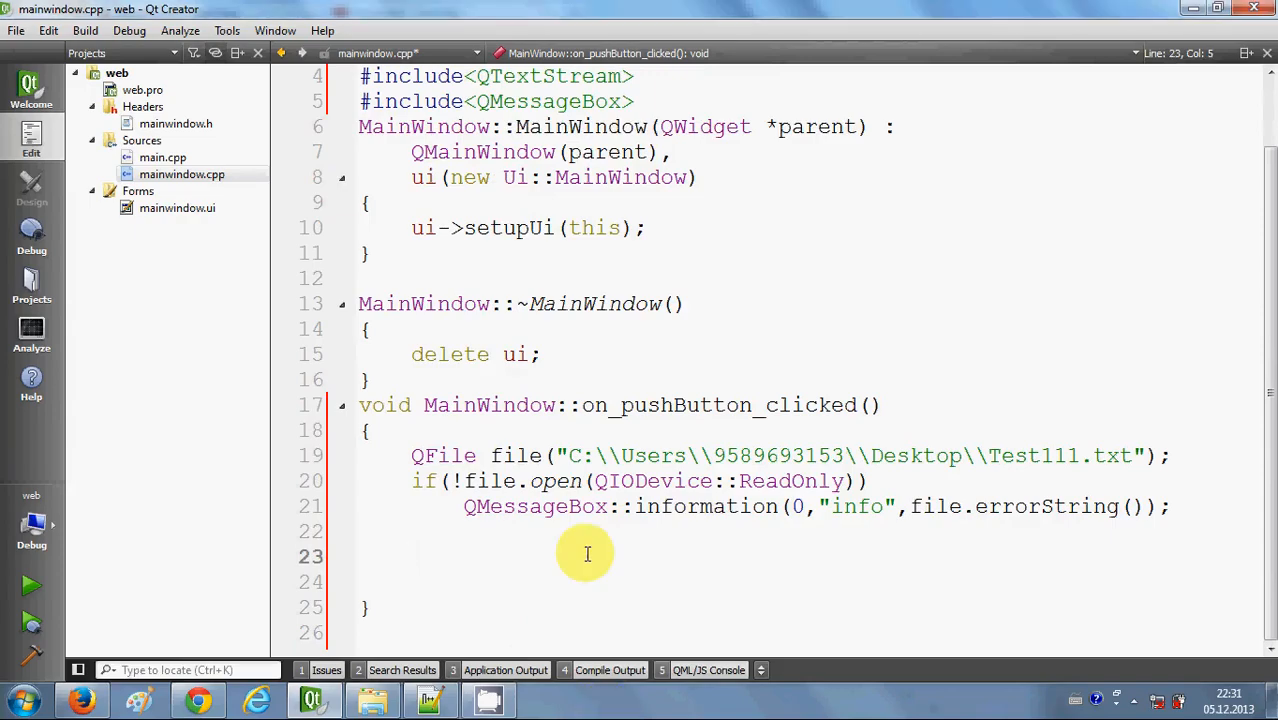
Declare QTextStream in(&file); on line 23 below the error check
{"action": "type", "text": "Q"}
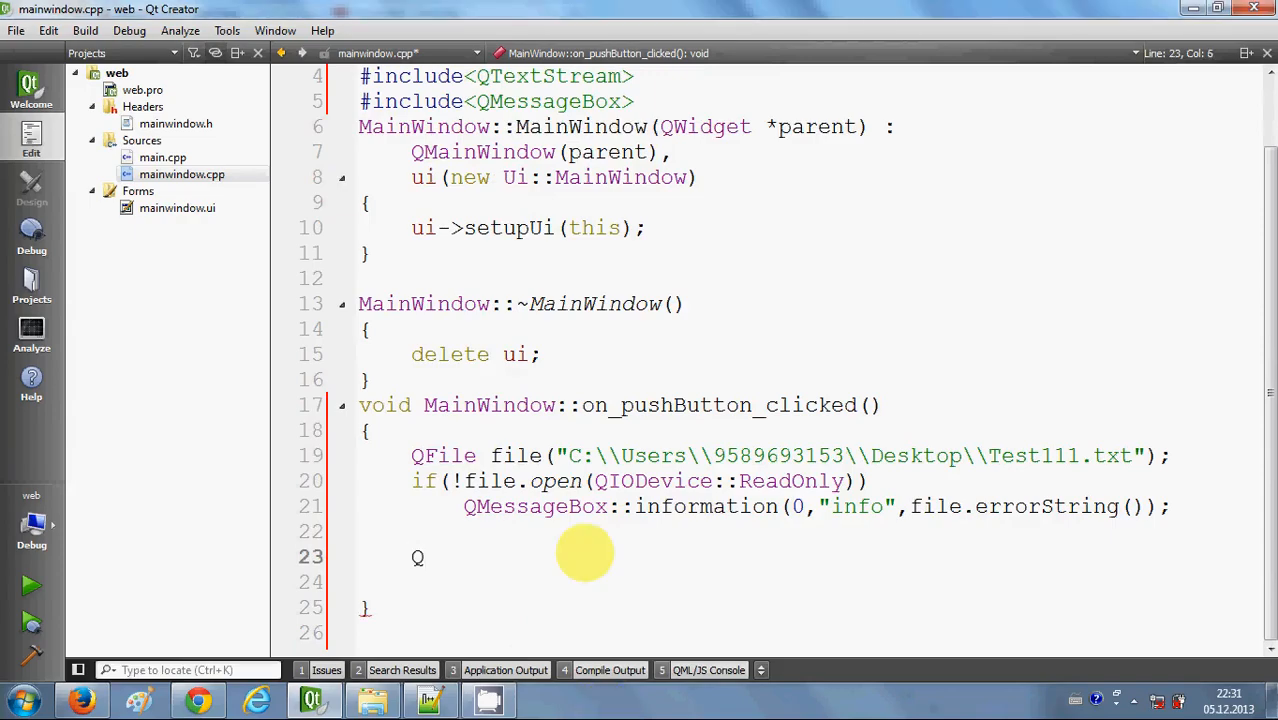
{"action": "type", "text": "Te"}
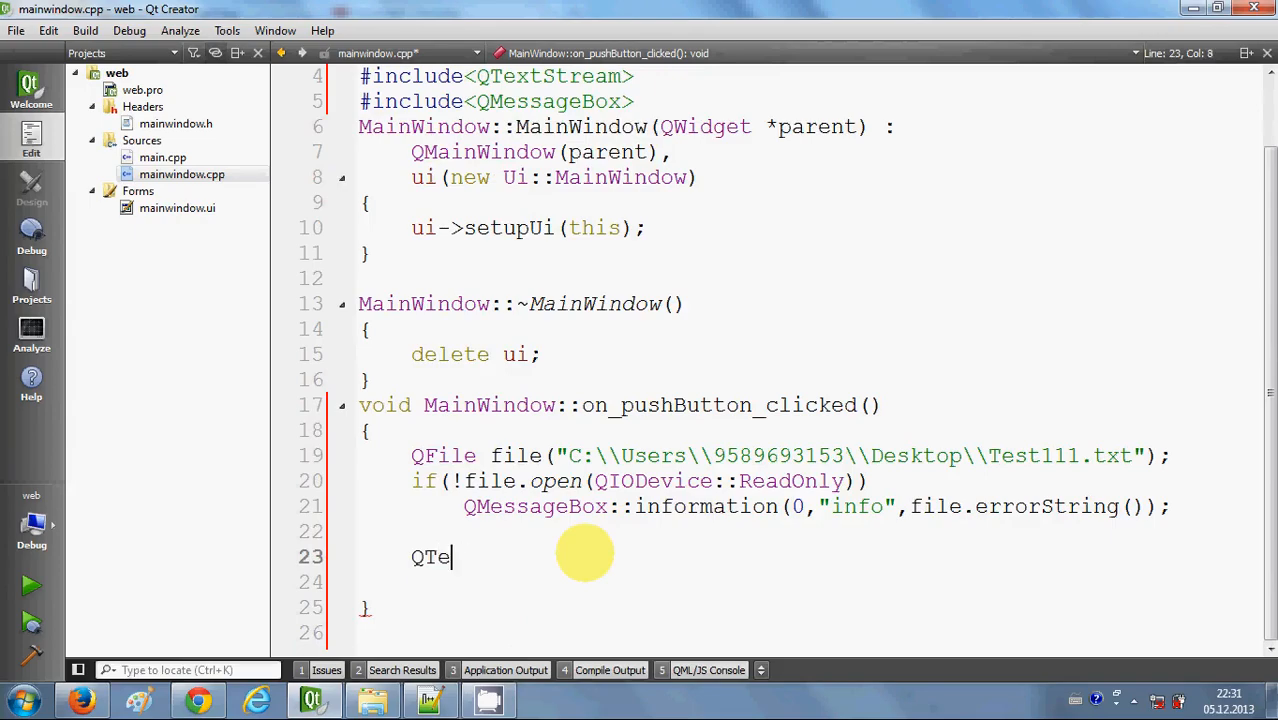
{"action": "type", "text": "xtStream"}
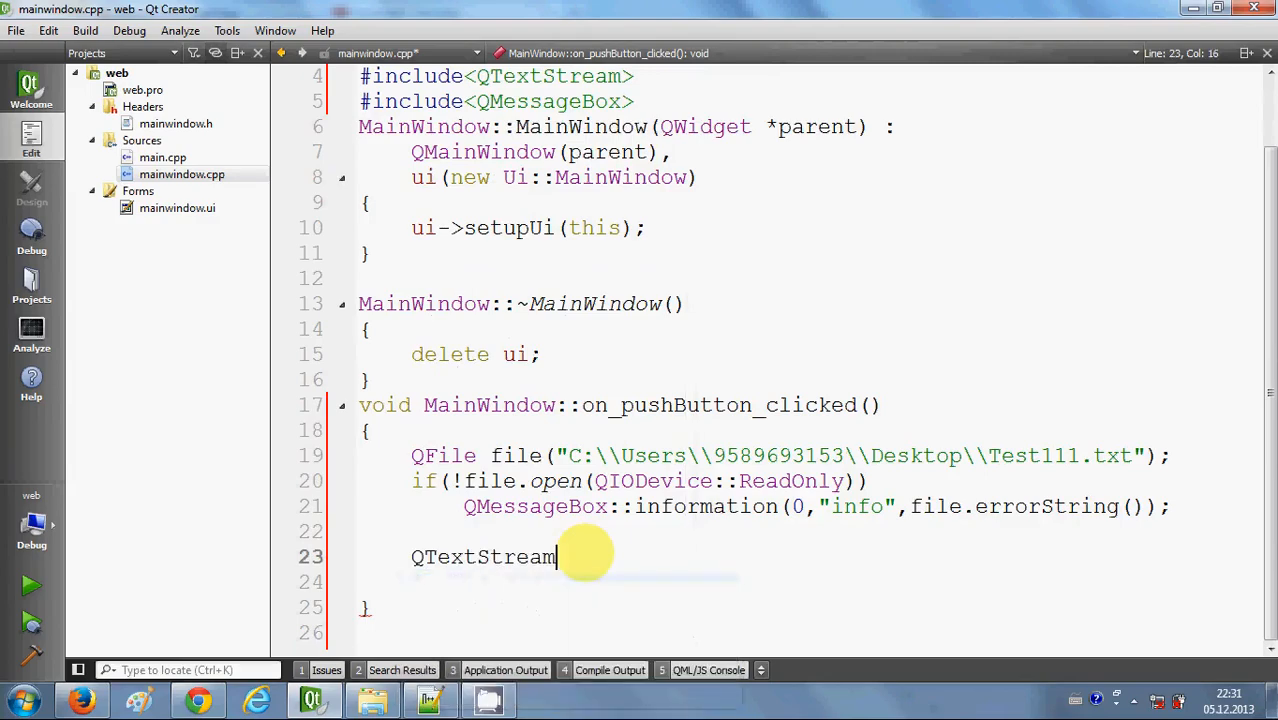
{"action": "type", "text": "in"}
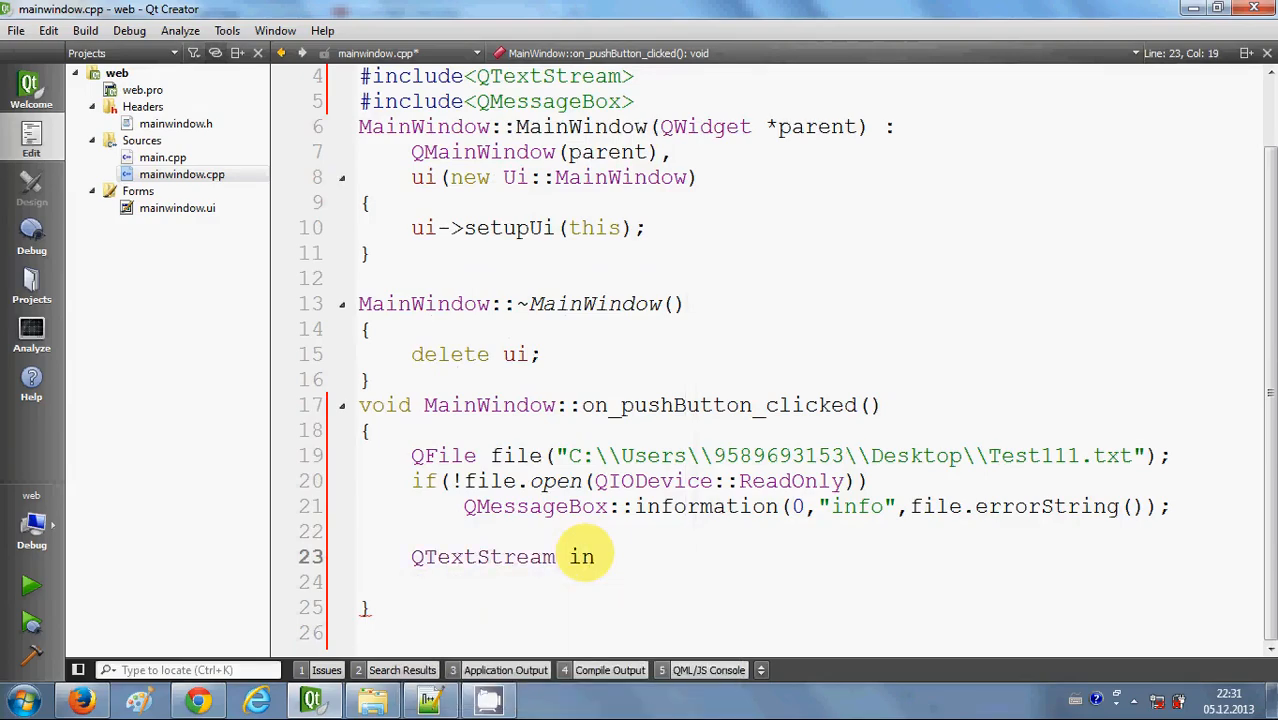
{"action": "type", "text": "();"}
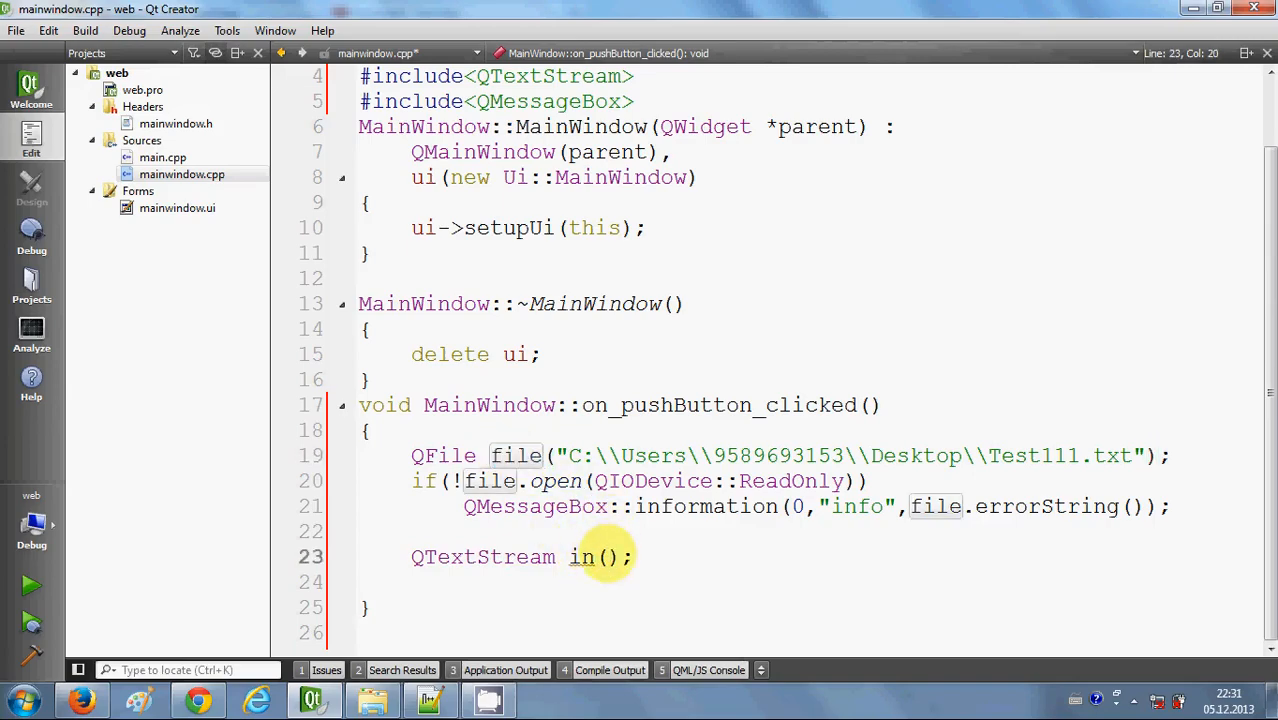
{"action": "type", "text": "file"}
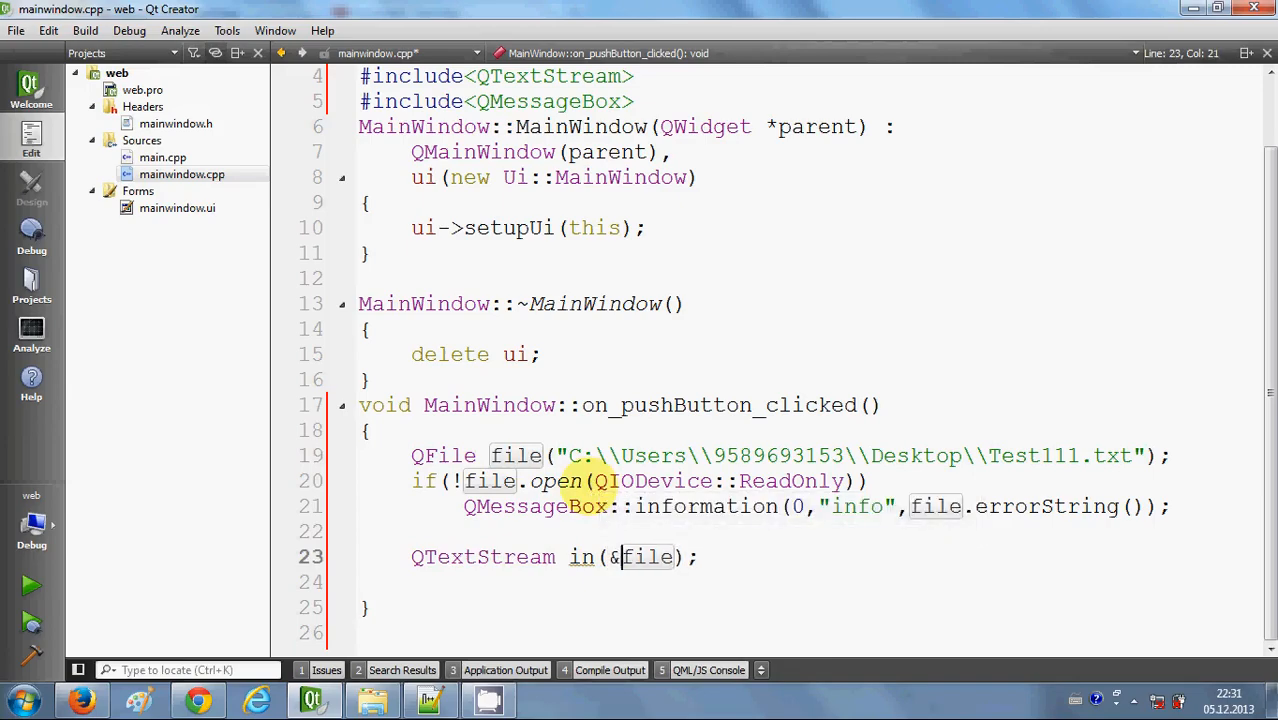
{"action": "left_click", "coordinate": [700, 557]}
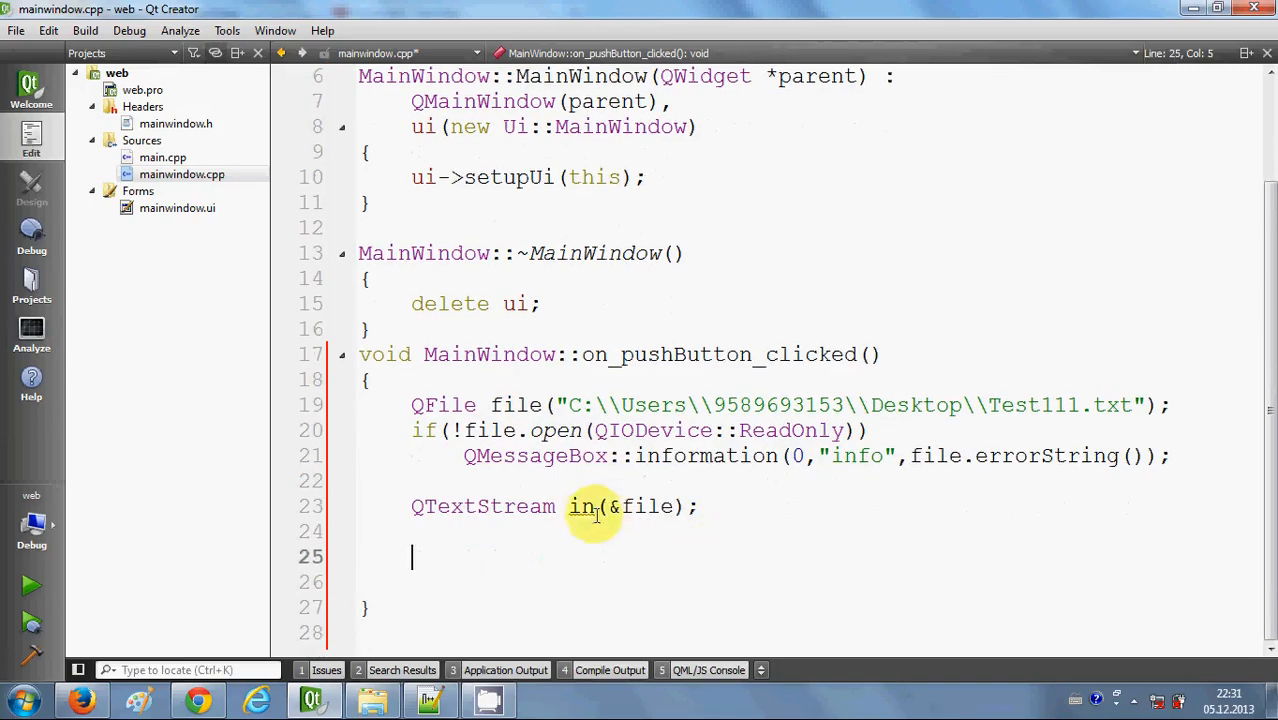
{"action": "double_click", "coordinate": [648, 506]}
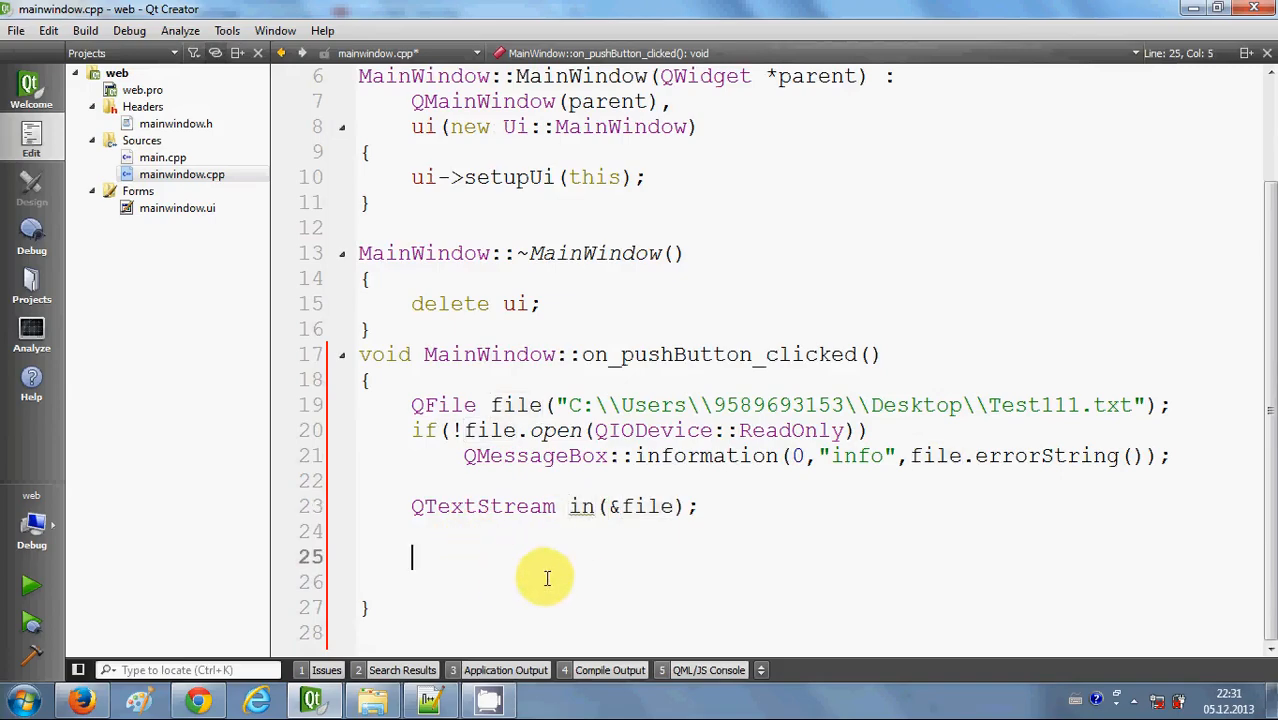
{"action": "mouse_move", "coordinate": [518, 576]}
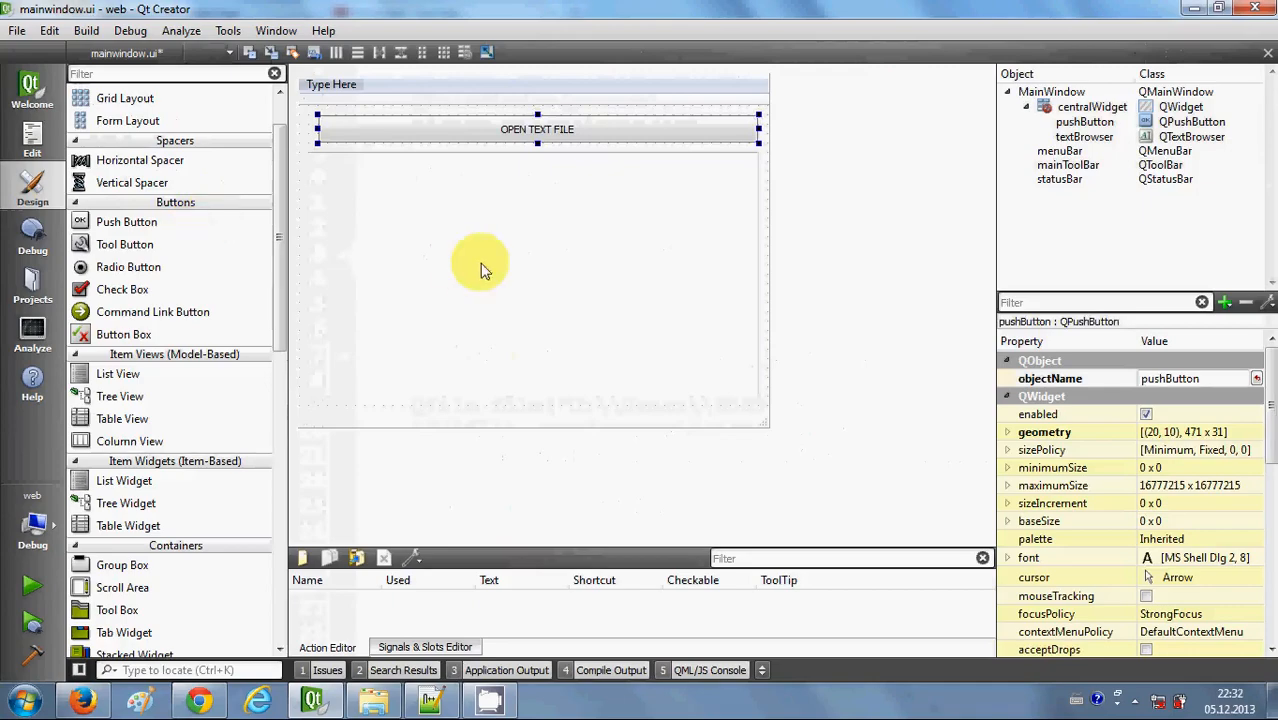
Switch to Edit mode and reopen mainwindow.cpp from the Projects tree
{"action": "left_click", "coordinate": [535, 300]}
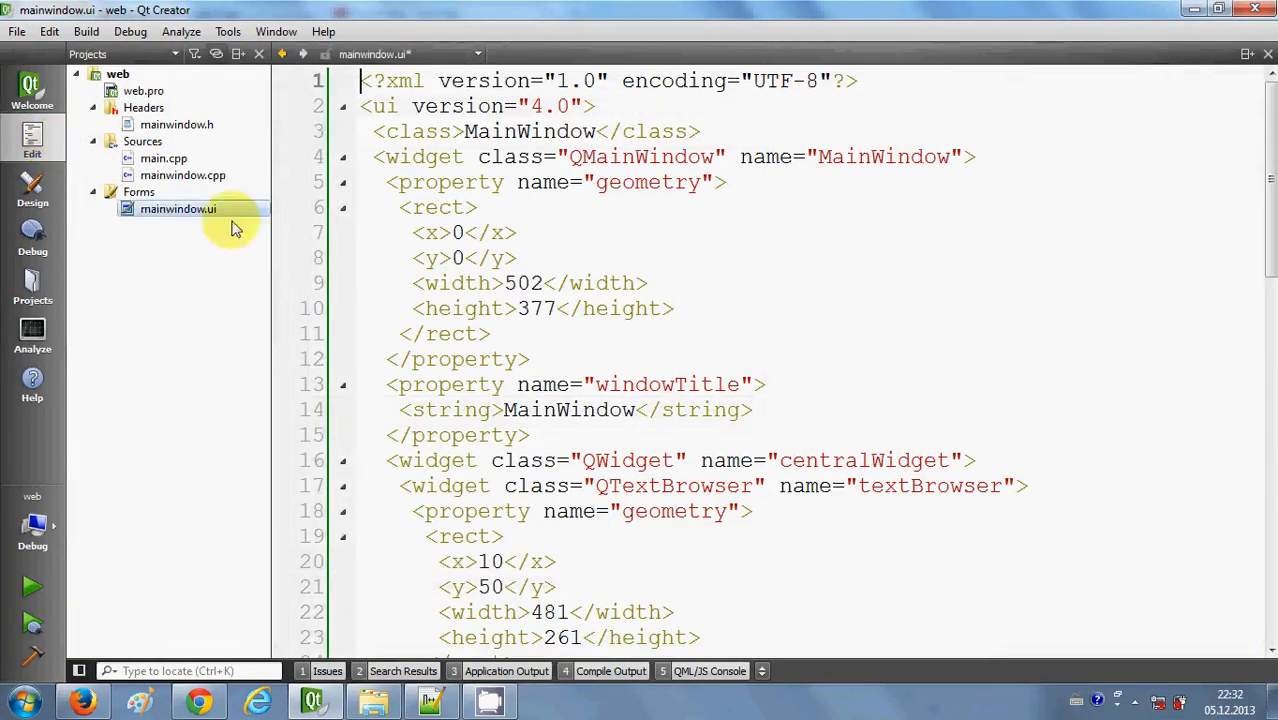
{"action": "left_click", "coordinate": [182, 175]}
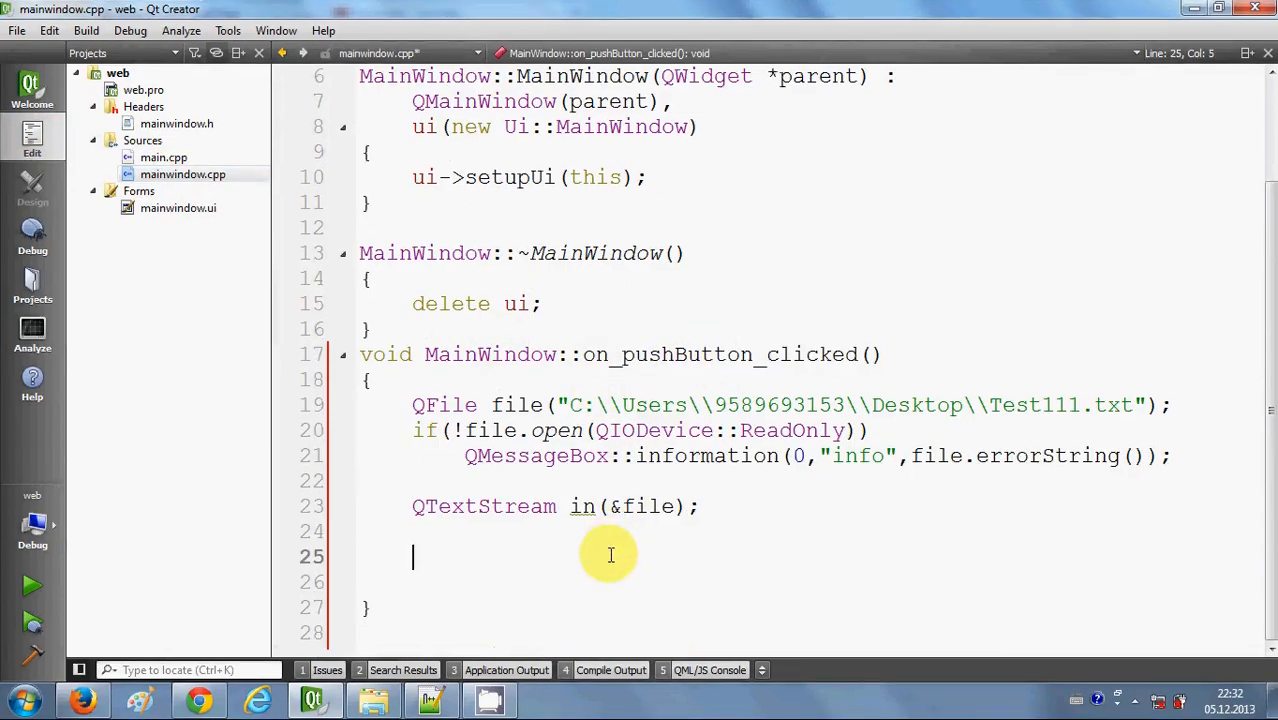
On line 25, begin ui->textBrowser->setText( using the completion popup
{"action": "type", "text": "ui-"}
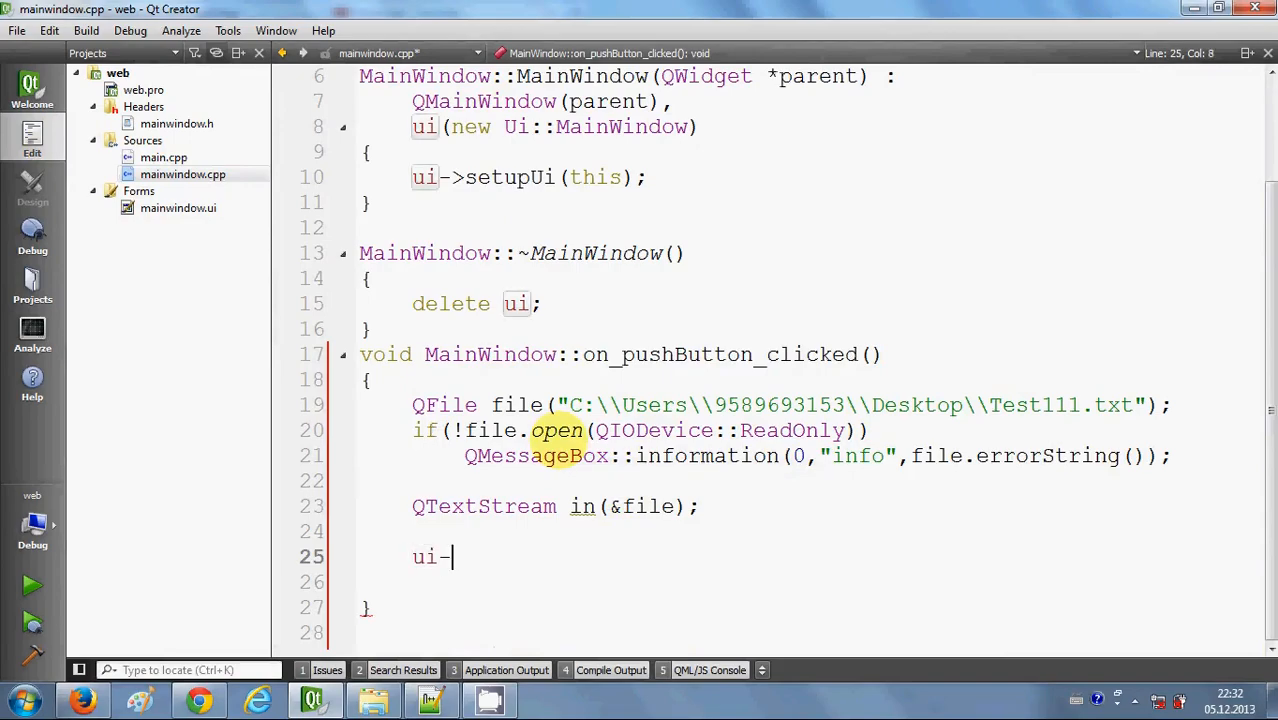
{"action": "type", "text": ">"}
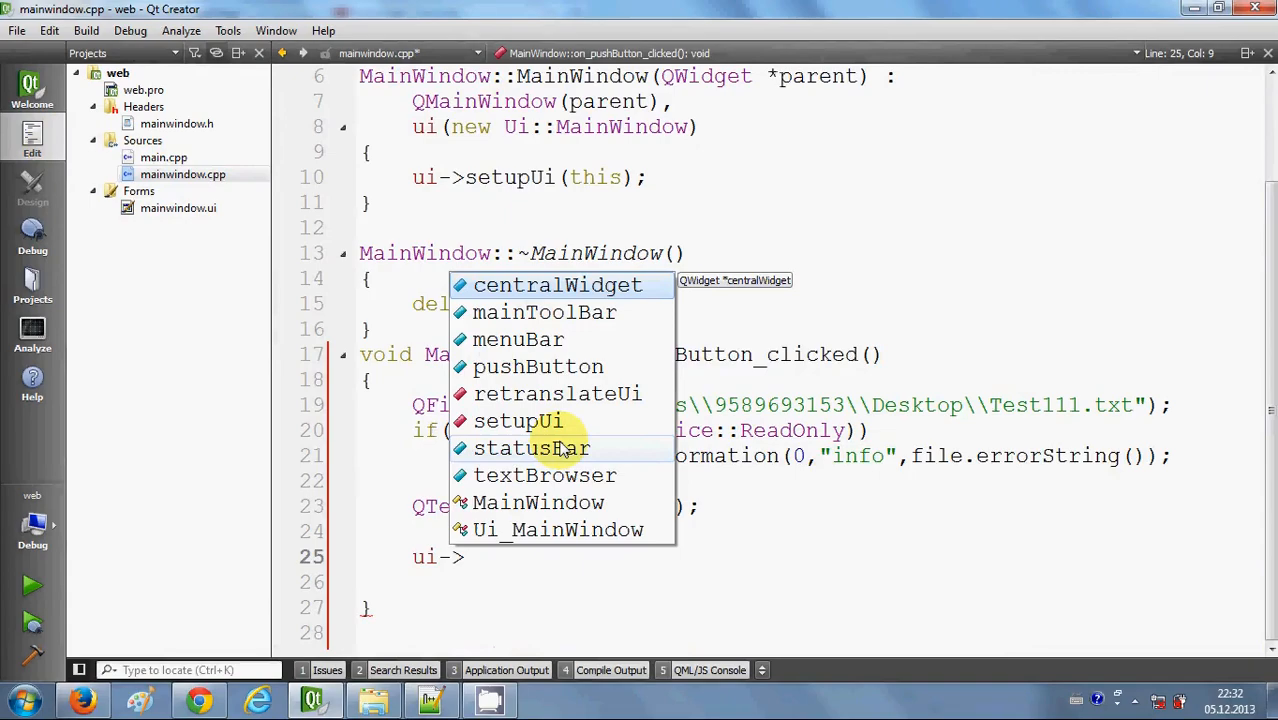
{"action": "left_click", "coordinate": [544, 475]}
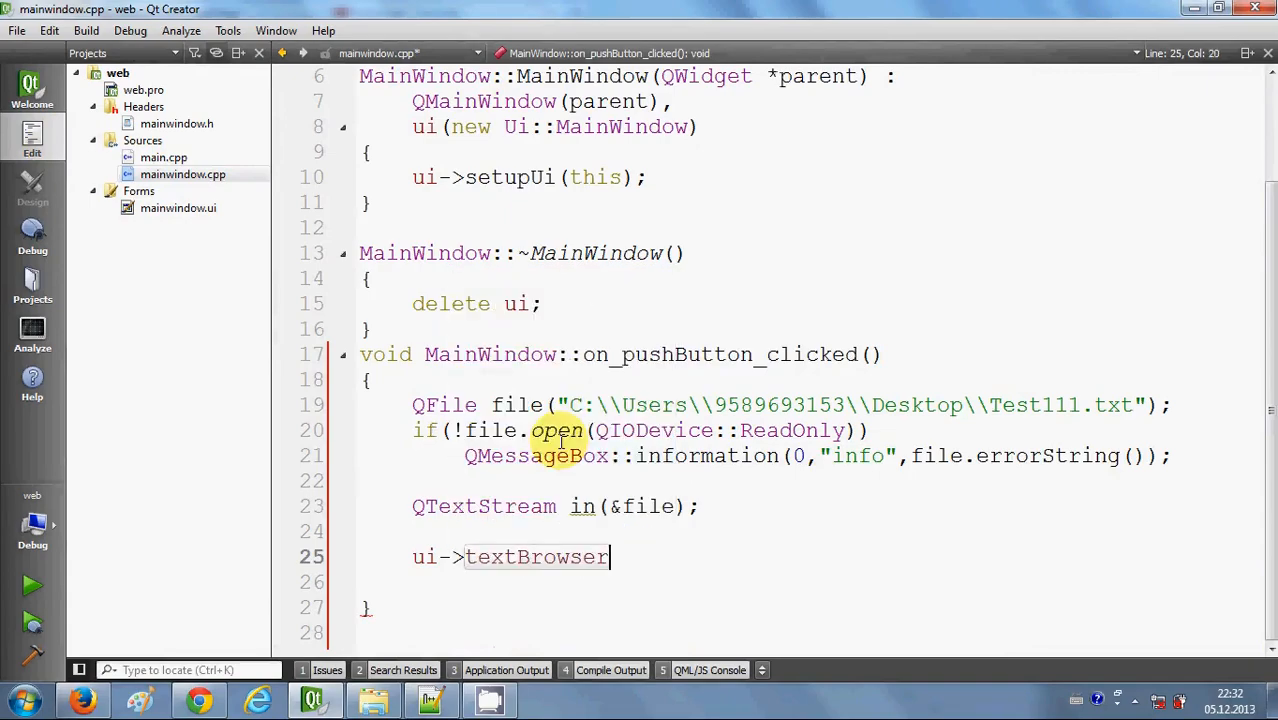
{"action": "type", "text": "->"}
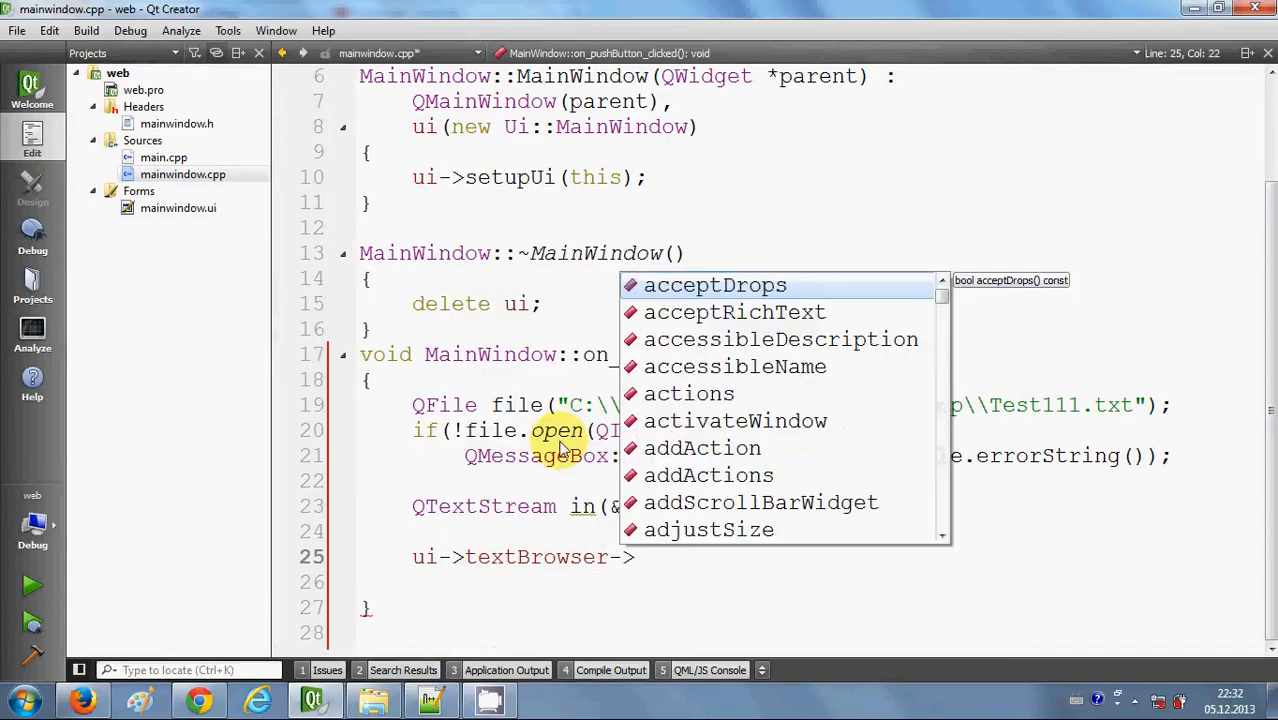
{"action": "type", "text": "sett"}
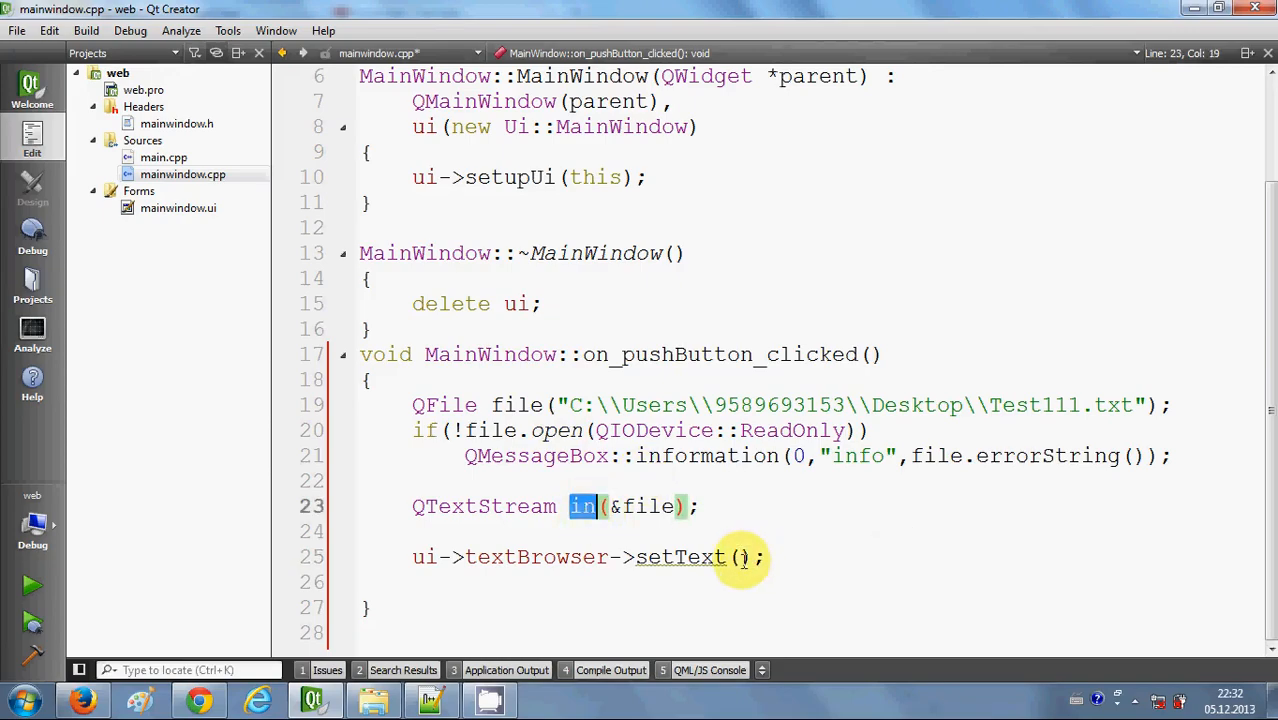
Finish the call with in.readAll() as the setText argument
{"action": "type", "text": "in"}
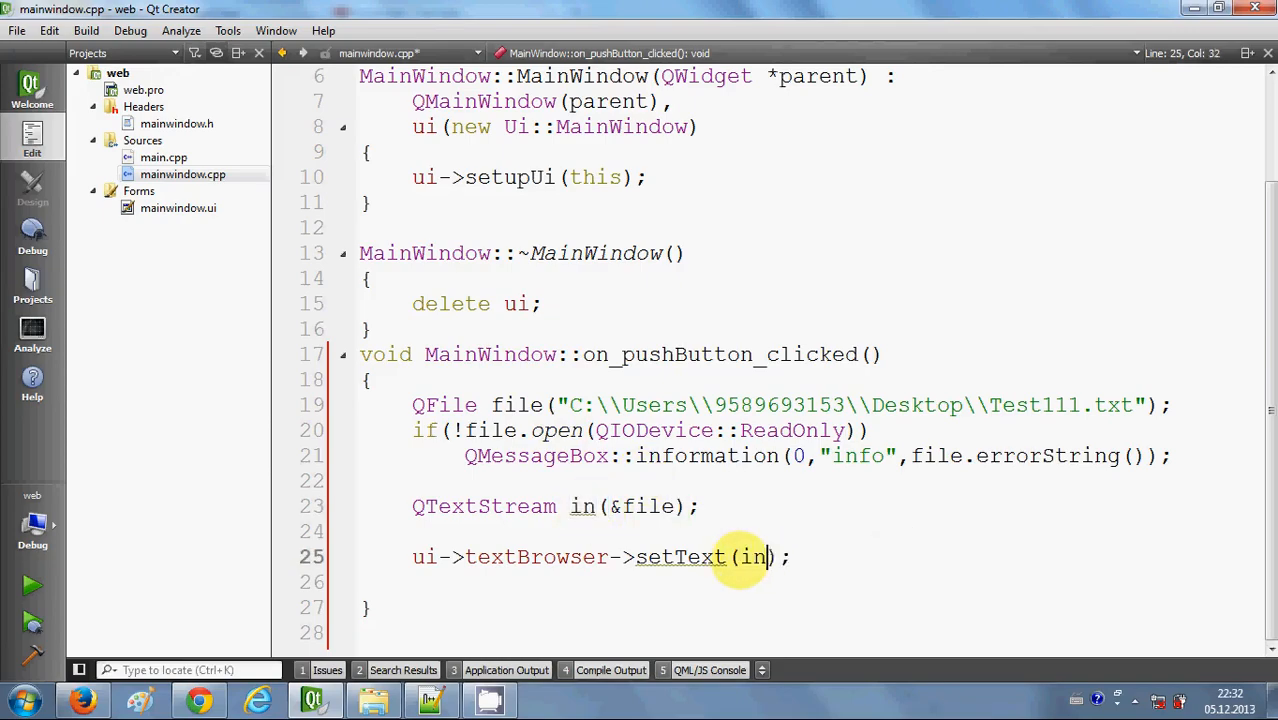
{"action": "type", "text": "."}
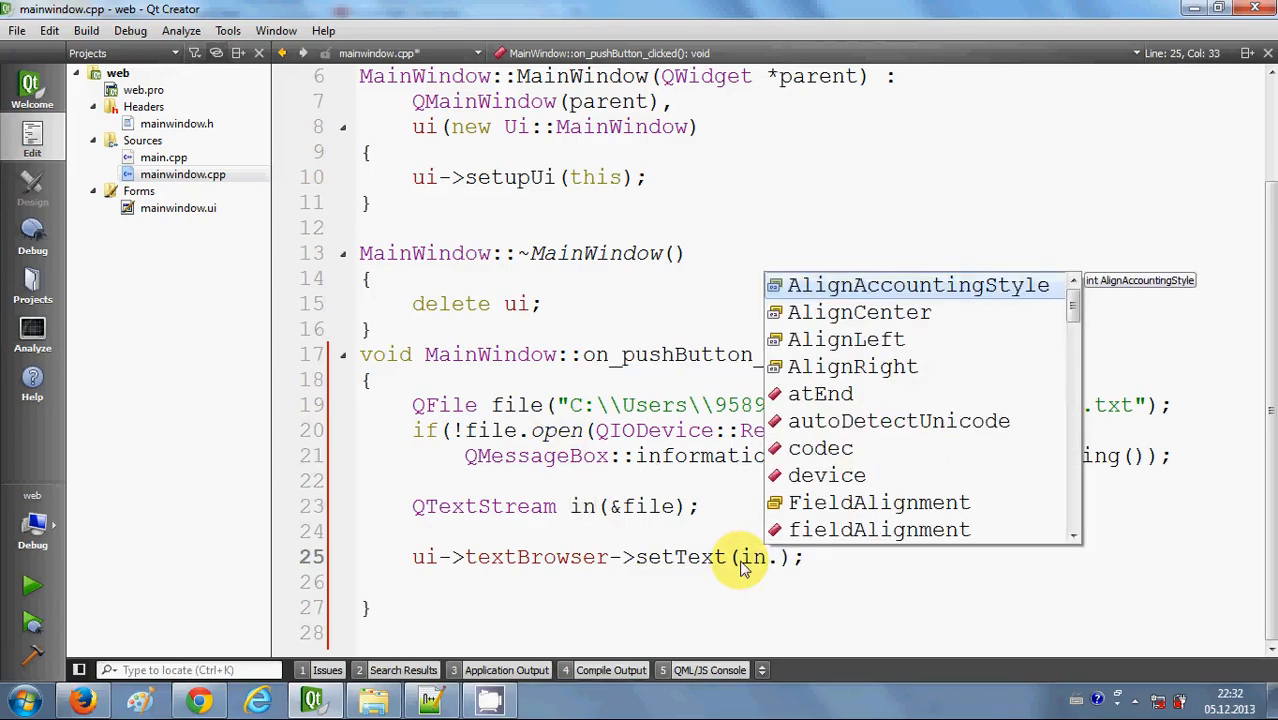
{"action": "type", "text": ".read"}
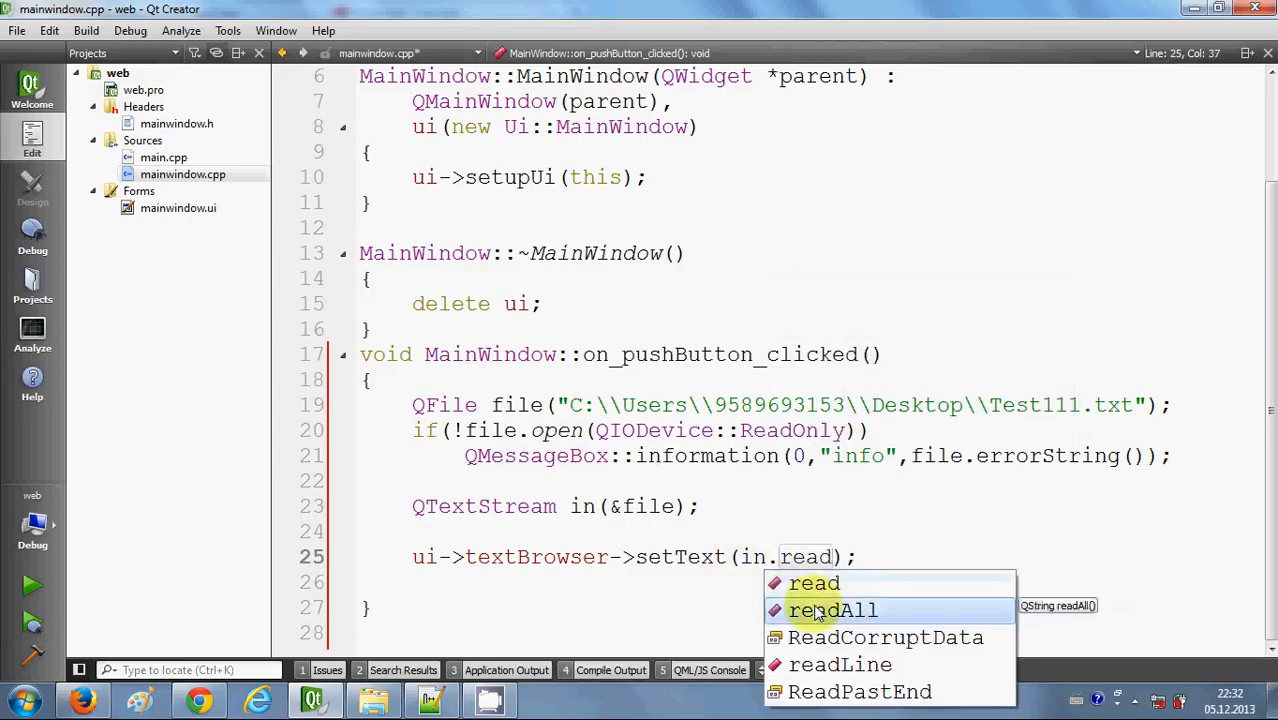
{"action": "left_click", "coordinate": [833, 610]}
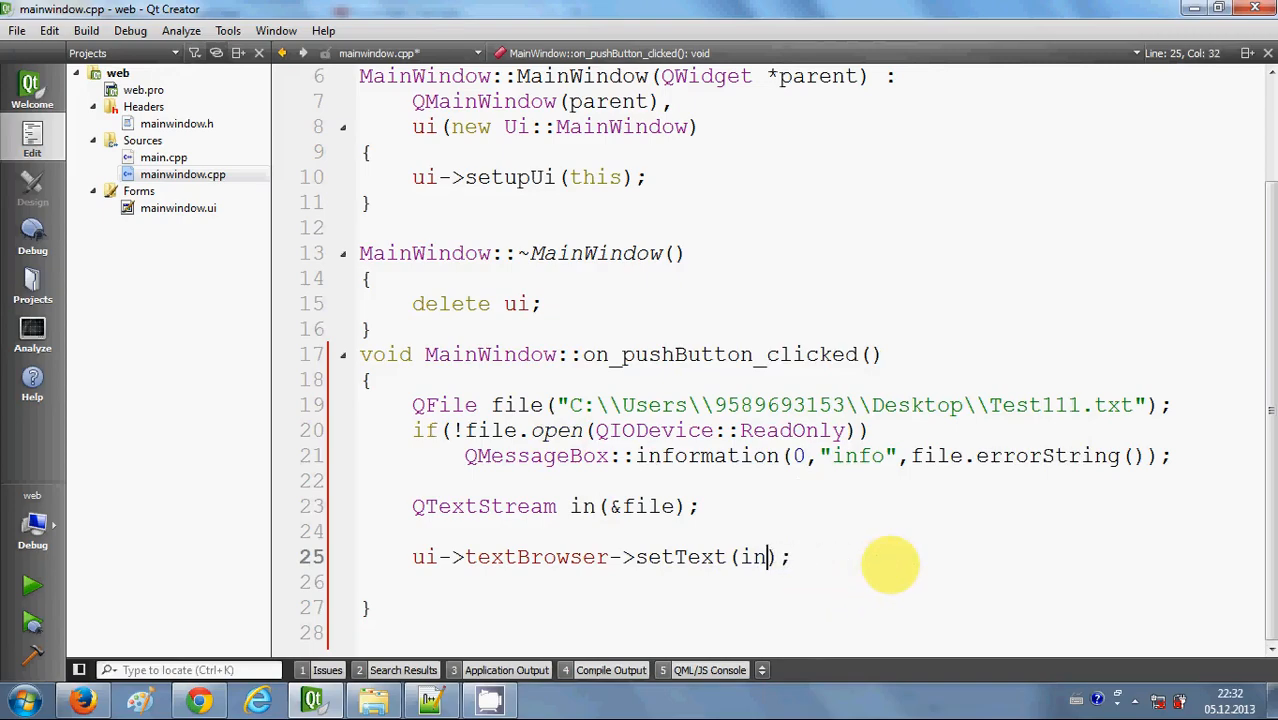
{"action": "type", "text": "."}
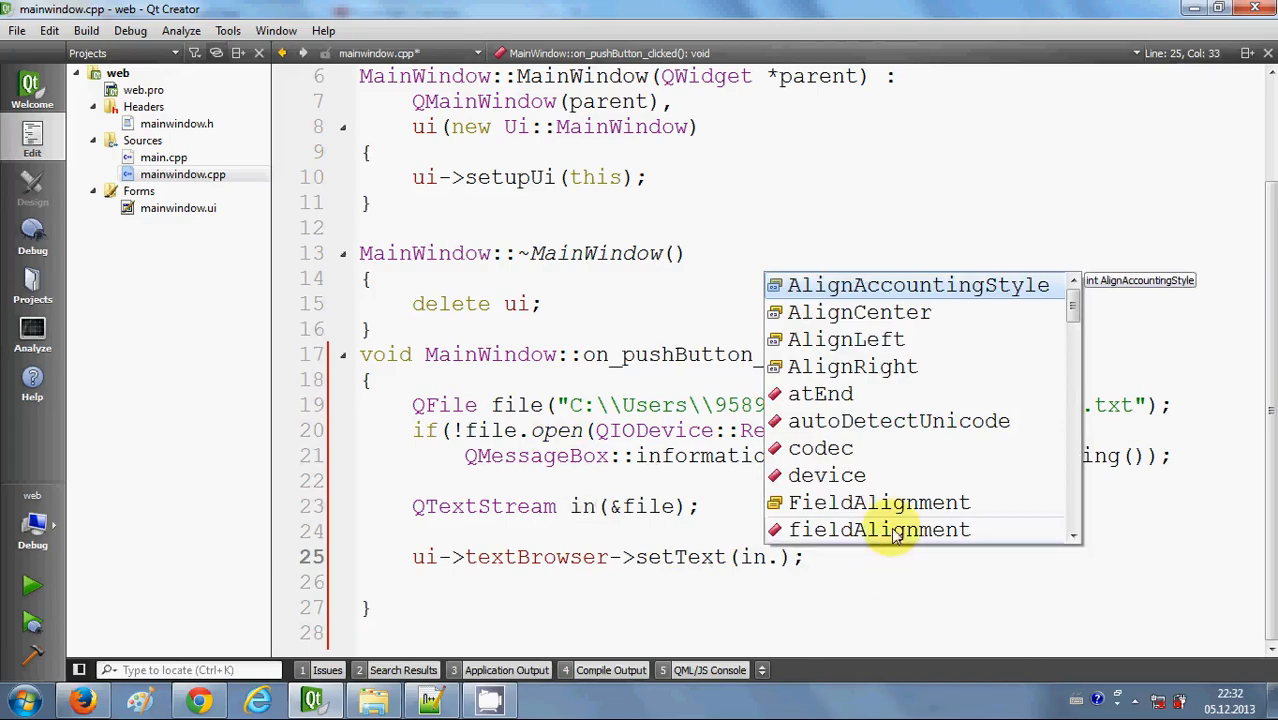
{"action": "type", "text": "read"}
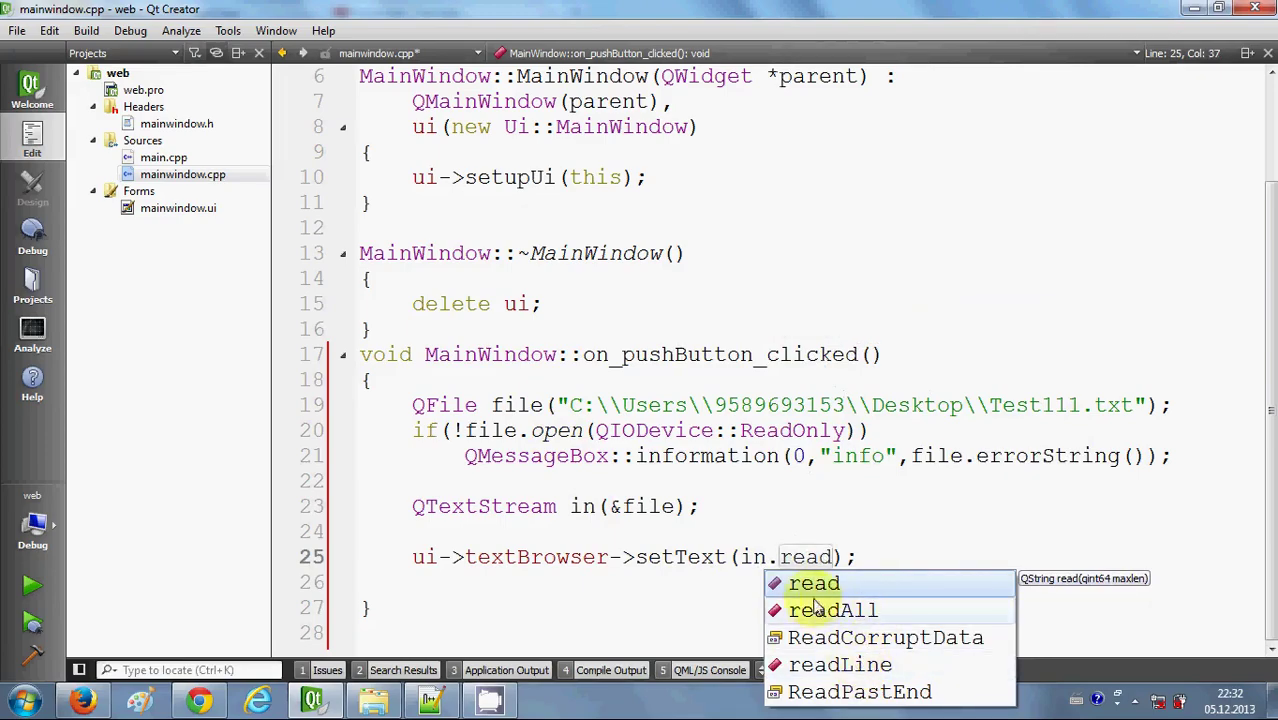
{"action": "mouse_move", "coordinate": [856, 611]}
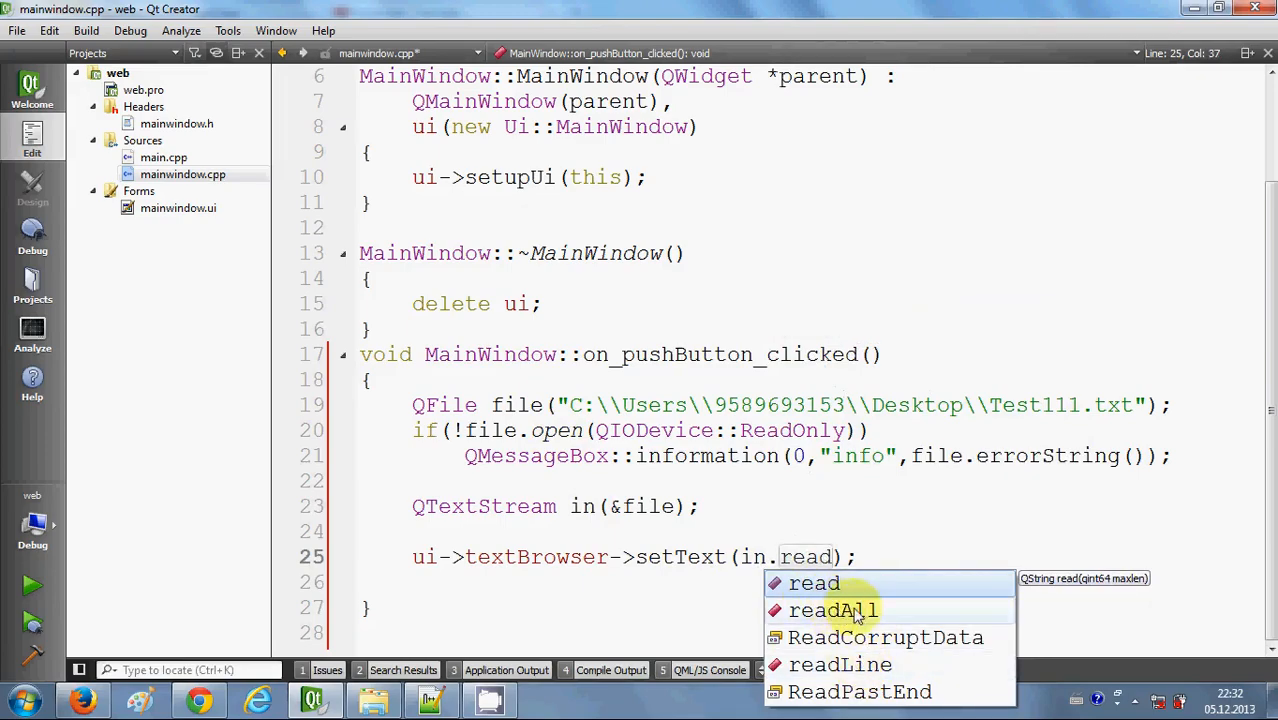
{"action": "mouse_move", "coordinate": [837, 610]}
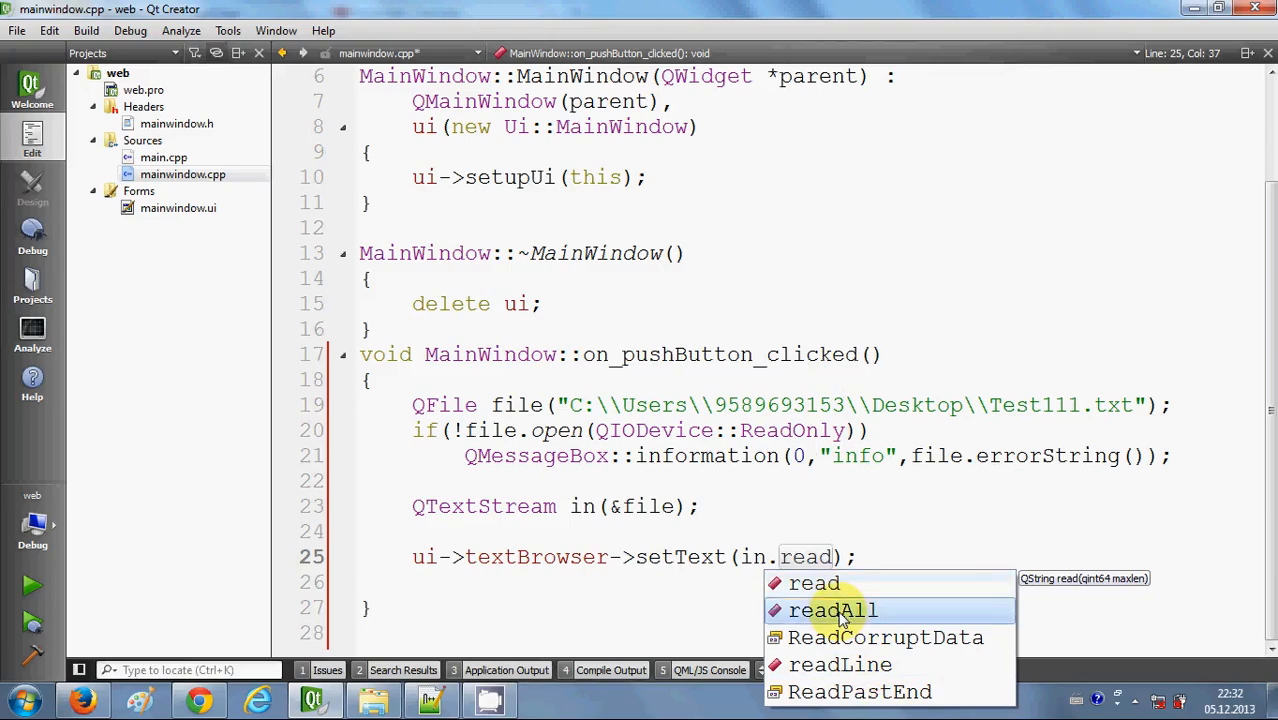
{"action": "left_click", "coordinate": [839, 610]}
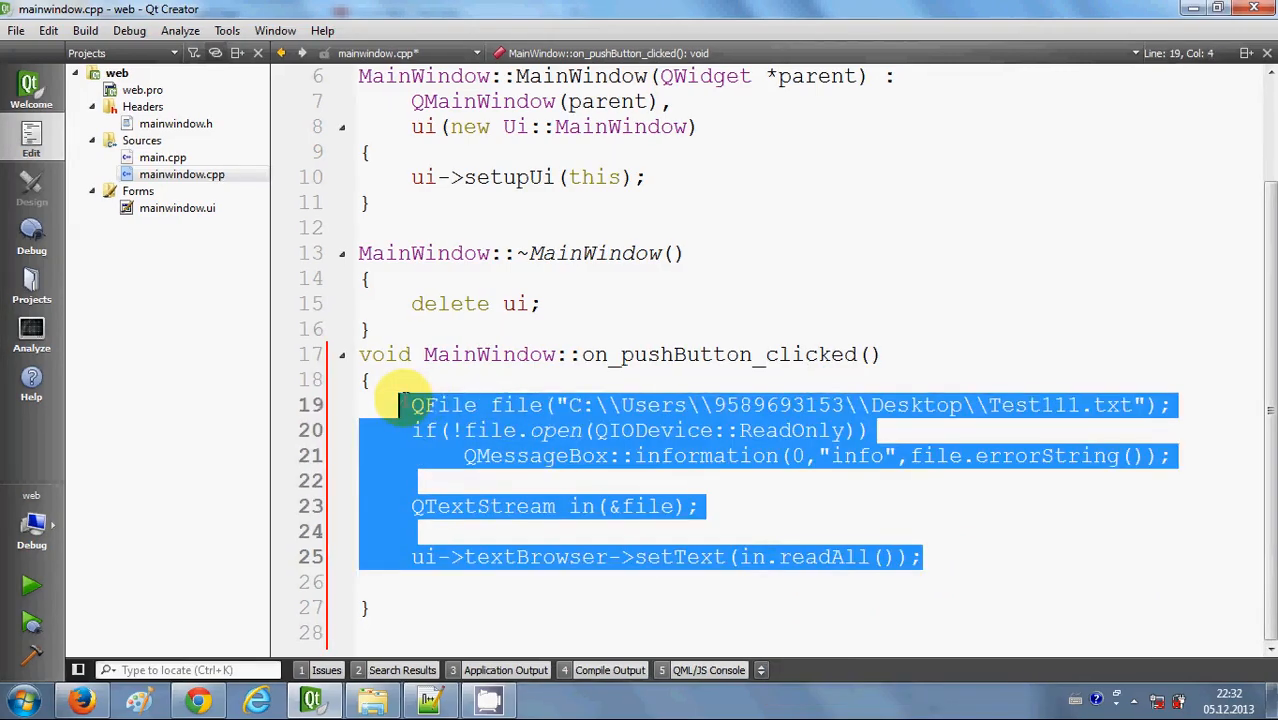
Select the textBrowser name on line 25 before saving and building
{"action": "double_click", "coordinate": [532, 557]}
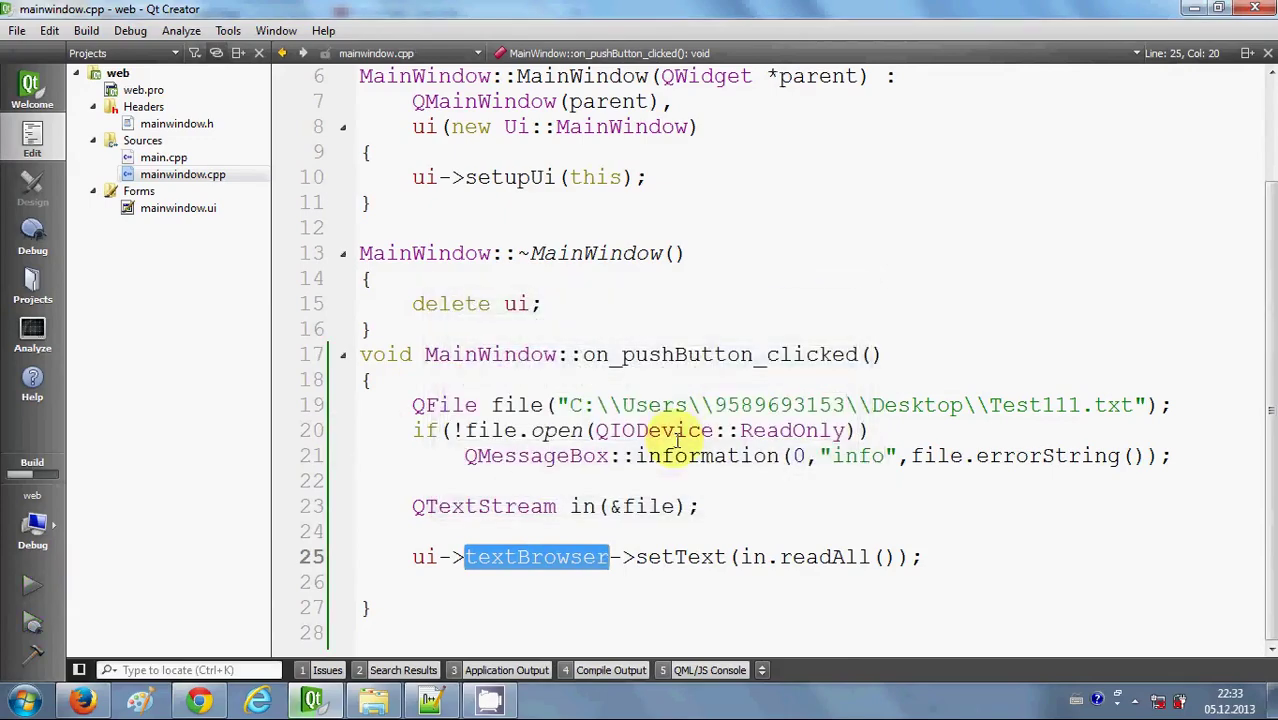
{"action": "mouse_move", "coordinate": [553, 354]}
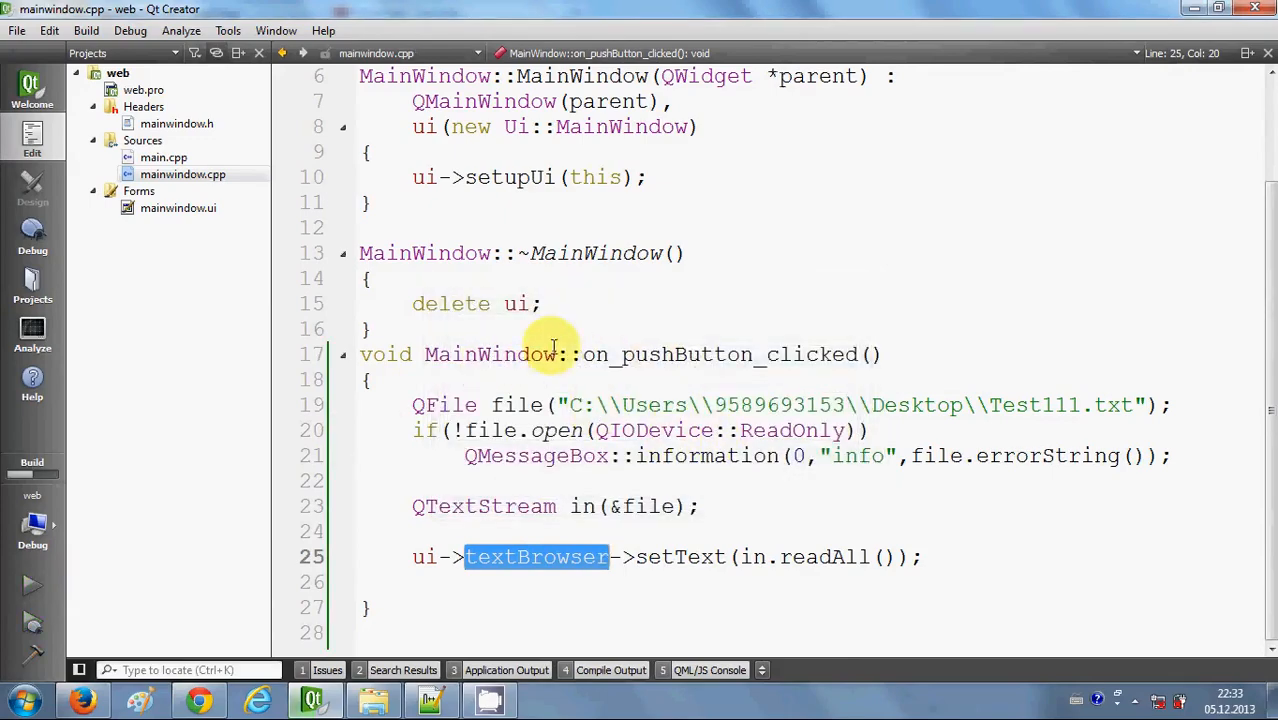
Run the app, load the Apache License file via OPEN TEXT FILE, and scroll it
{"action": "left_click", "coordinate": [32, 586]}
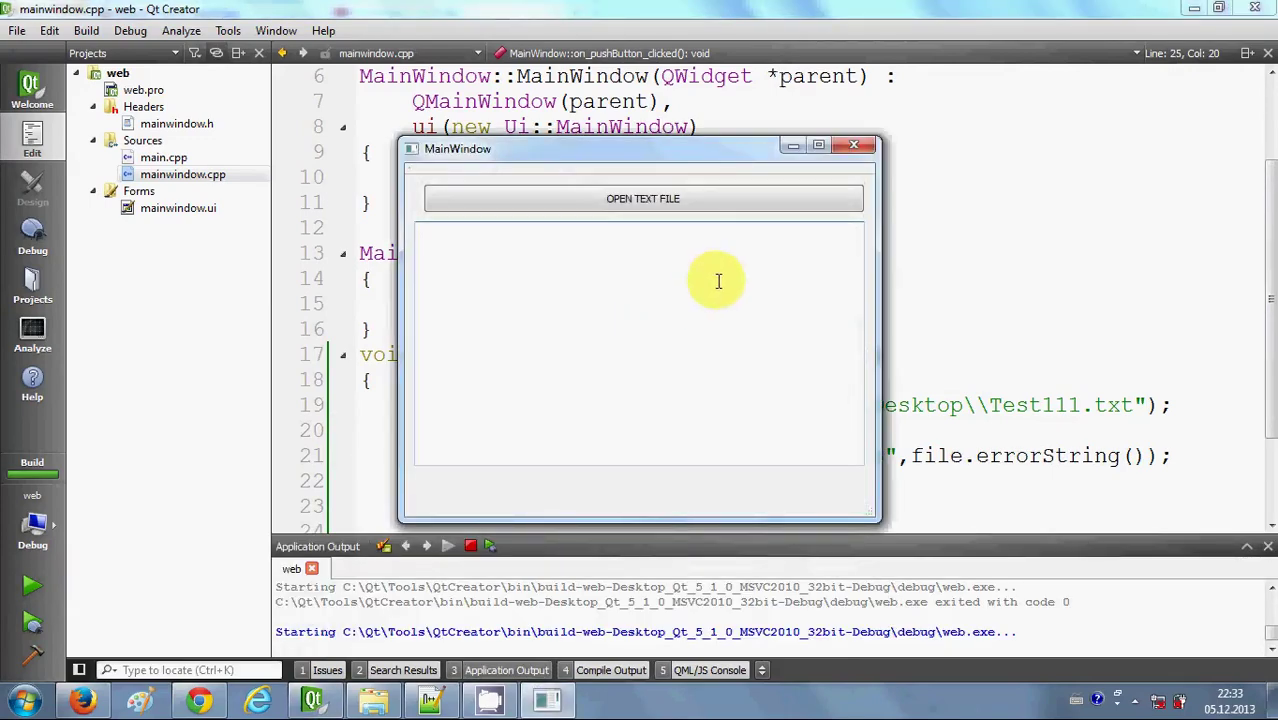
{"action": "mouse_move", "coordinate": [506, 271]}
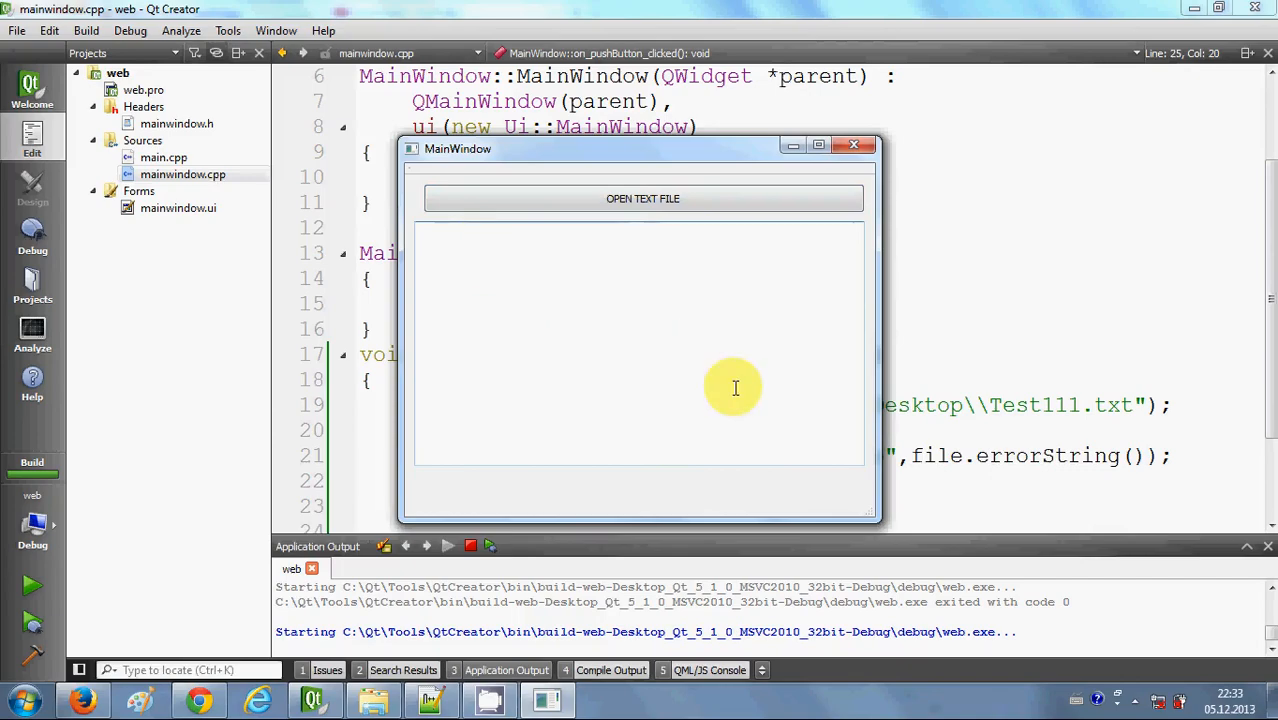
{"action": "left_click", "coordinate": [643, 198]}
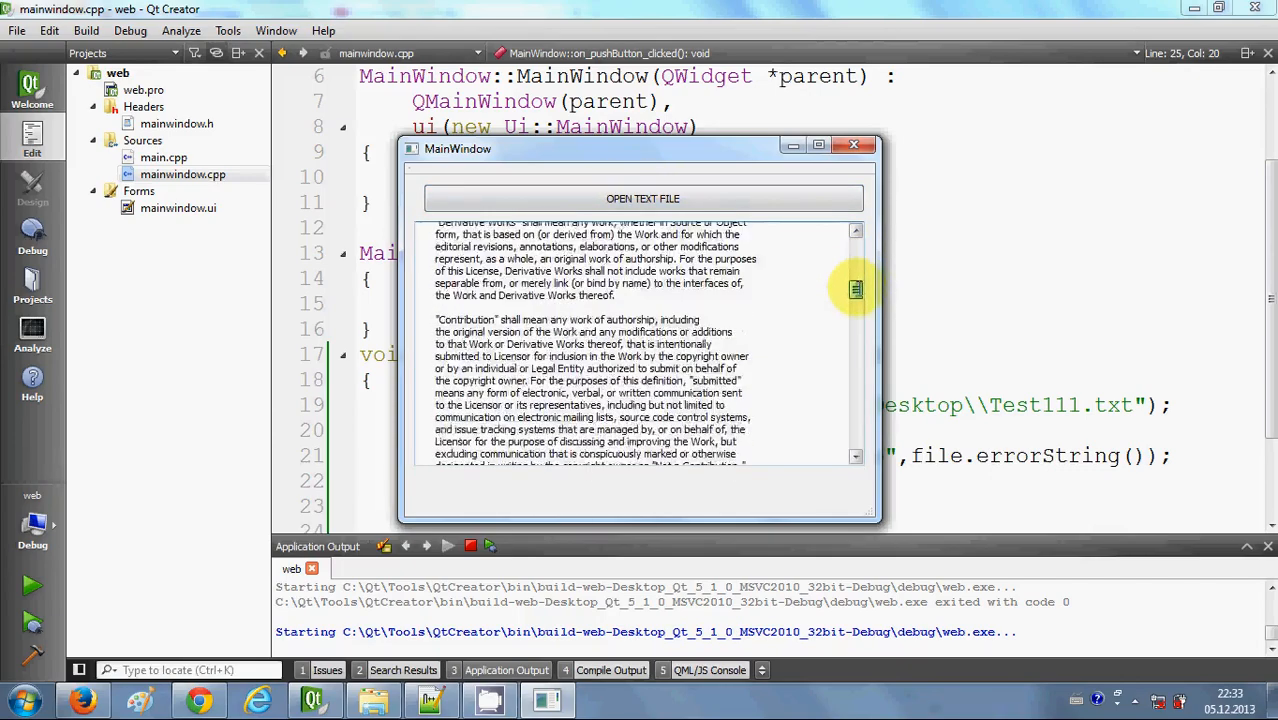
{"action": "scroll", "scroll_direction": "down", "scroll_amount": 3}
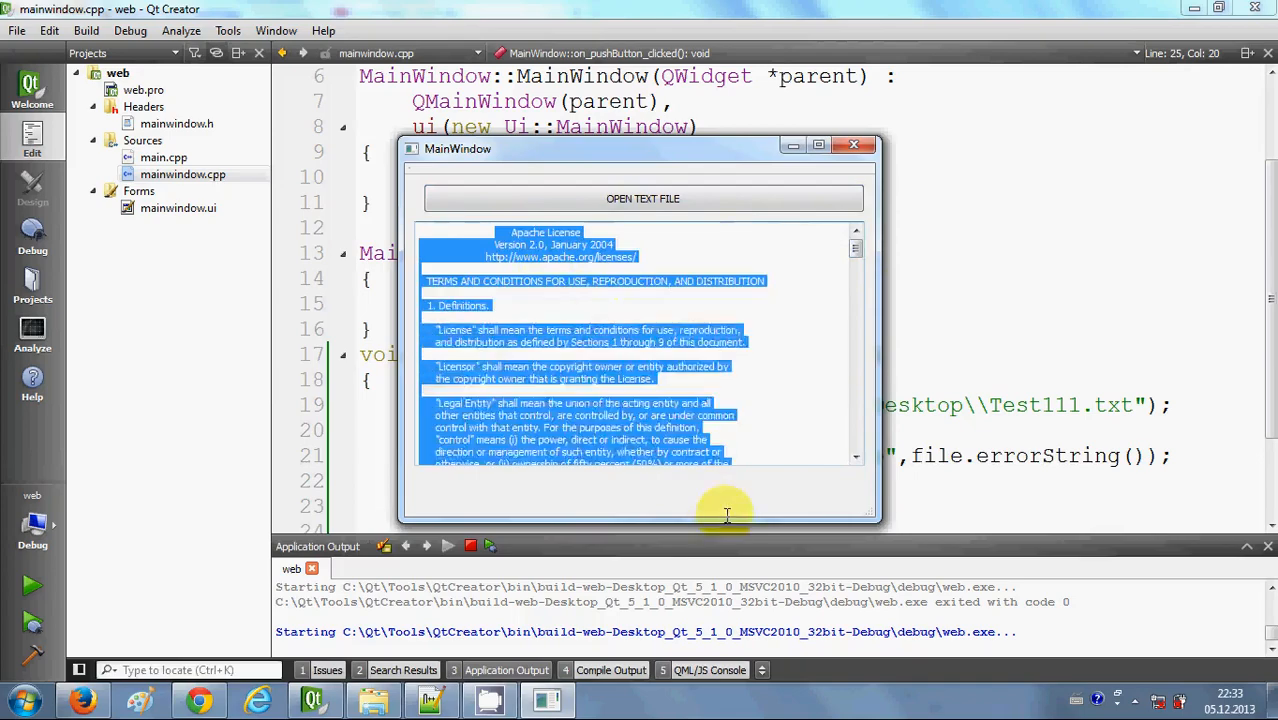
{"action": "scroll", "scroll_direction": "down", "scroll_amount": 3}
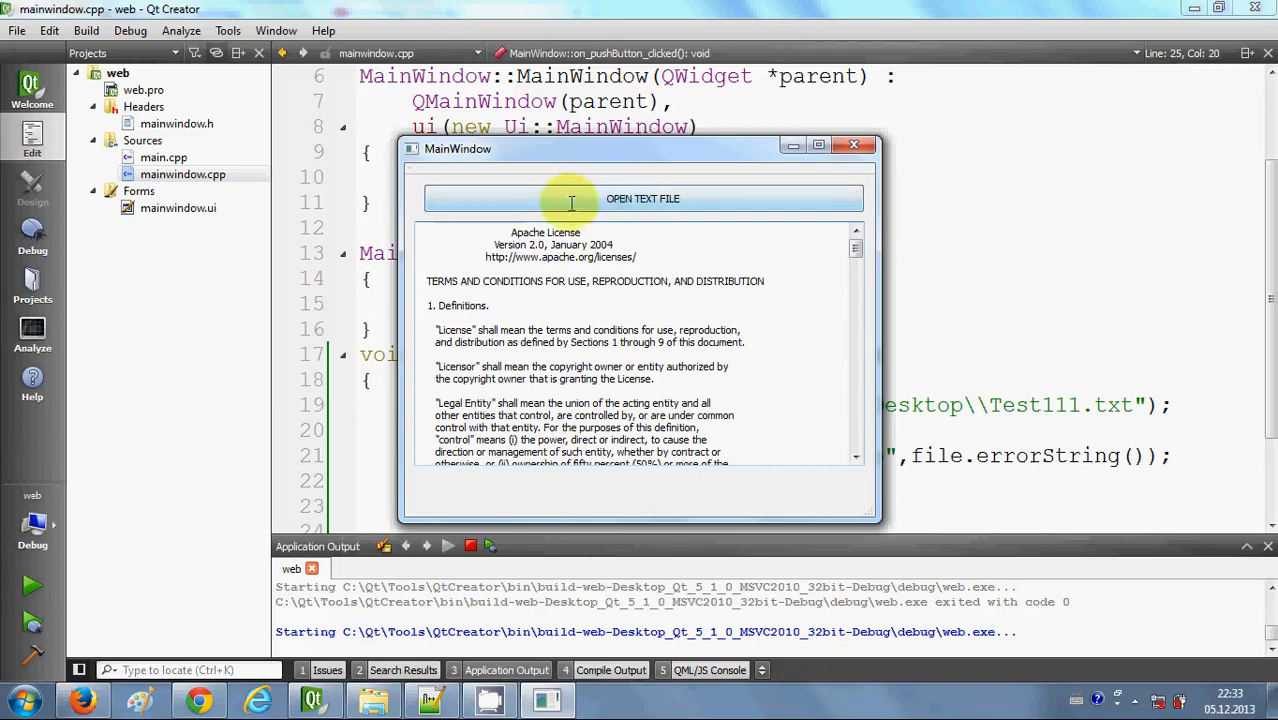
{"action": "mouse_move", "coordinate": [634, 198]}
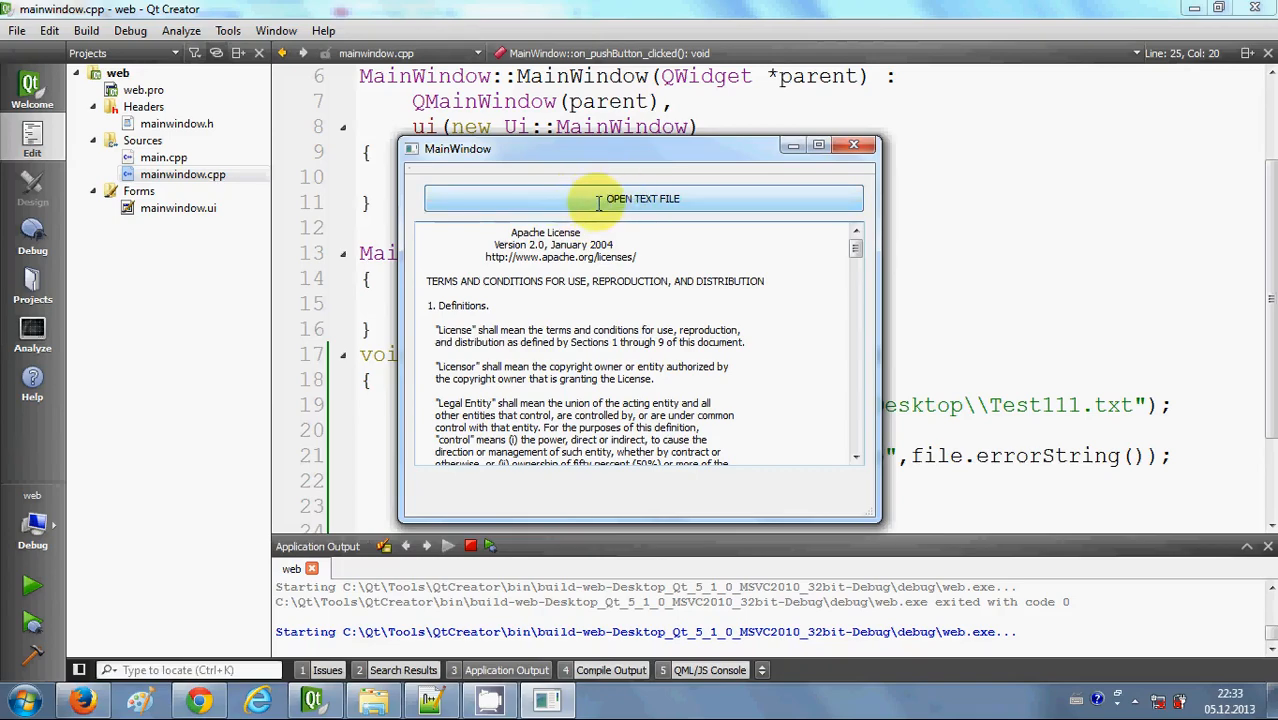
{"action": "mouse_move", "coordinate": [763, 289]}
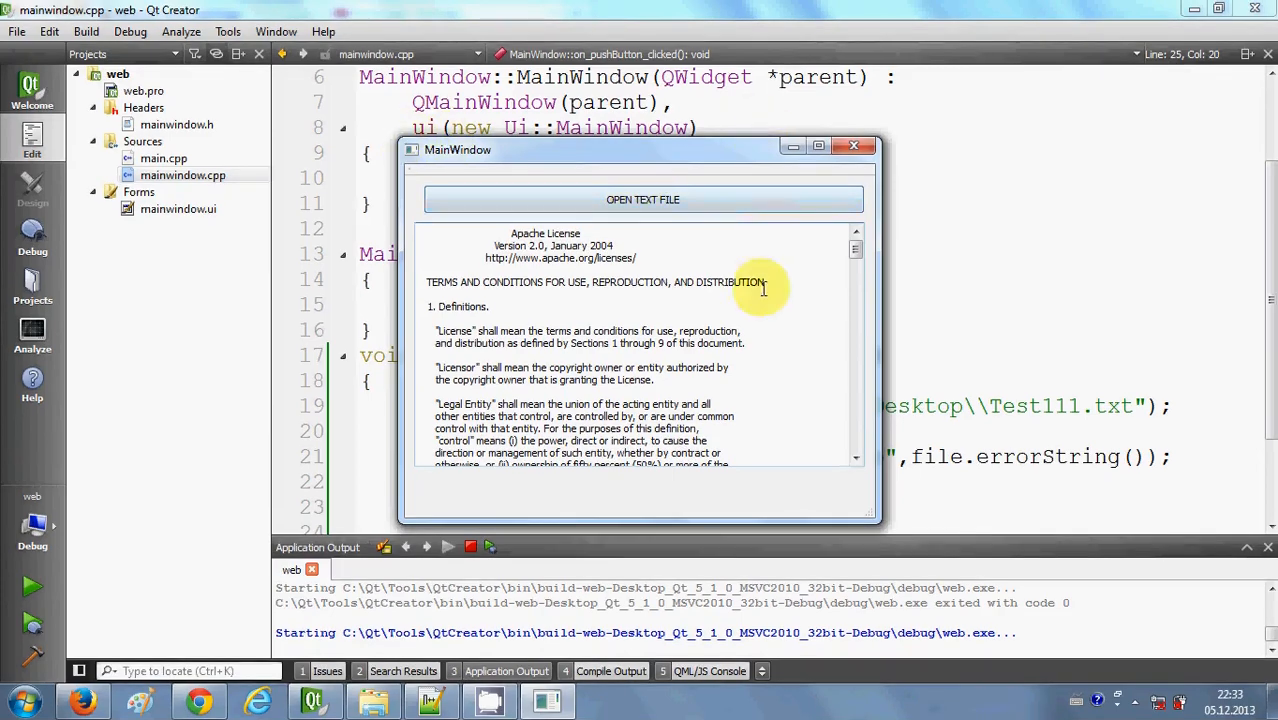
{"action": "mouse_move", "coordinate": [677, 301]}
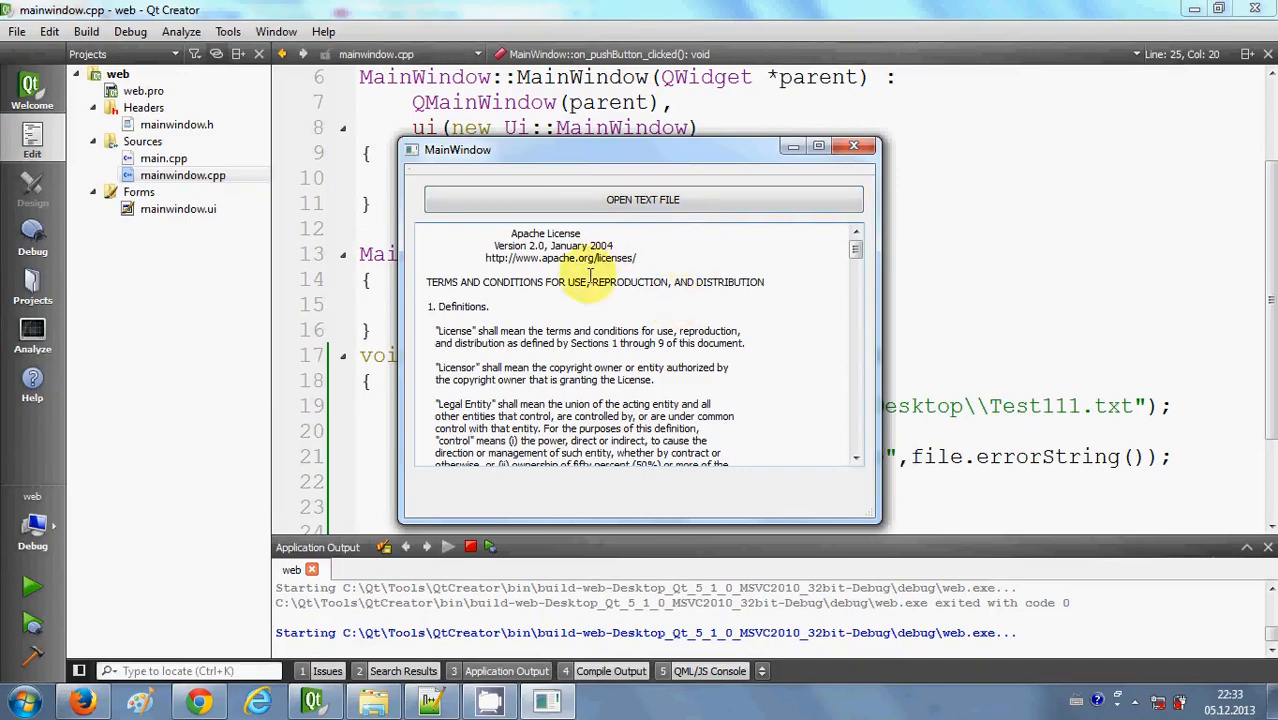
{"action": "mouse_move", "coordinate": [635, 330]}
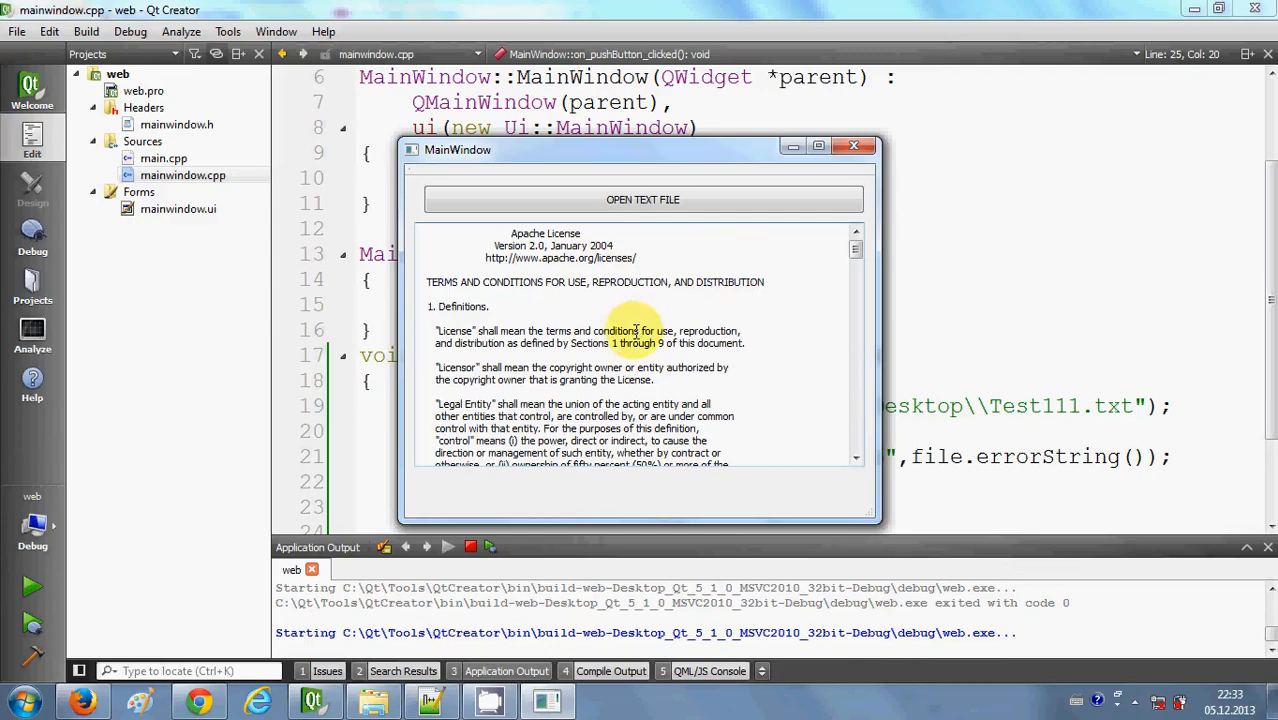